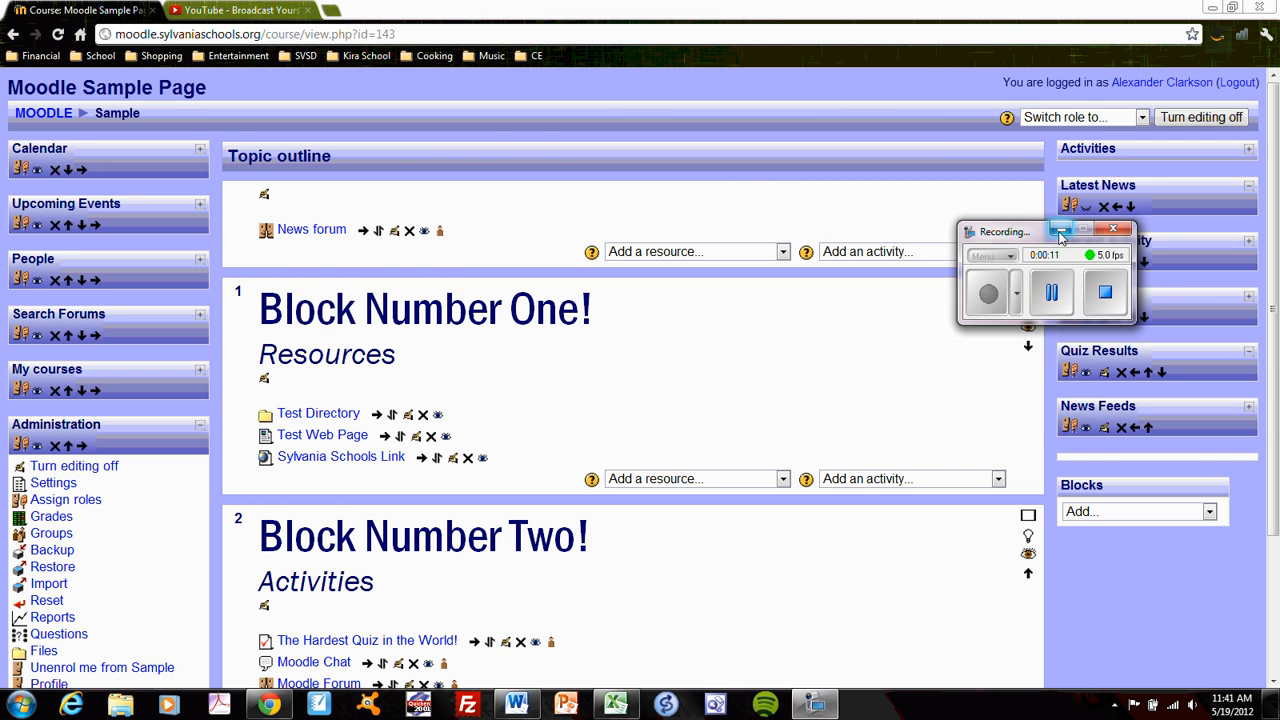
# Scroll the course page and view the addable activity types, then dismiss them without adding one
pyautogui.scroll(-3)
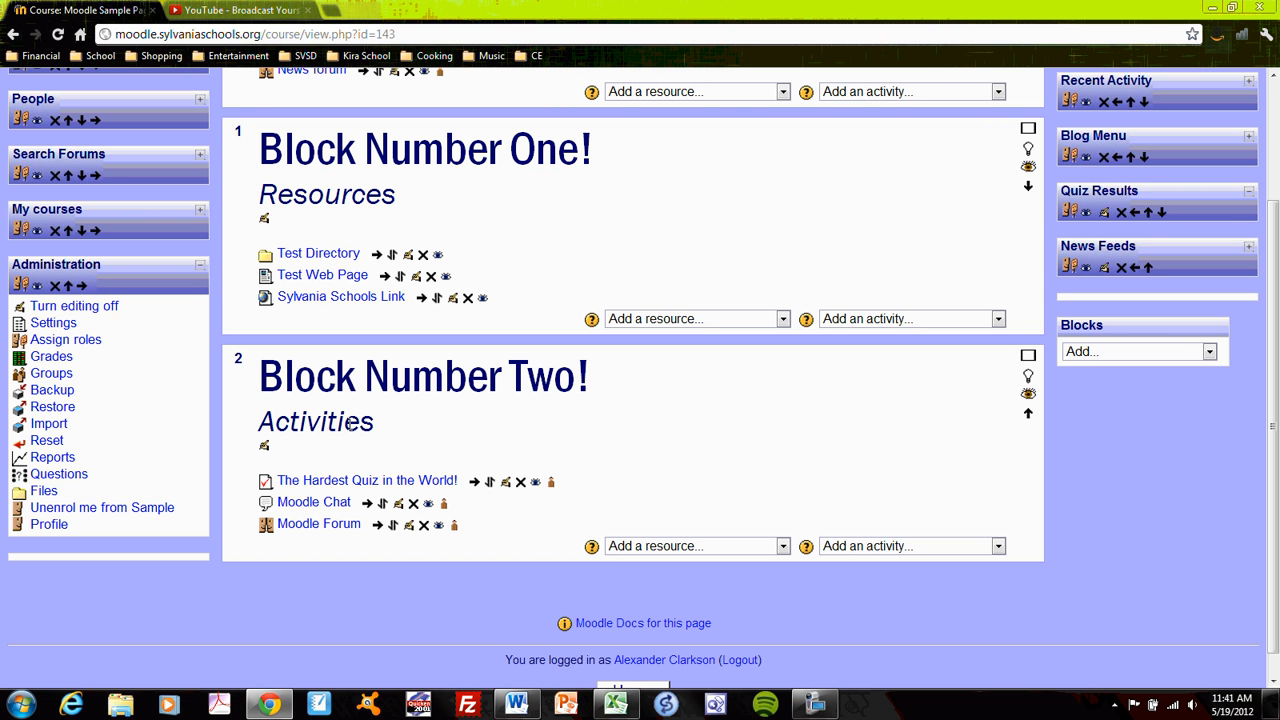
pyautogui.moveTo(890, 557)
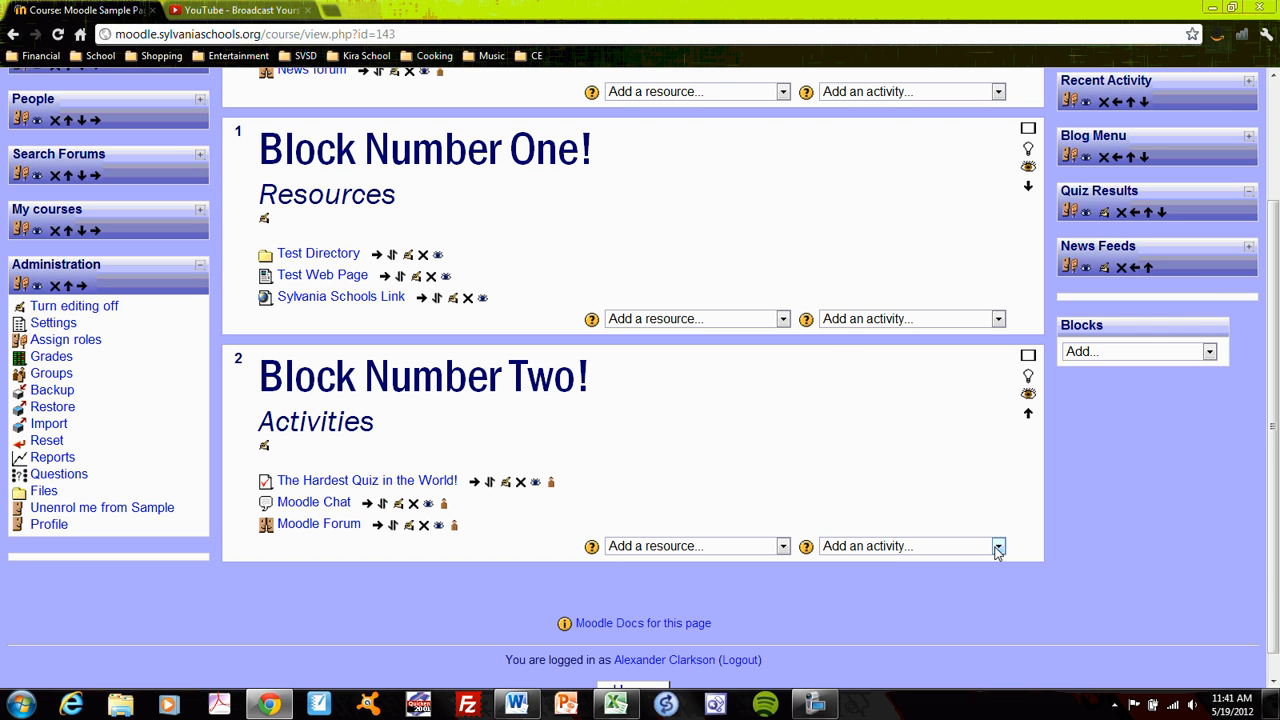
pyautogui.click(996, 546)
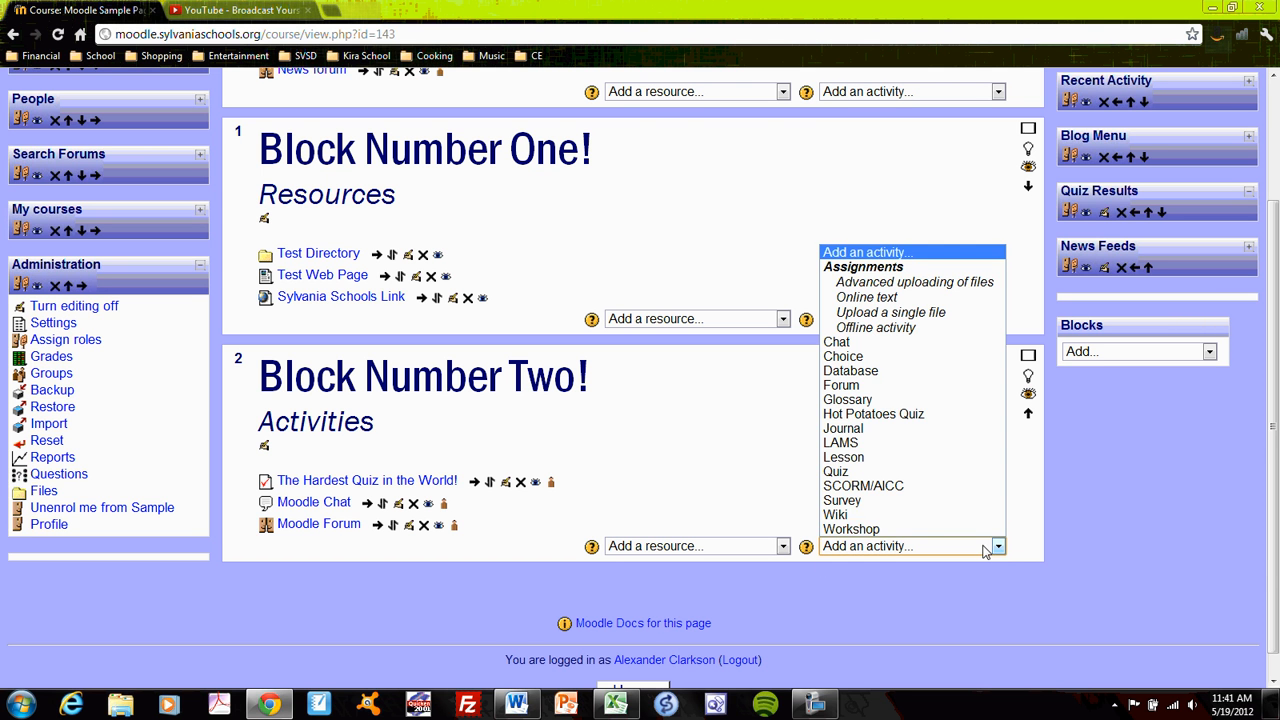
pyautogui.moveTo(934, 460)
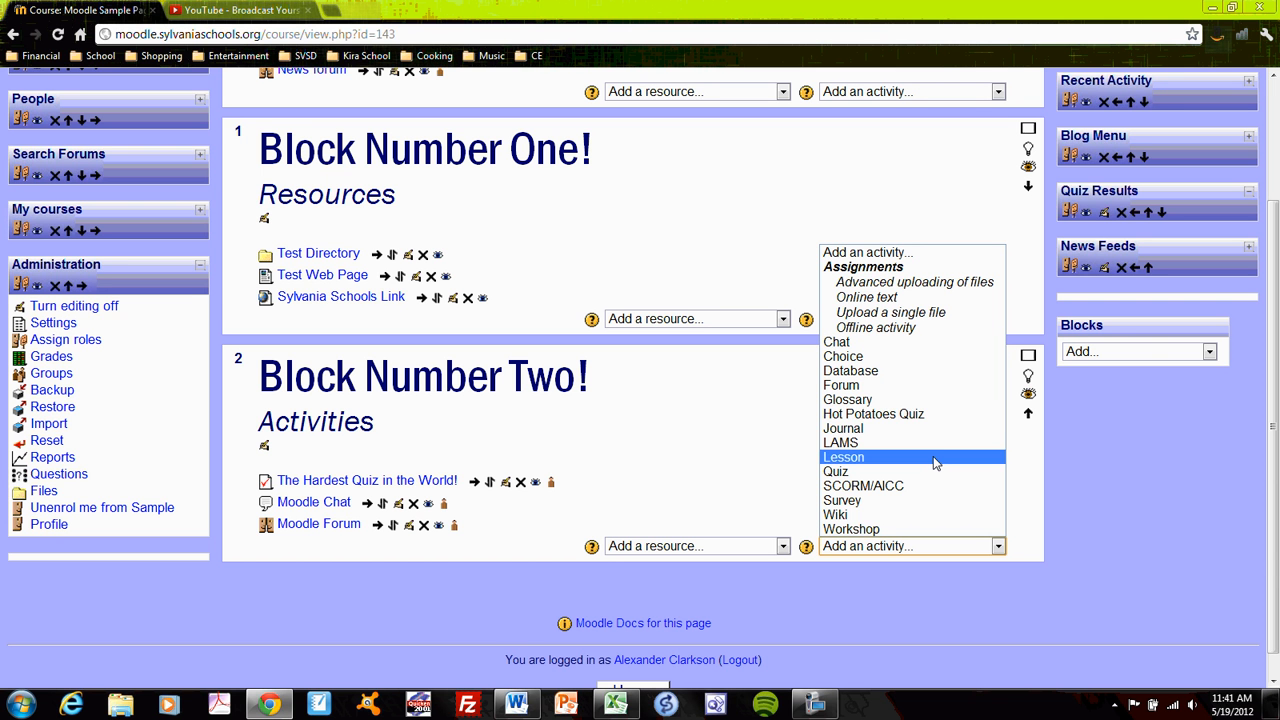
pyautogui.moveTo(937, 417)
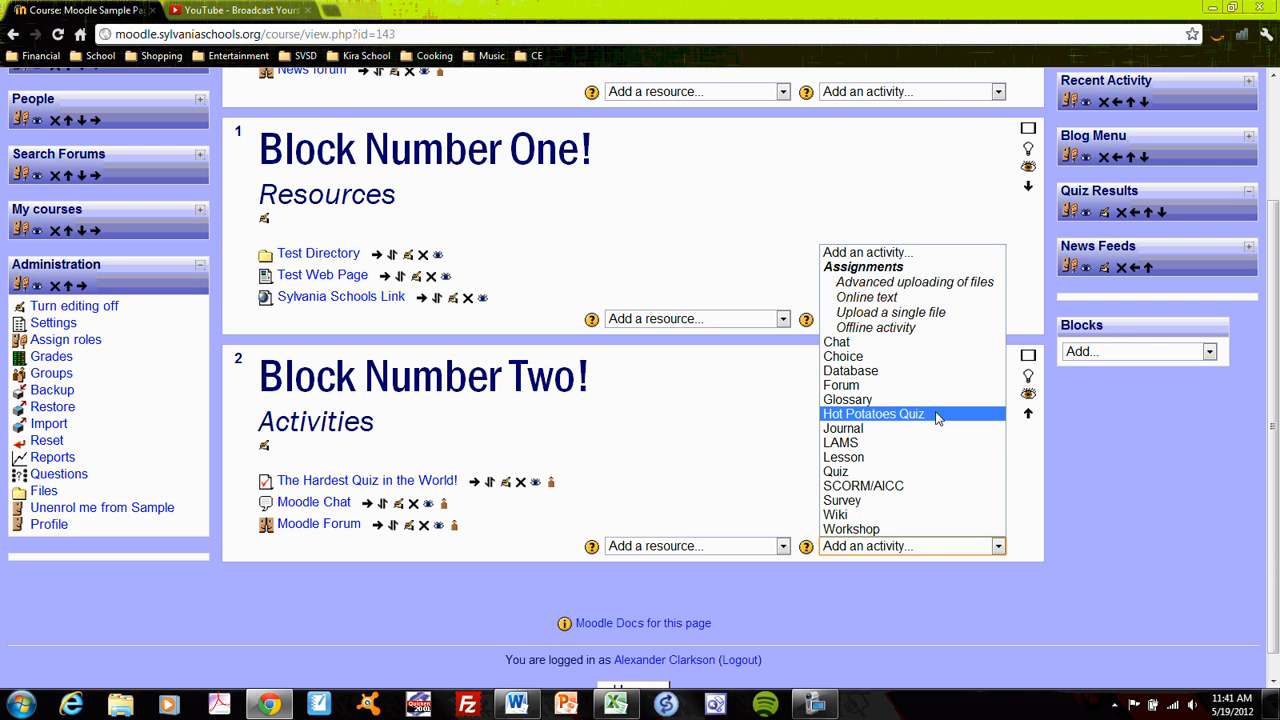
pyautogui.moveTo(925, 371)
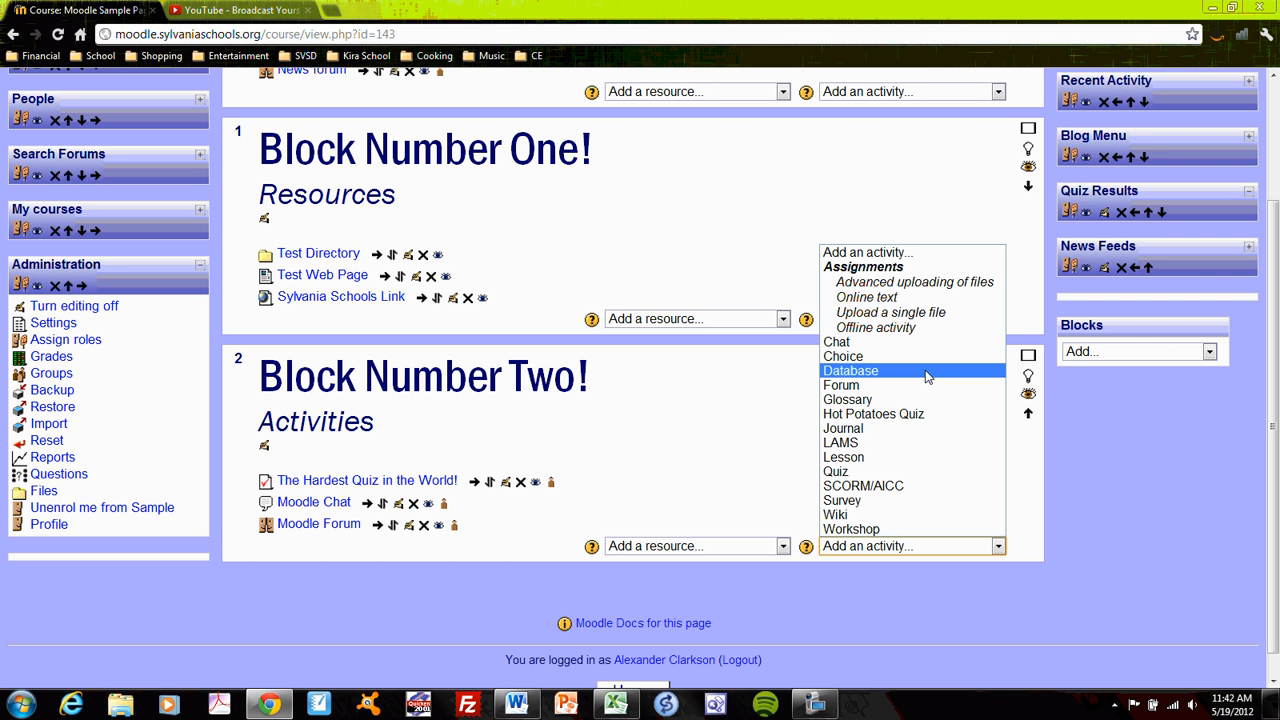
pyautogui.moveTo(895, 384)
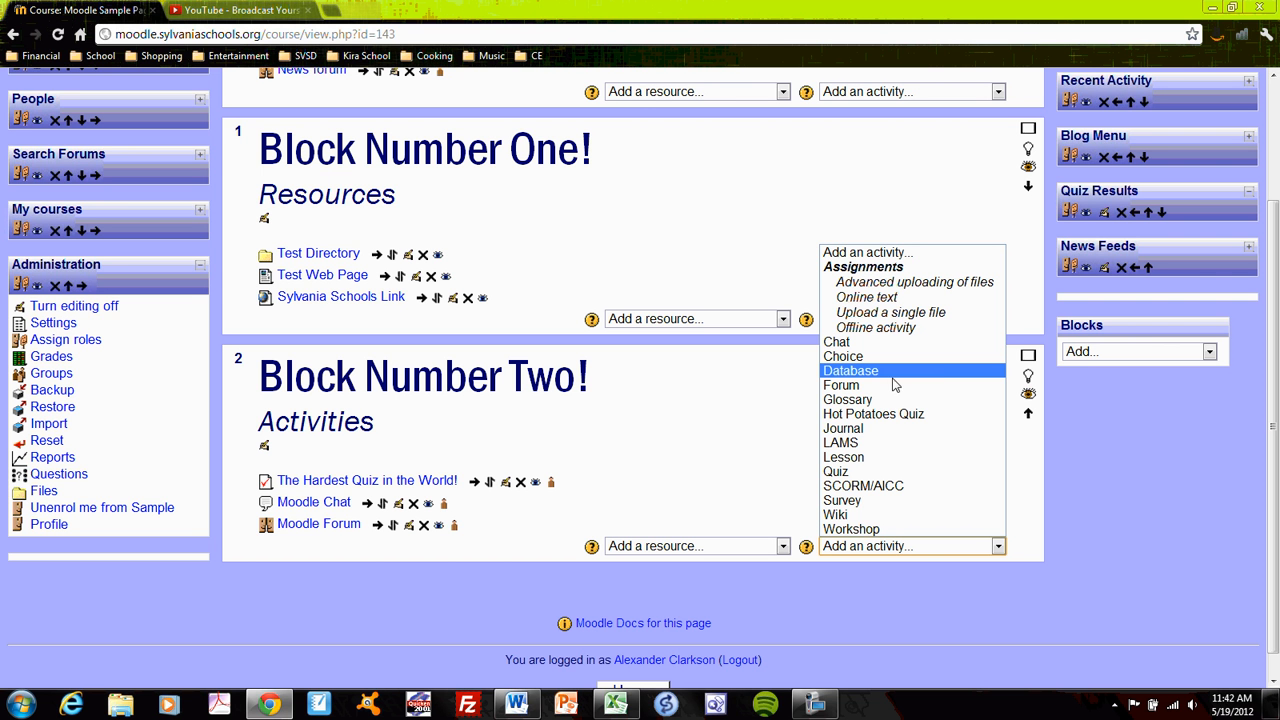
pyautogui.click(735, 428)
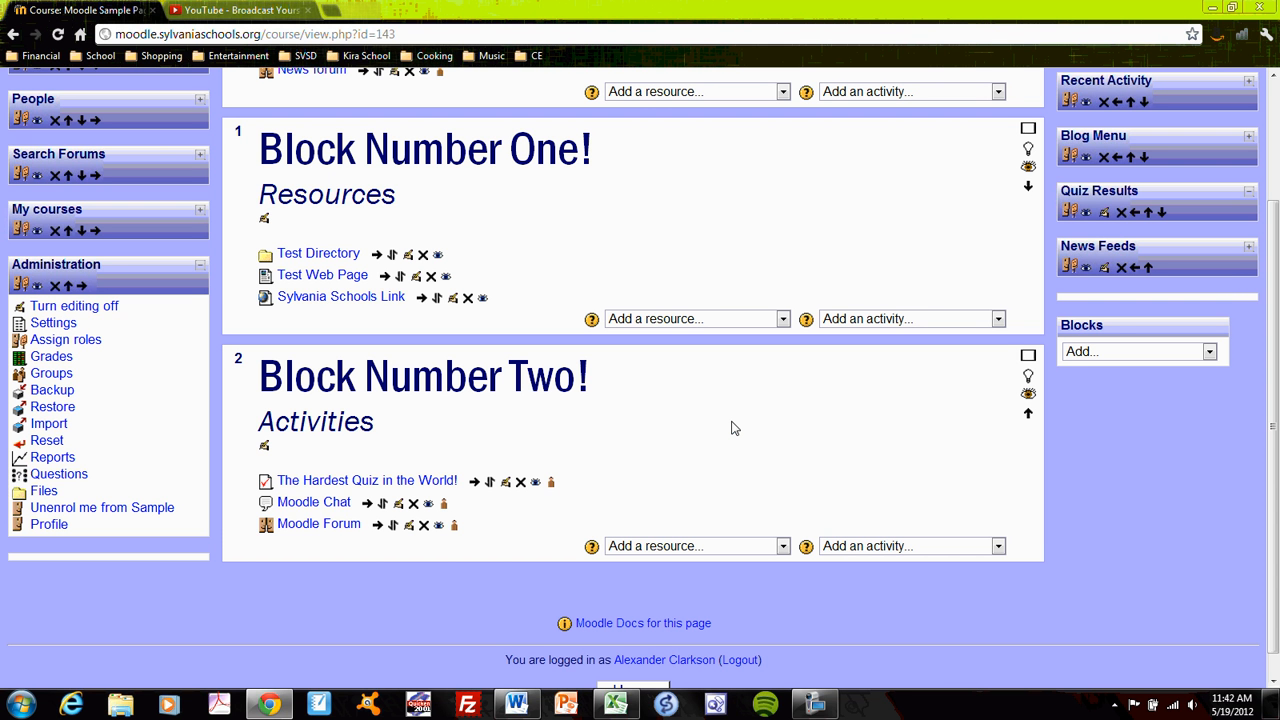
pyautogui.moveTo(446, 463)
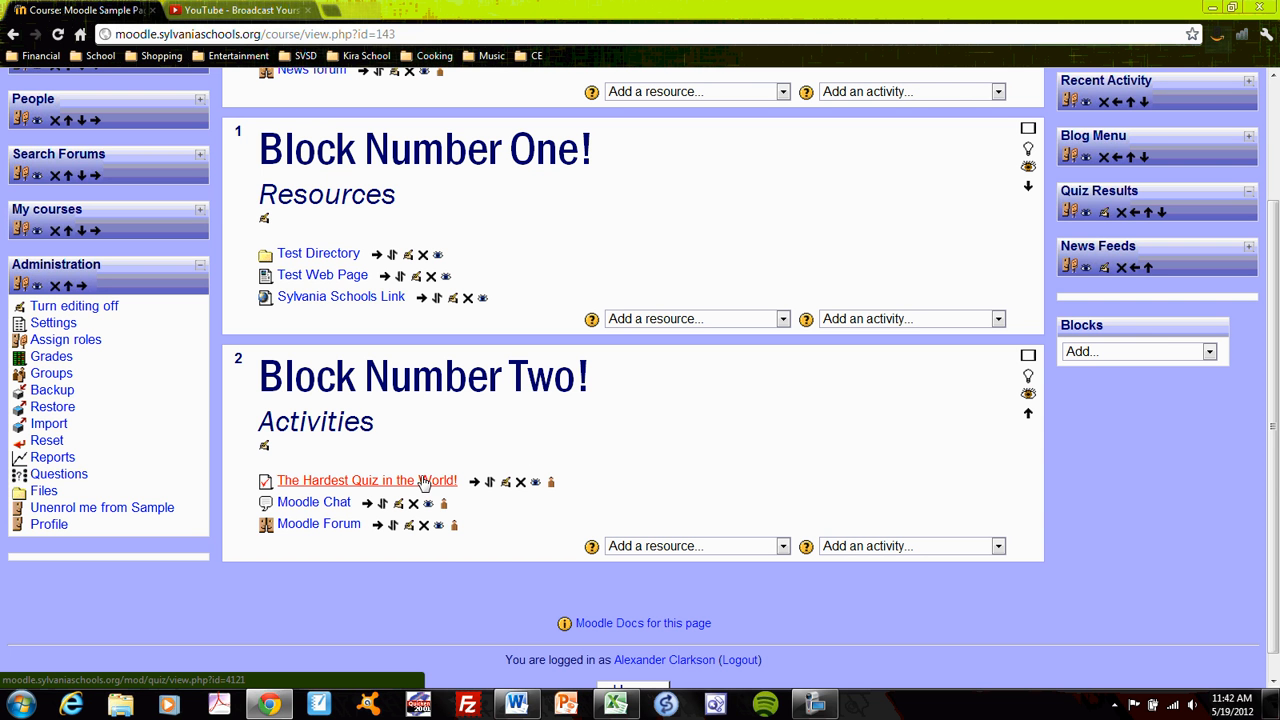
# Open 'The Hardest Quiz in the World!' and view its Results report
pyautogui.click(366, 480)
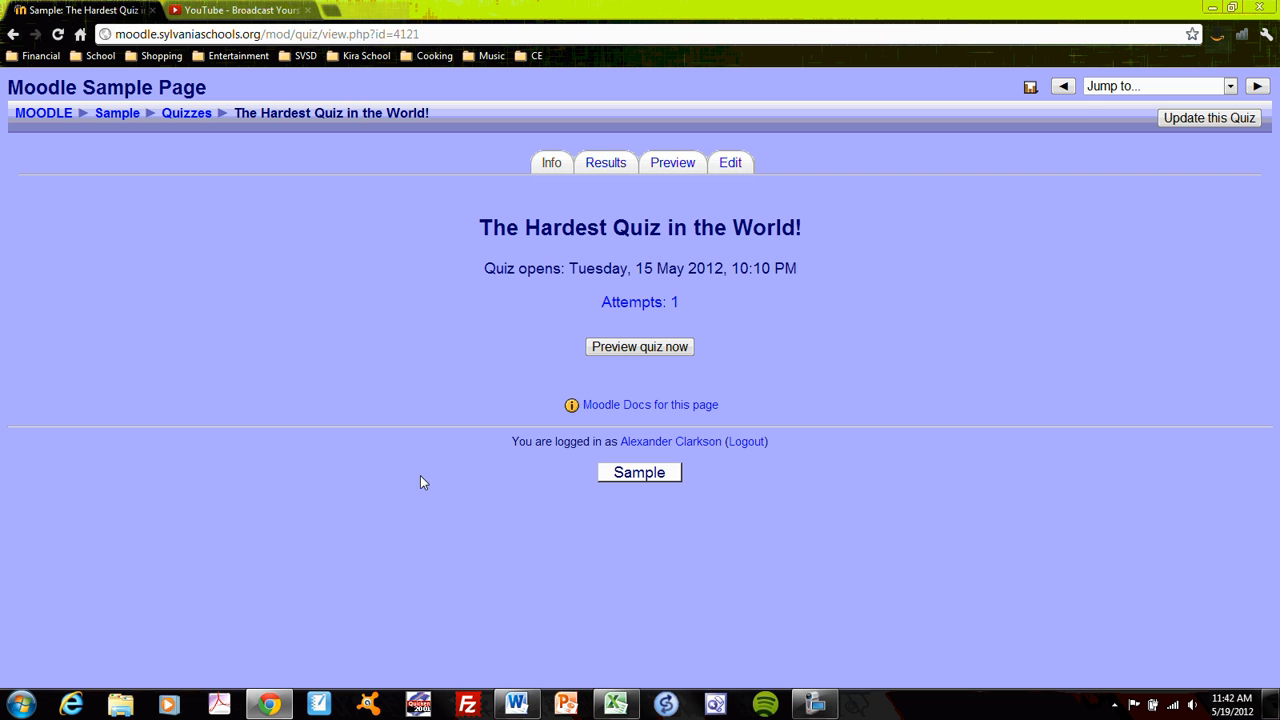
pyautogui.moveTo(544, 164)
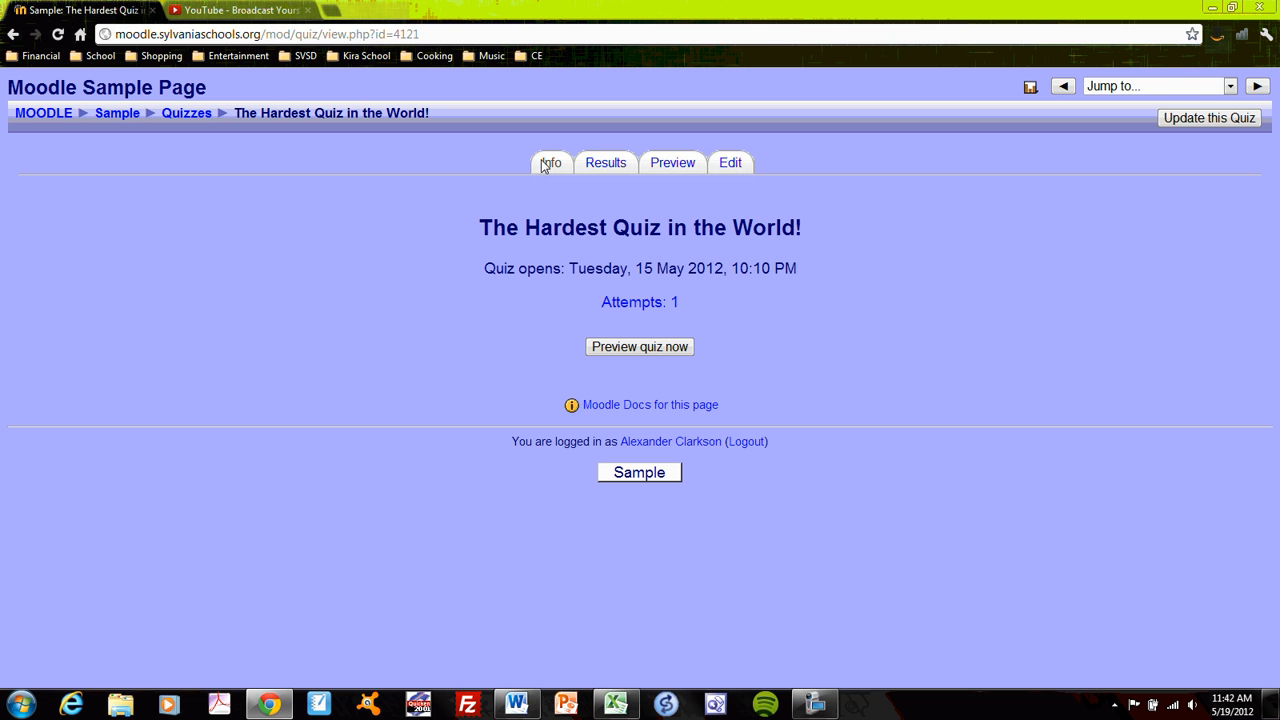
pyautogui.moveTo(602, 164)
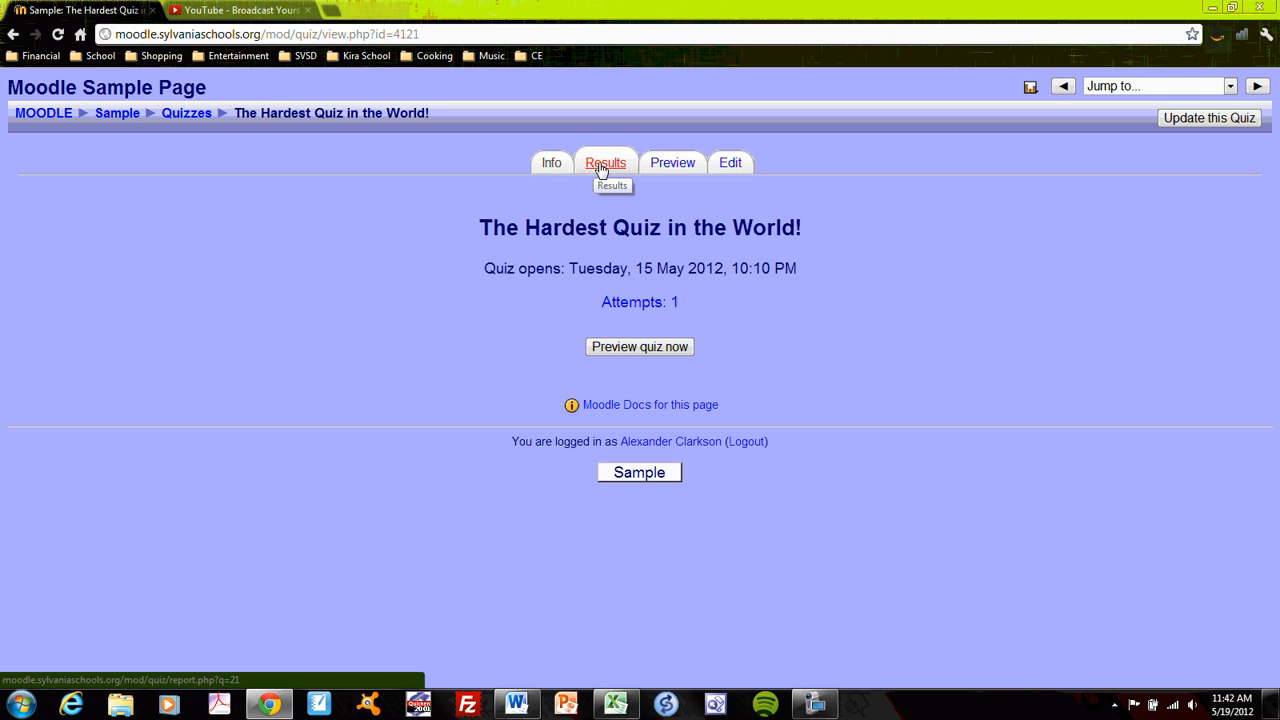
pyautogui.click(606, 162)
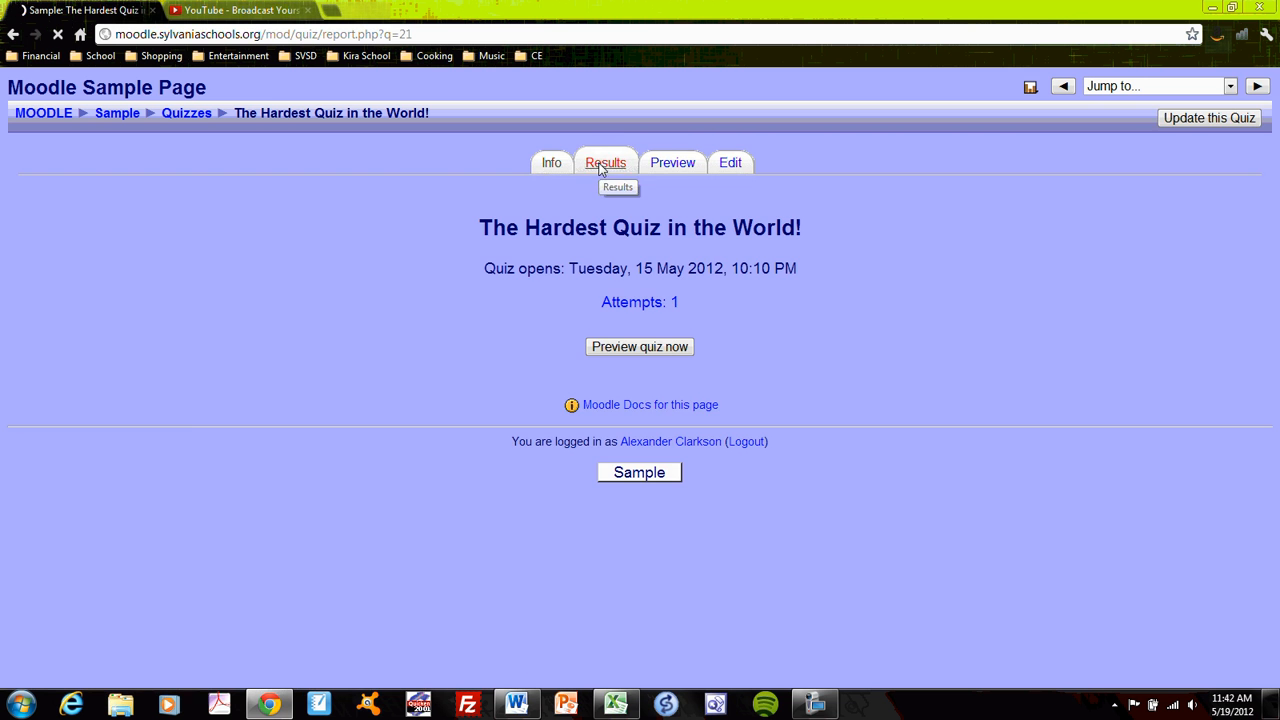
pyautogui.click(606, 161)
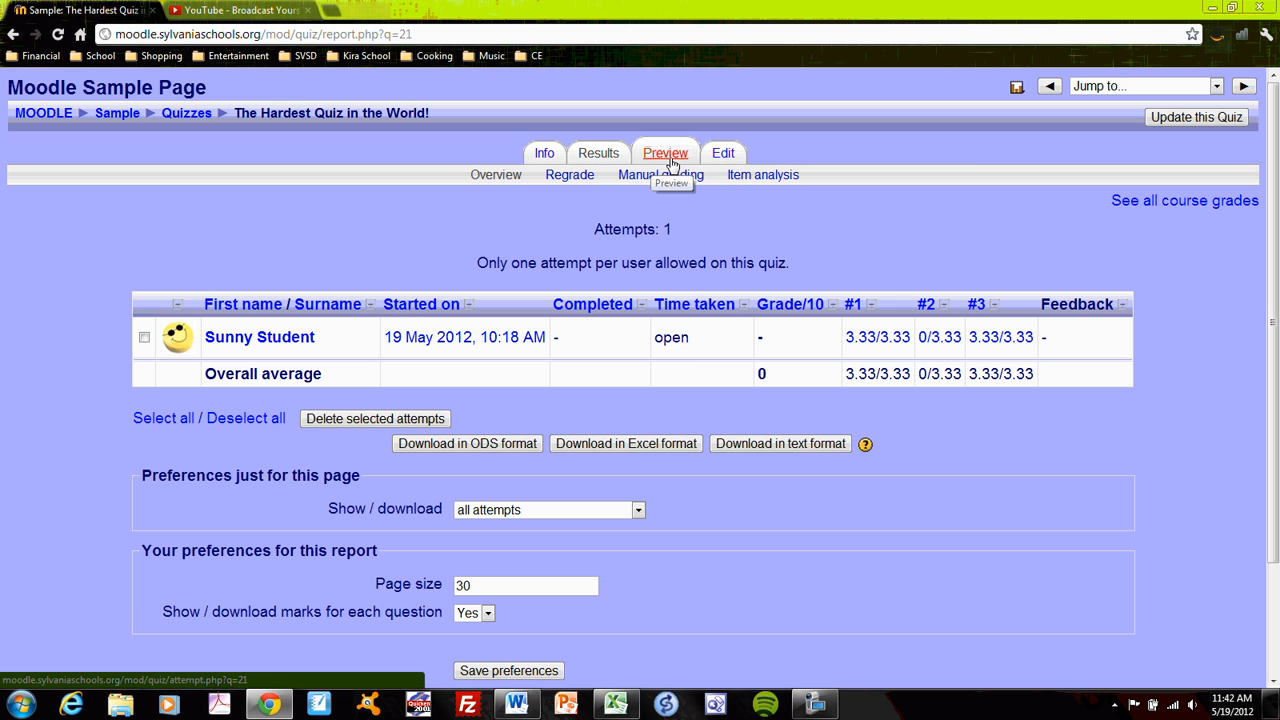
pyautogui.moveTo(672, 163)
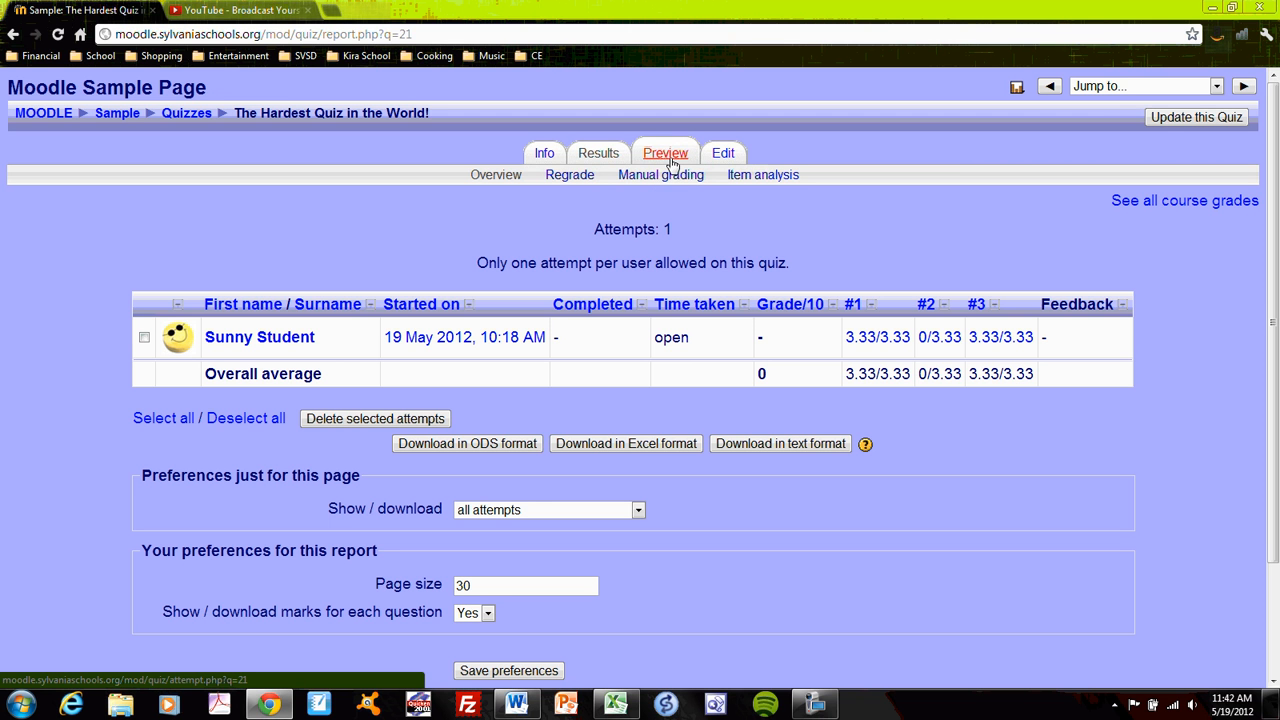
pyautogui.moveTo(1068, 156)
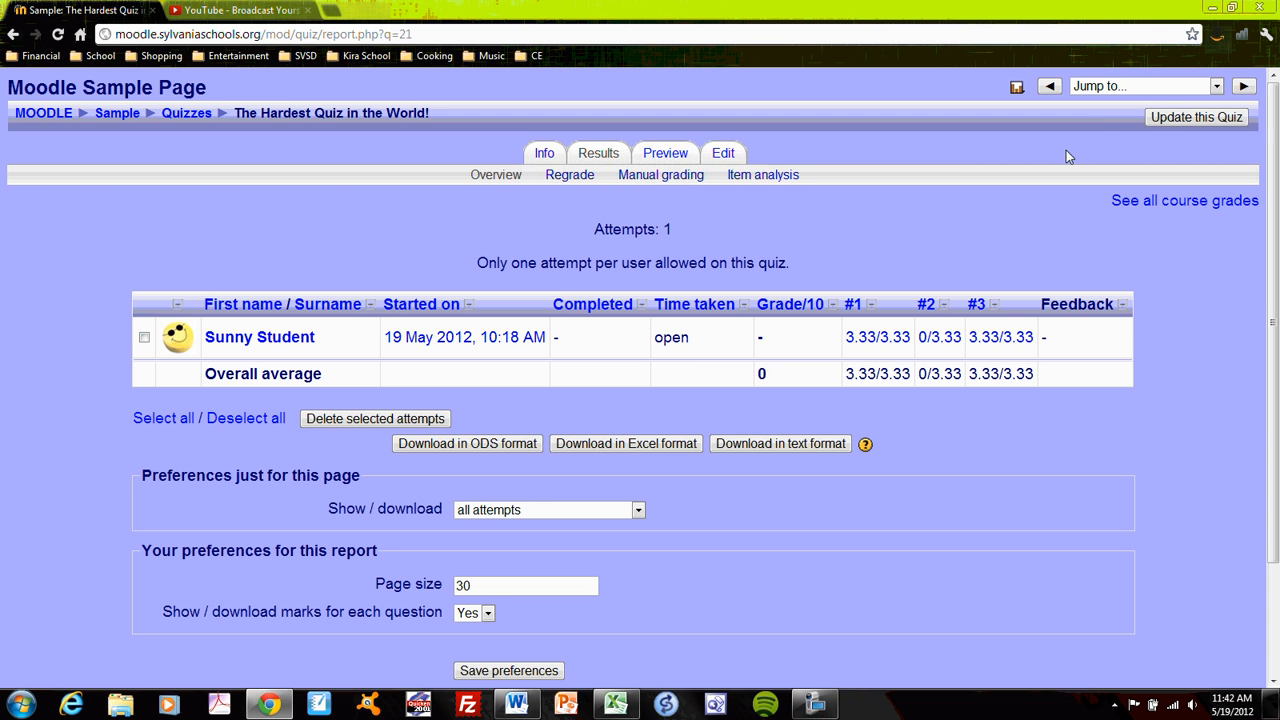
pyautogui.moveTo(1052, 150)
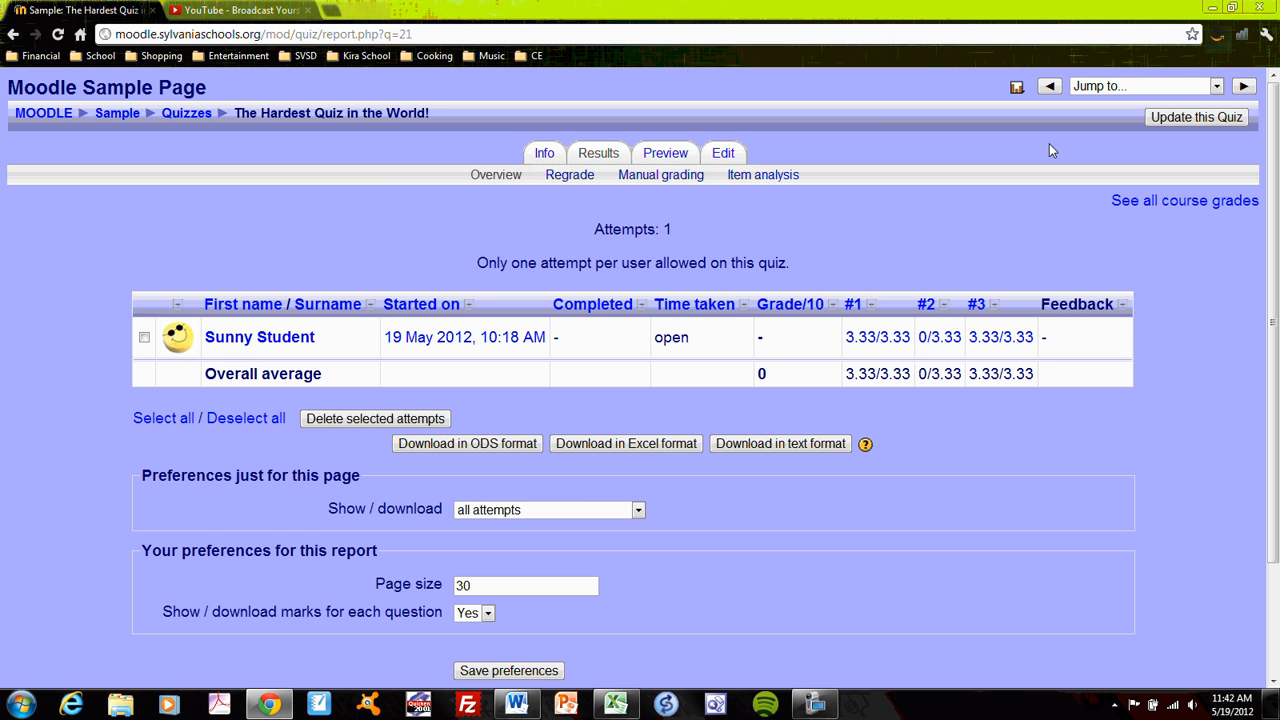
pyautogui.moveTo(416, 184)
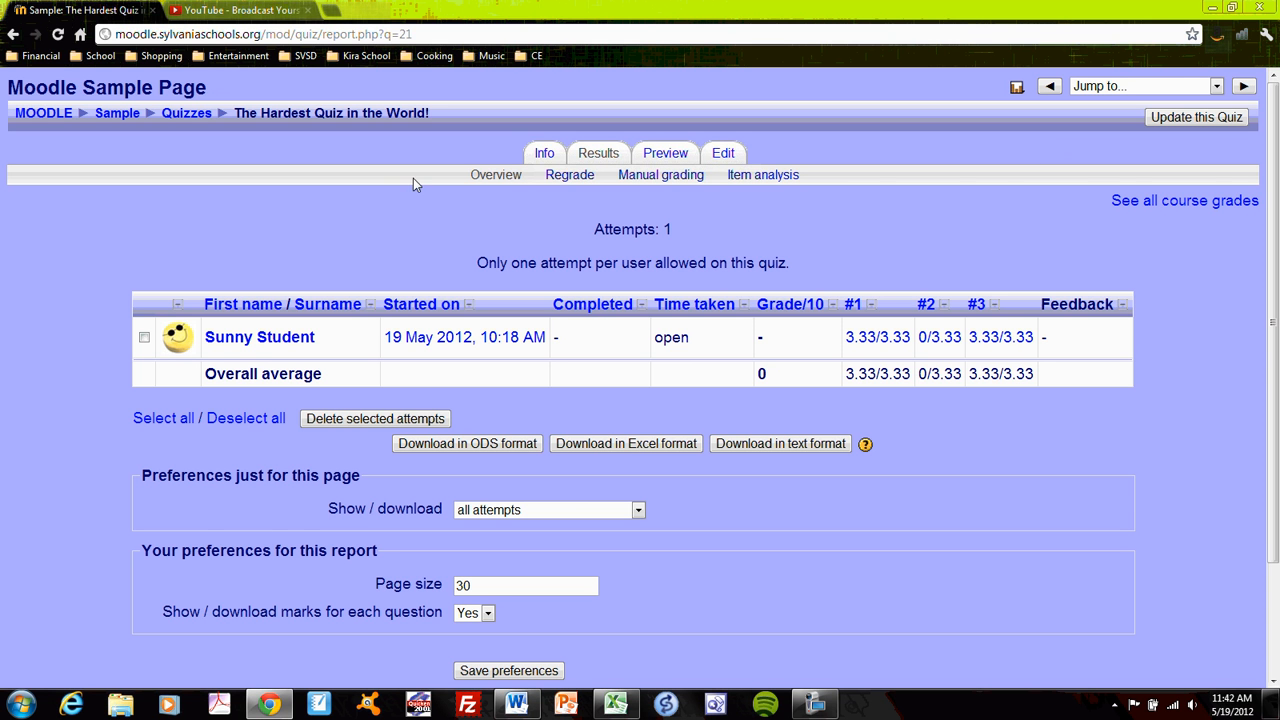
pyautogui.moveTo(118, 118)
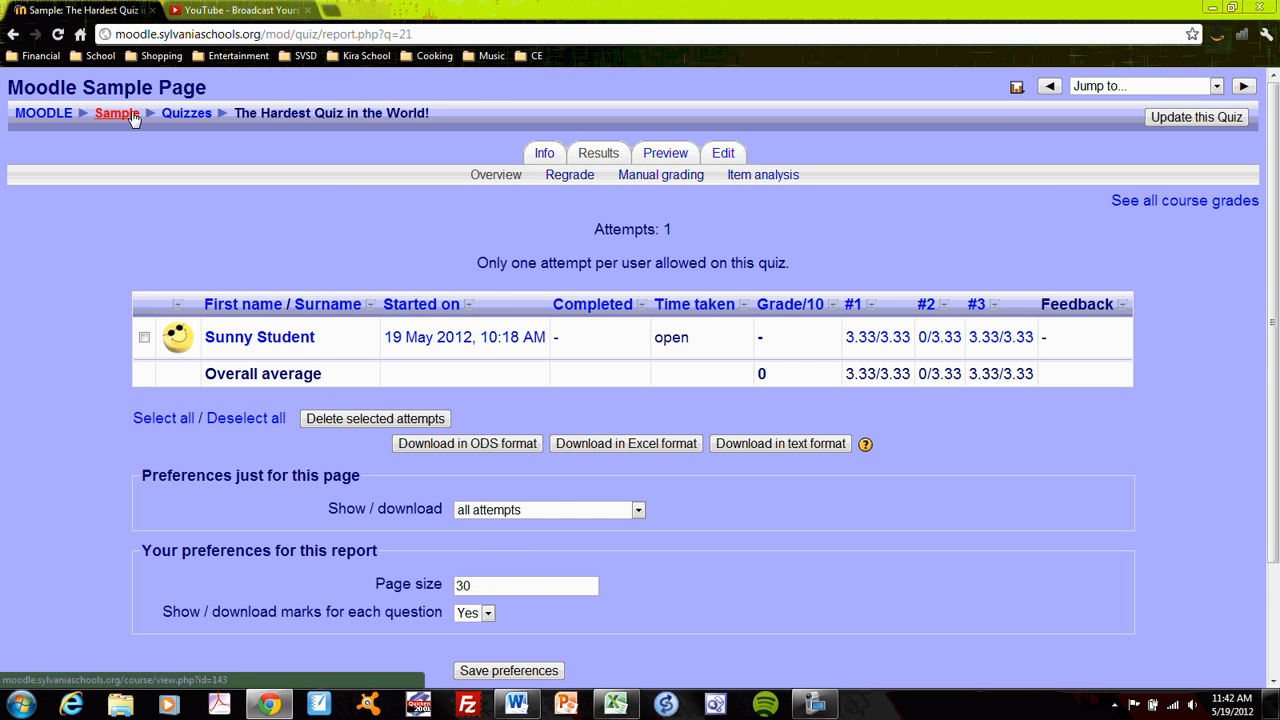
# Return to the Sample course and open the Moodle Chat activity
pyautogui.click(117, 113)
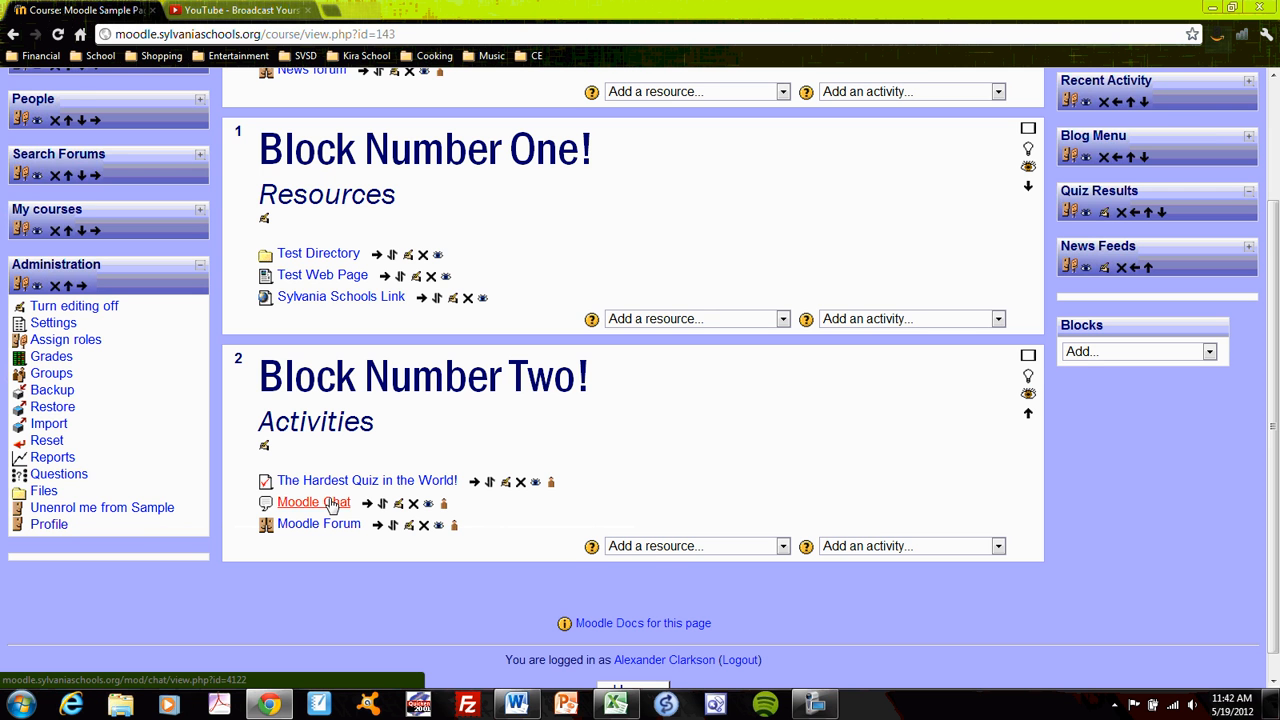
pyautogui.click(313, 502)
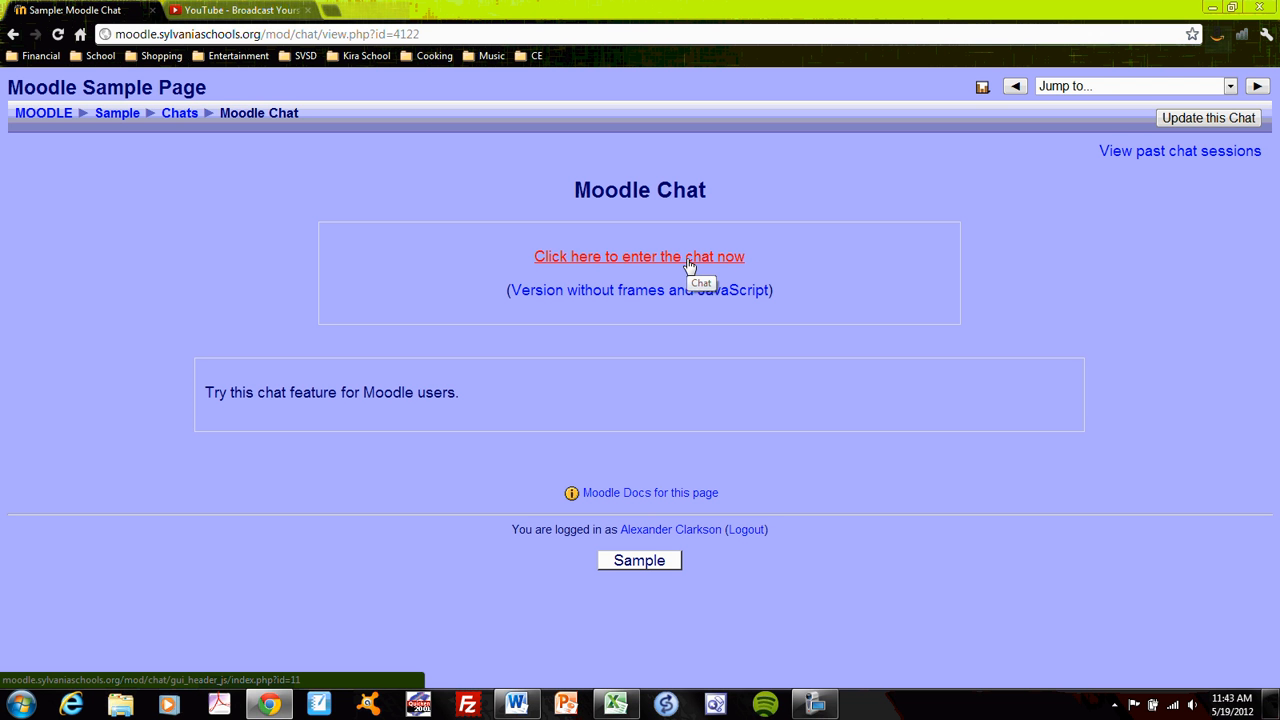
pyautogui.moveTo(686, 264)
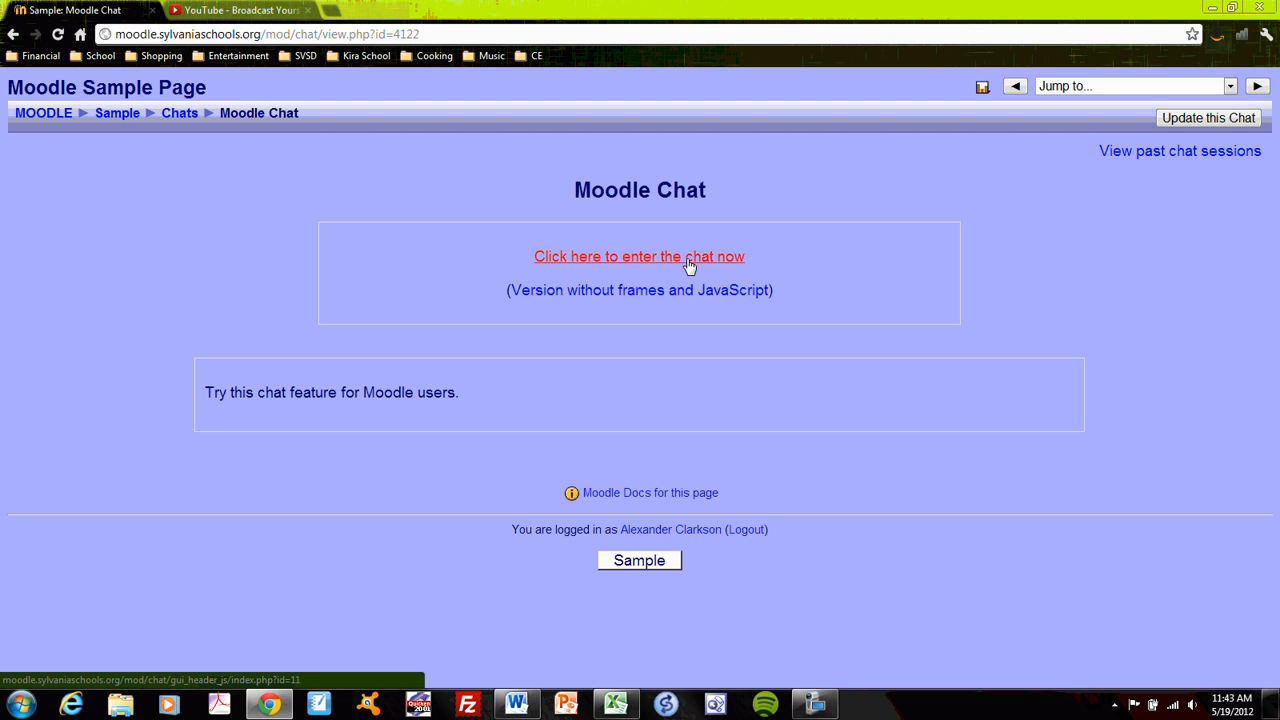
pyautogui.moveTo(118, 117)
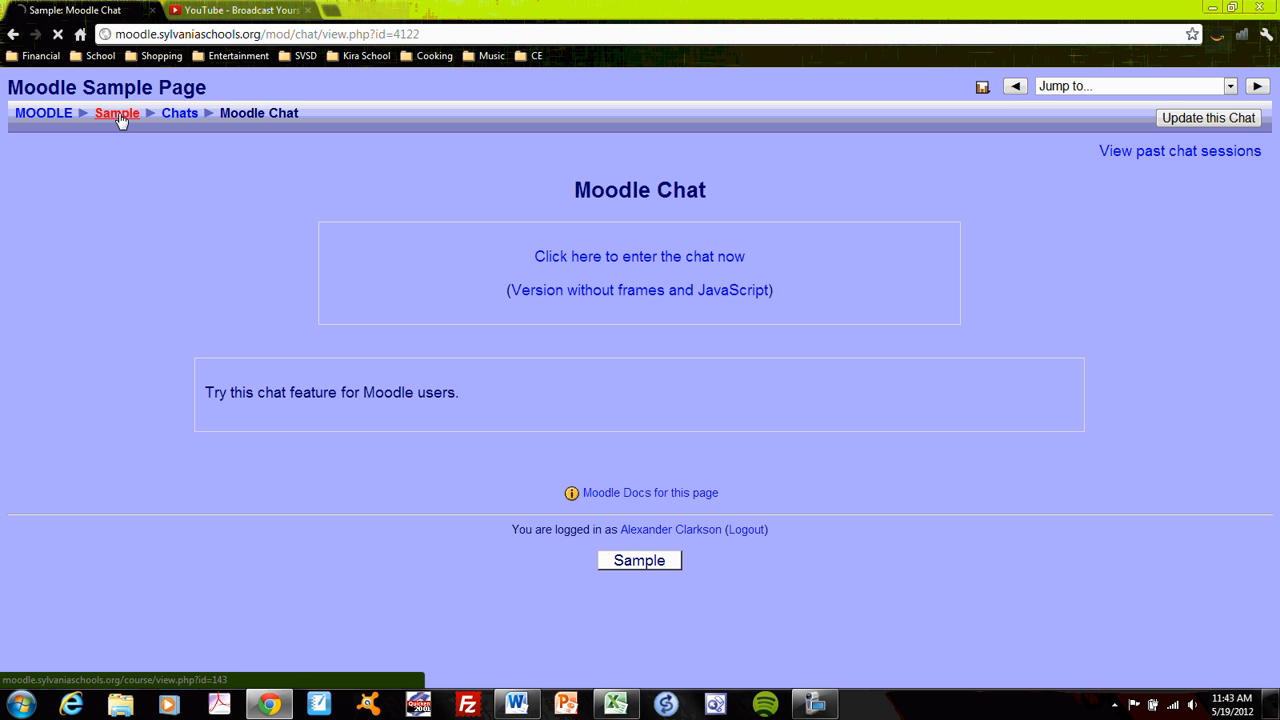
pyautogui.click(114, 113)
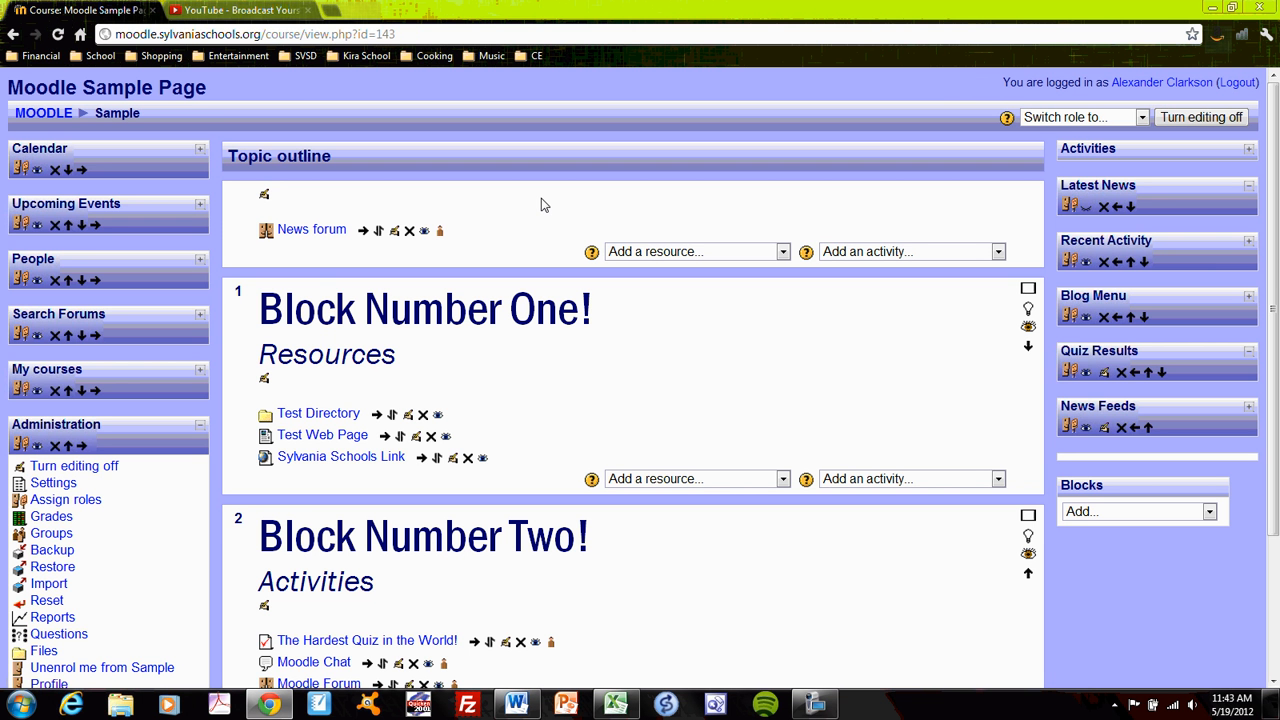
pyautogui.moveTo(726, 325)
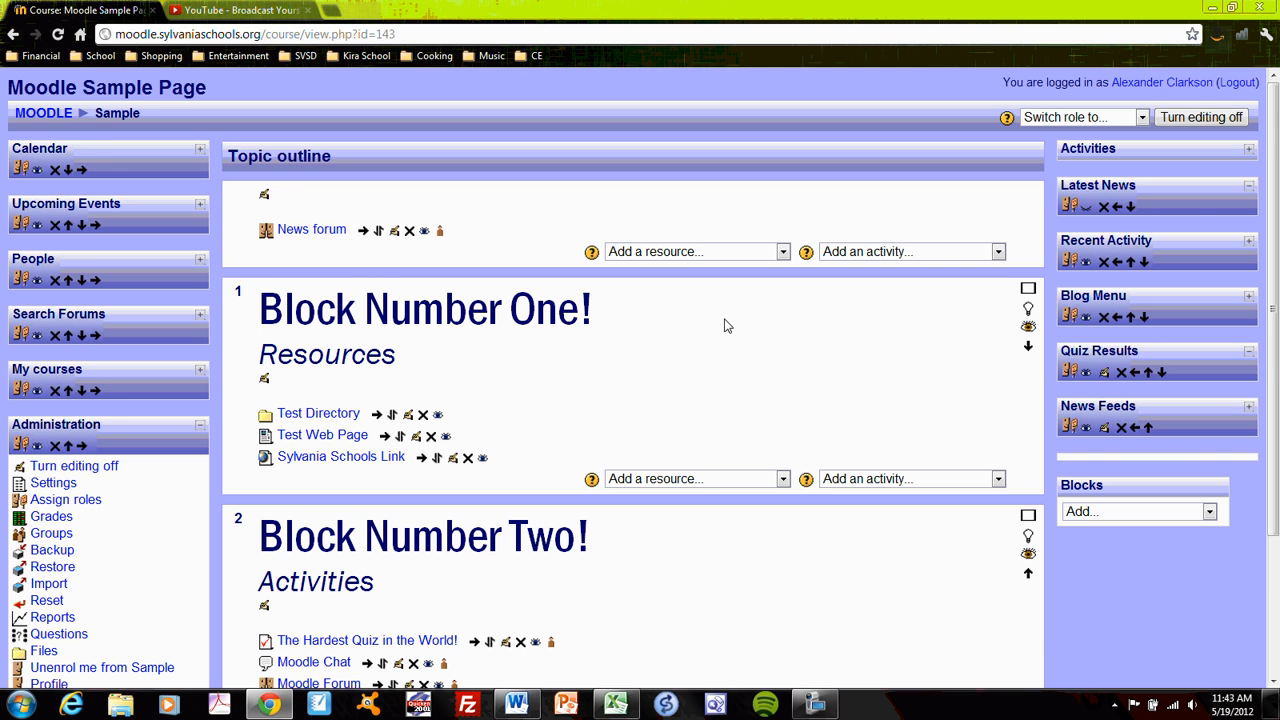
pyautogui.moveTo(717, 579)
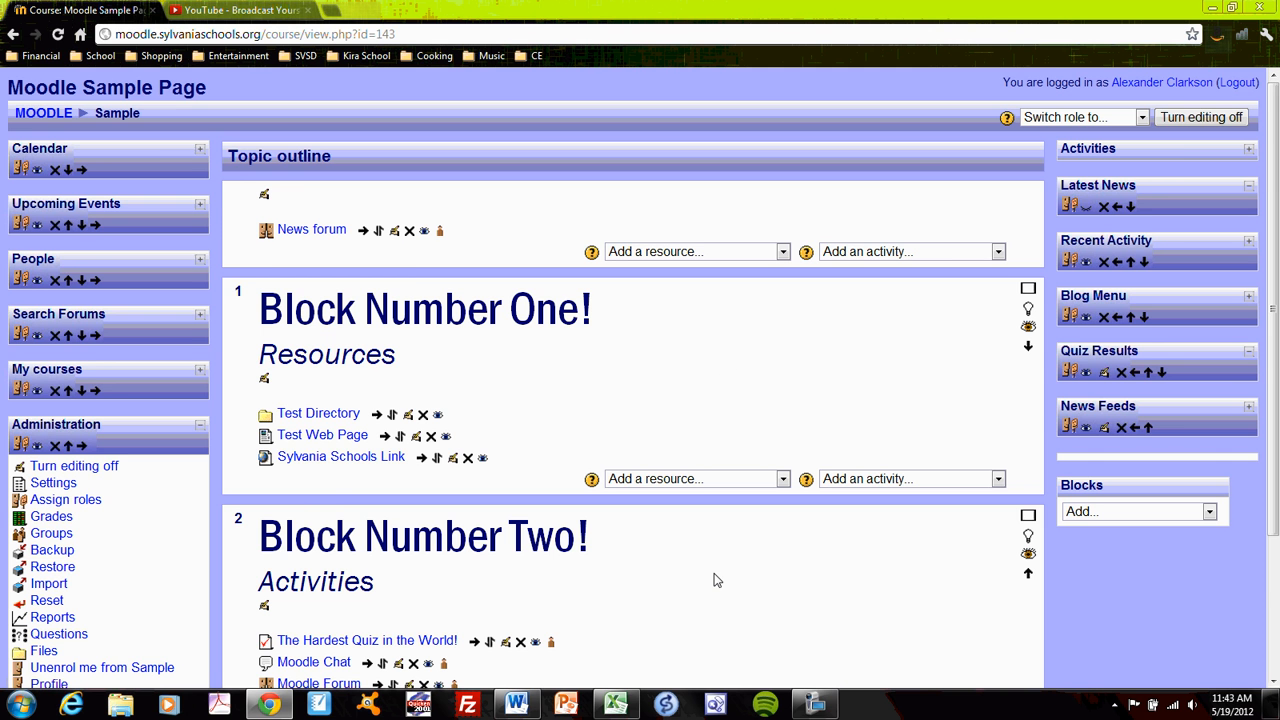
pyautogui.scroll(-3)
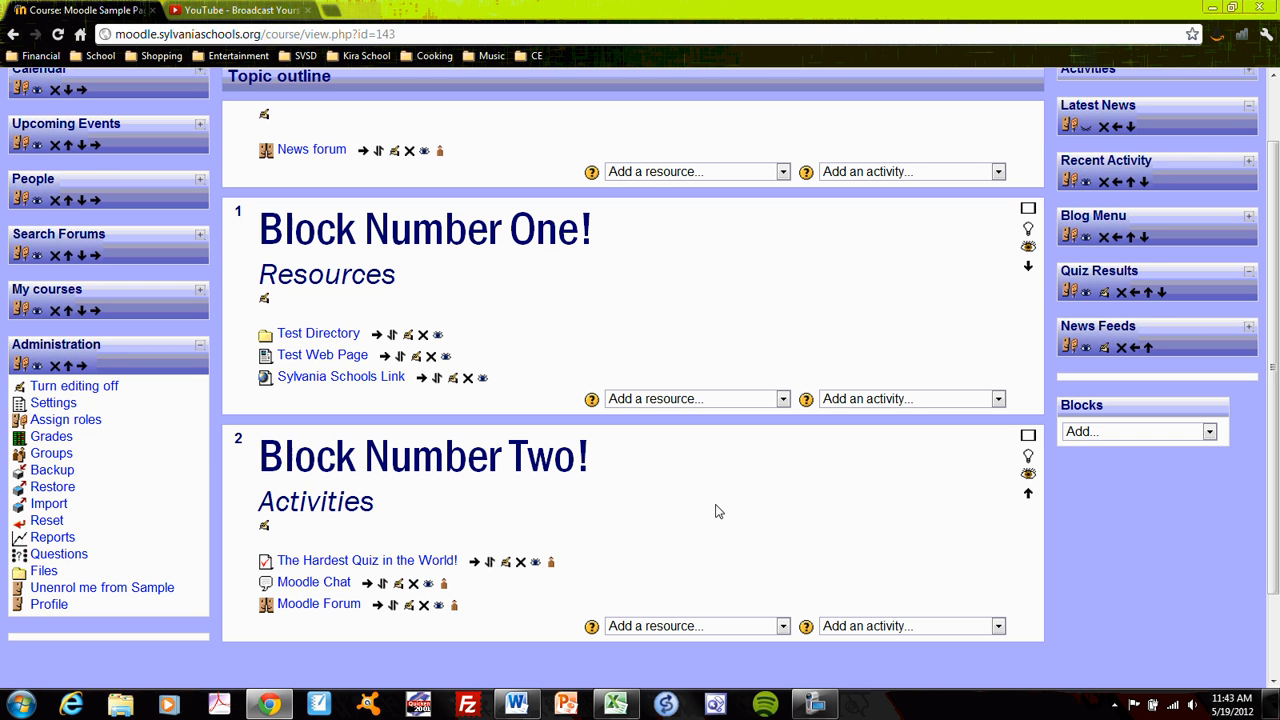
pyautogui.moveTo(420, 593)
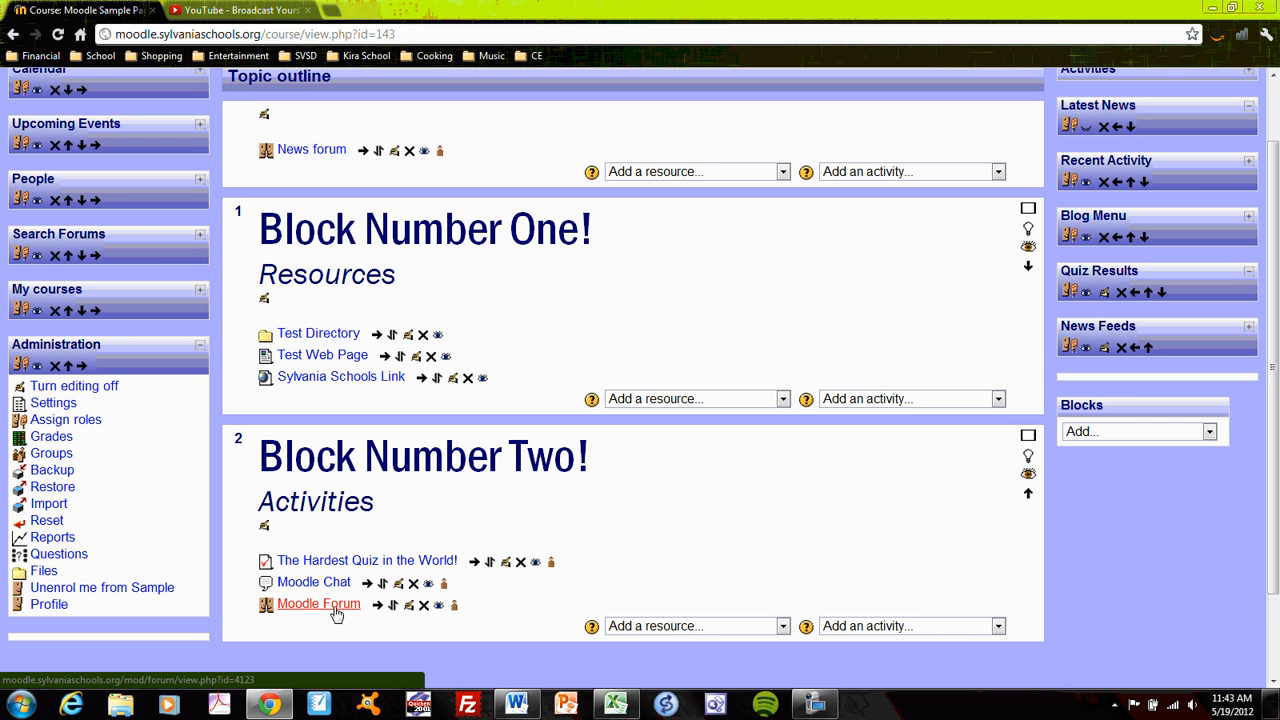
# Open the Moodle Forum activity under Block Number Two
pyautogui.click(317, 603)
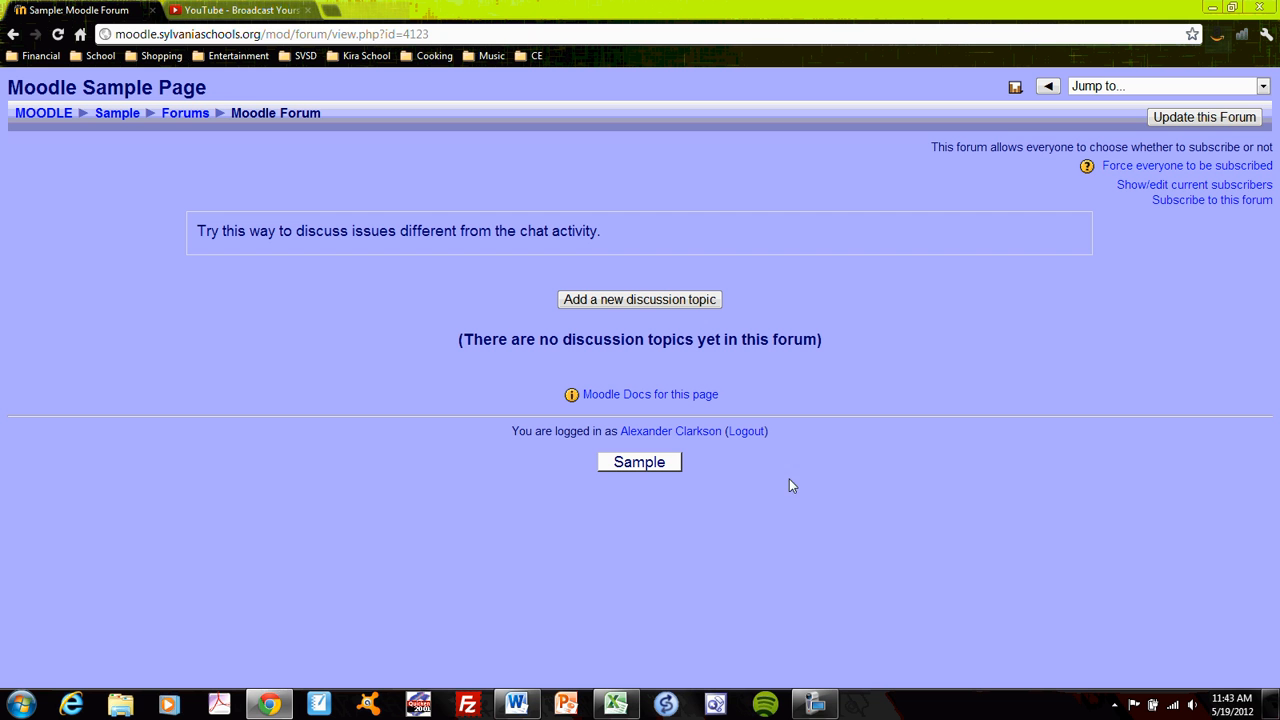
pyautogui.moveTo(873, 307)
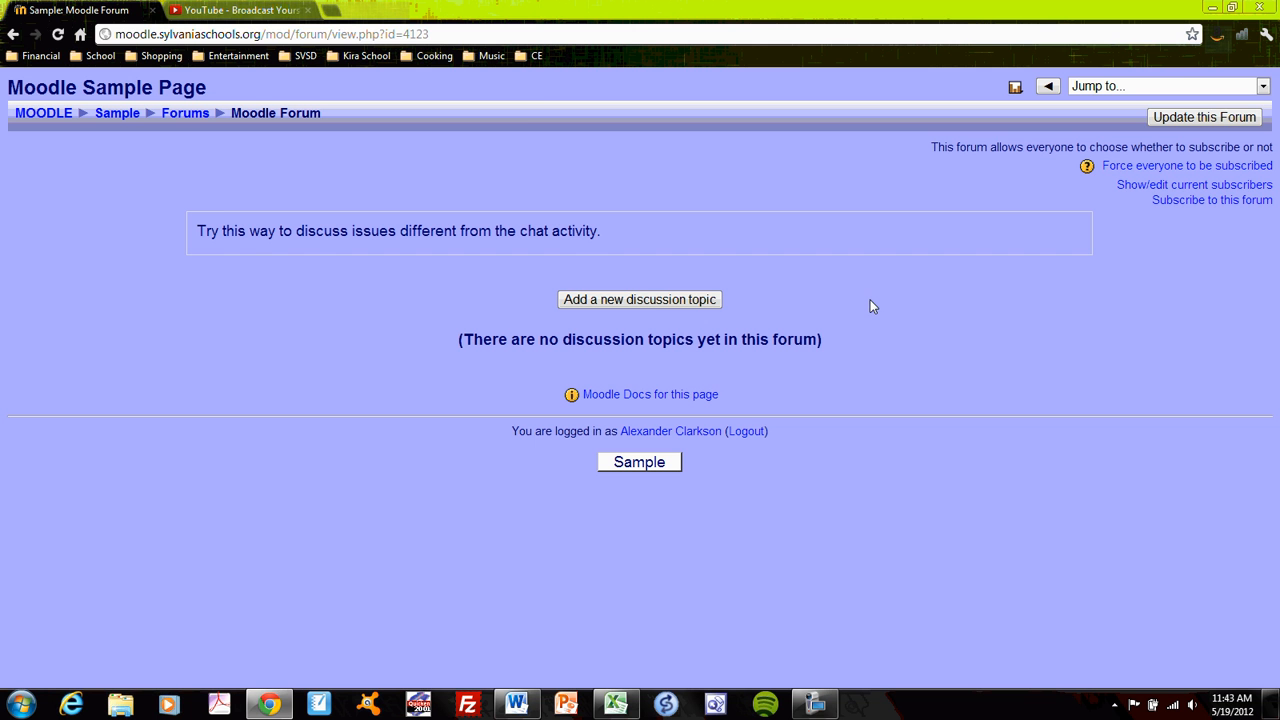
pyautogui.moveTo(654, 299)
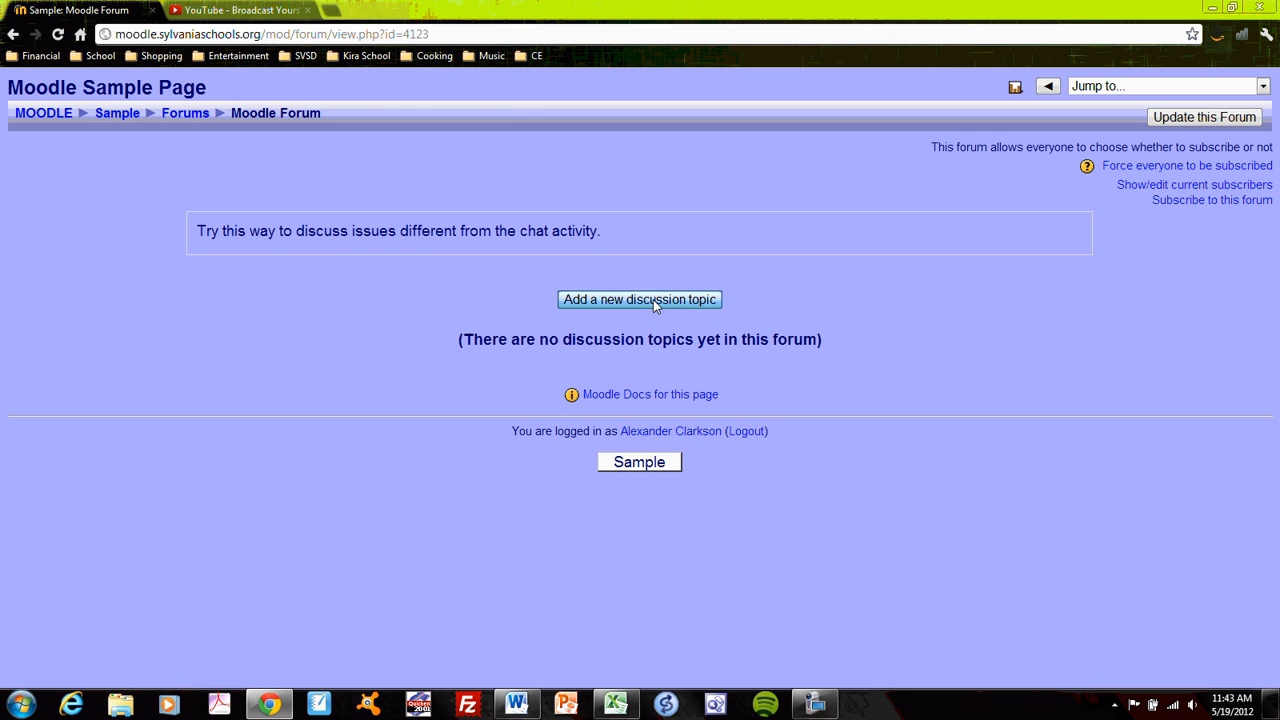
# Start a new discussion topic with the subject 'What is a forum?'
pyautogui.click(642, 299)
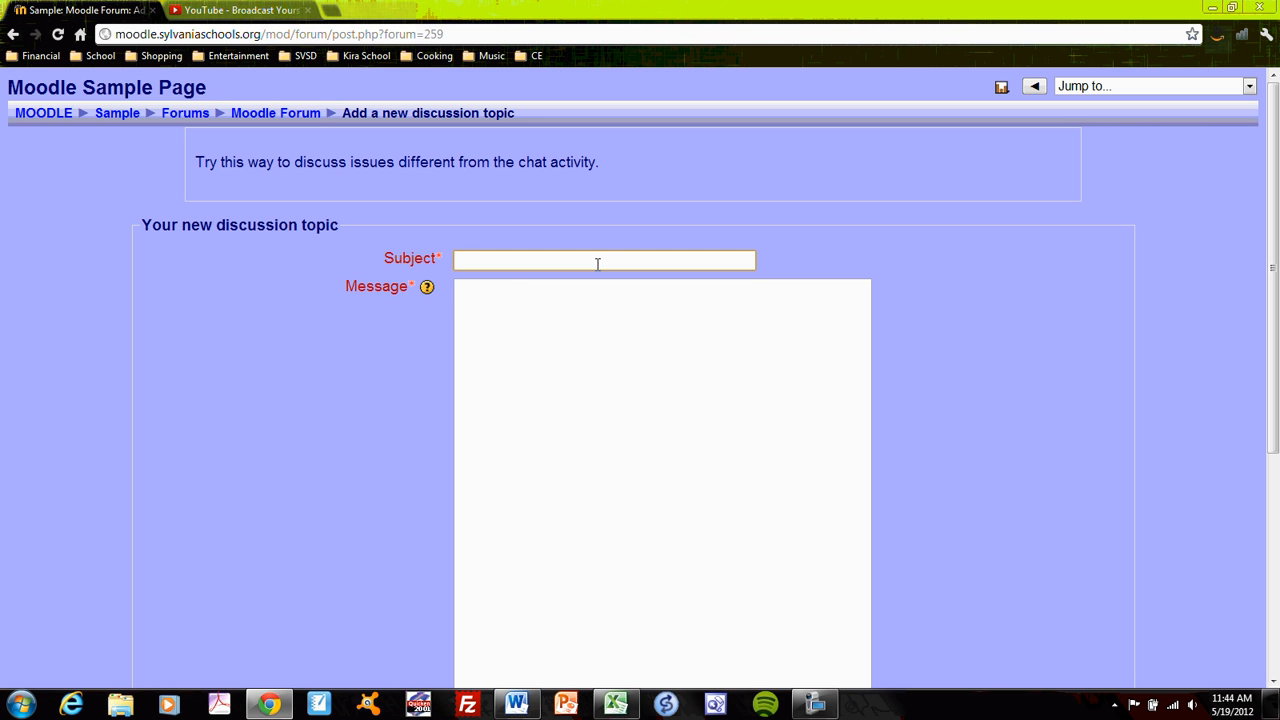
pyautogui.write('What is a')
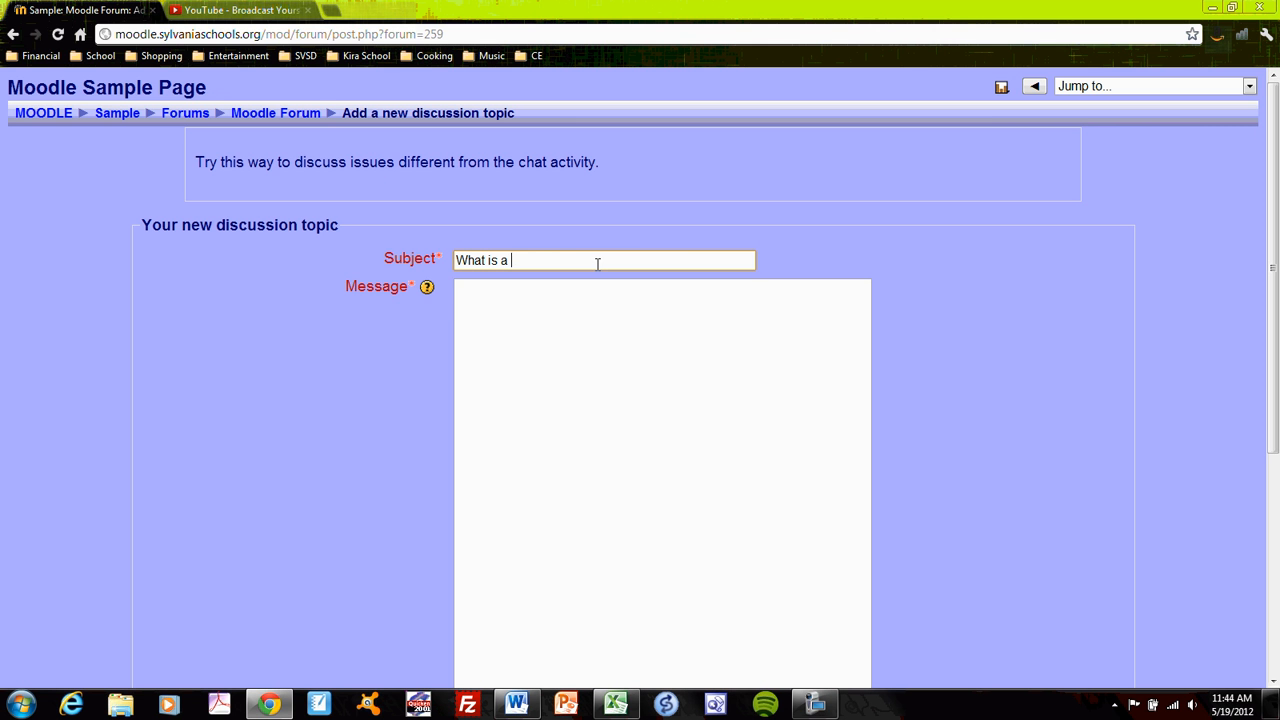
pyautogui.write('forum?')
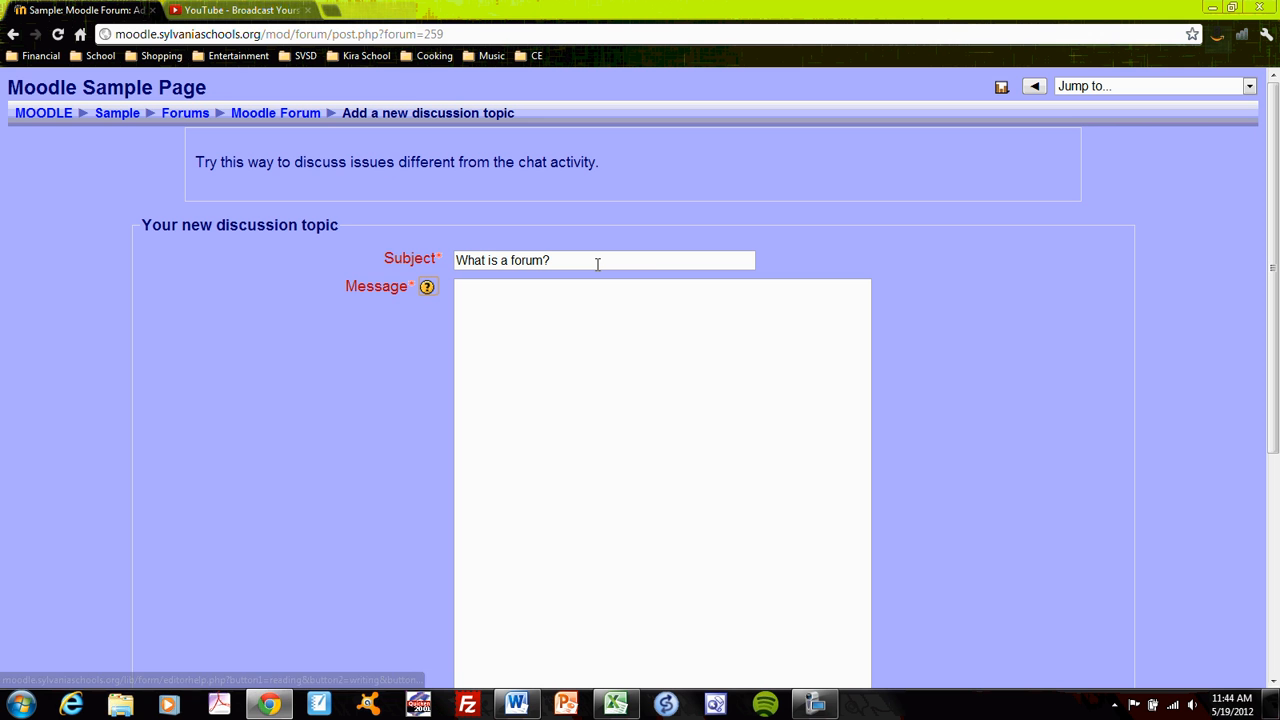
# Write a message asking for help understanding how a forum differs from a chat room
pyautogui.write('Help me undersat')
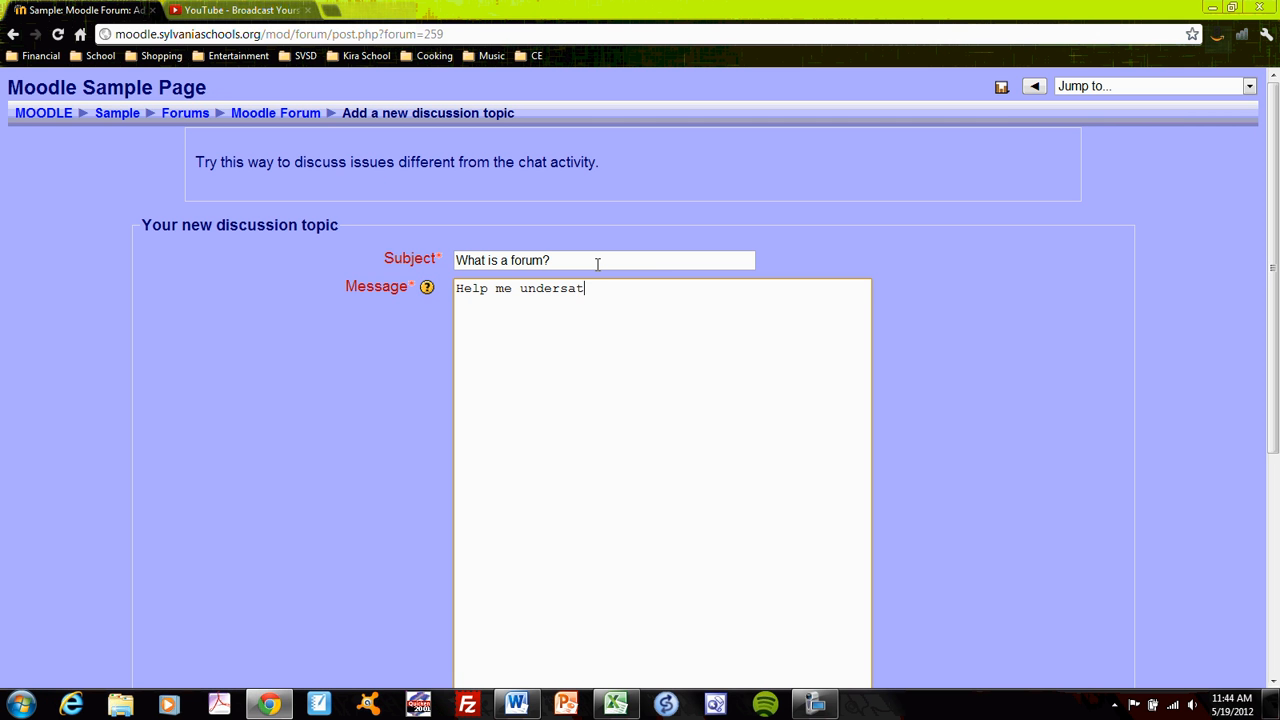
pyautogui.write('understand the di')
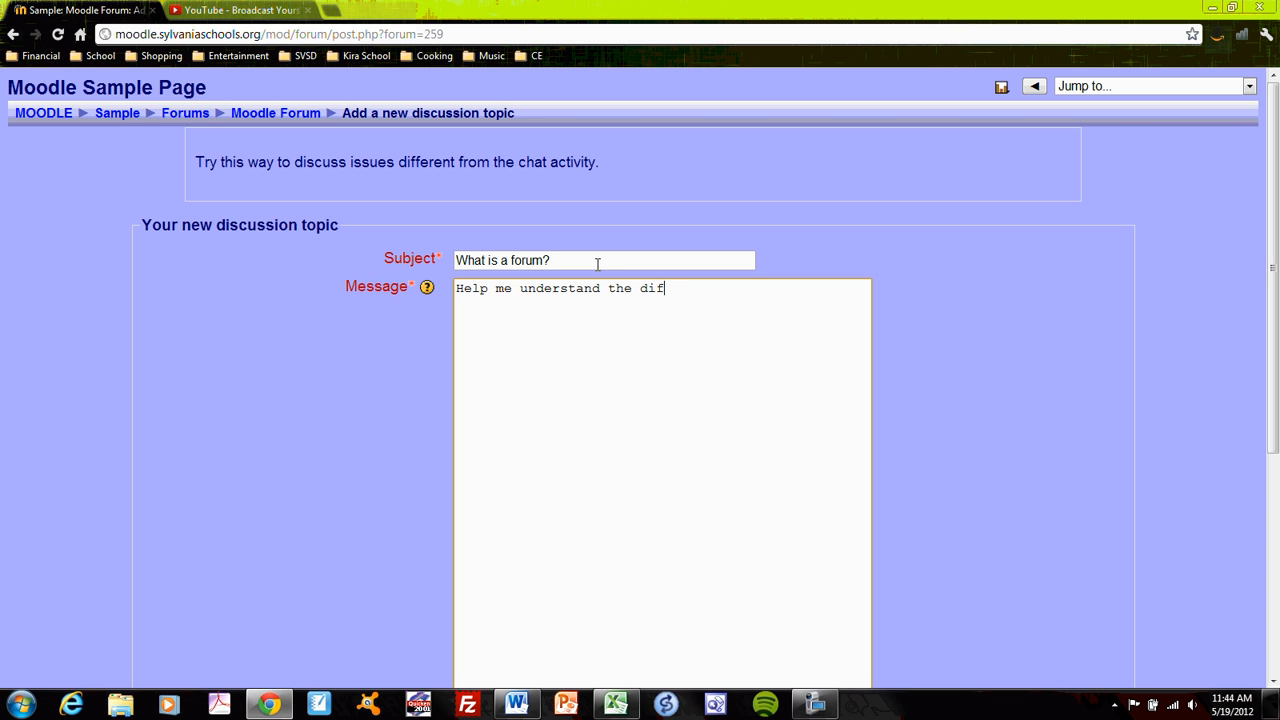
pyautogui.write('ference betw')
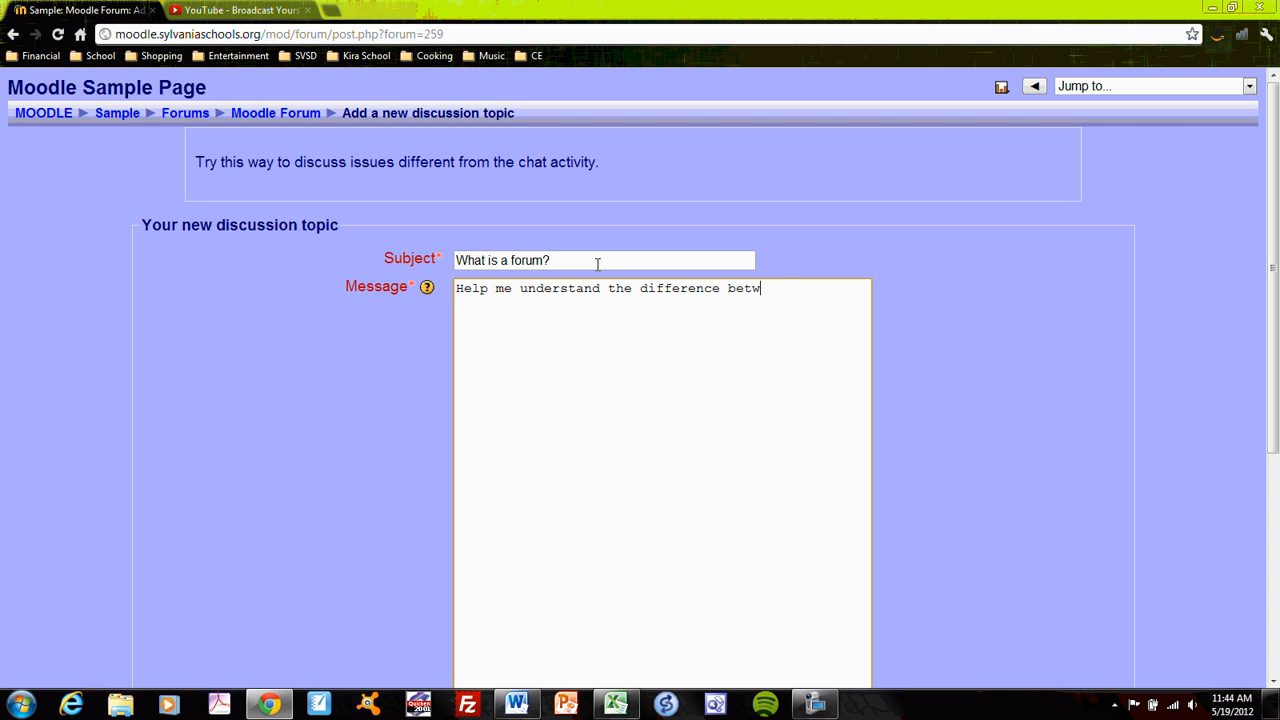
pyautogui.write('een a forum and')
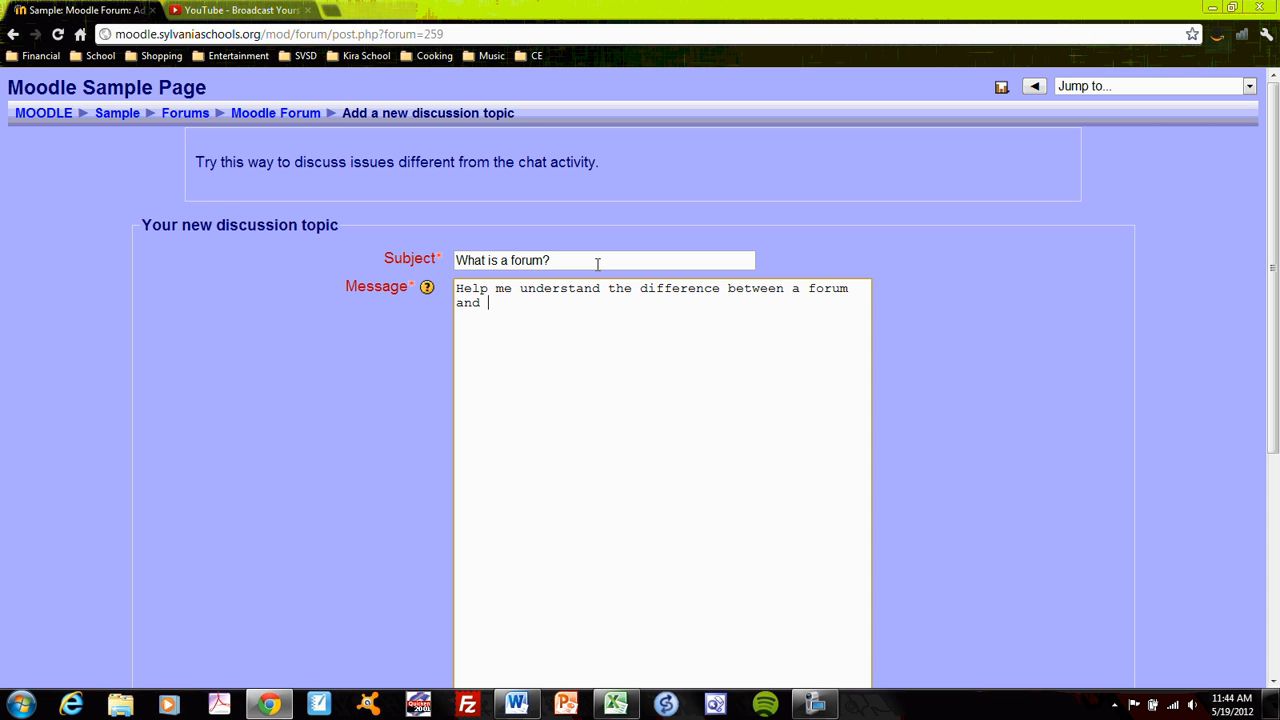
pyautogui.write('a chay')
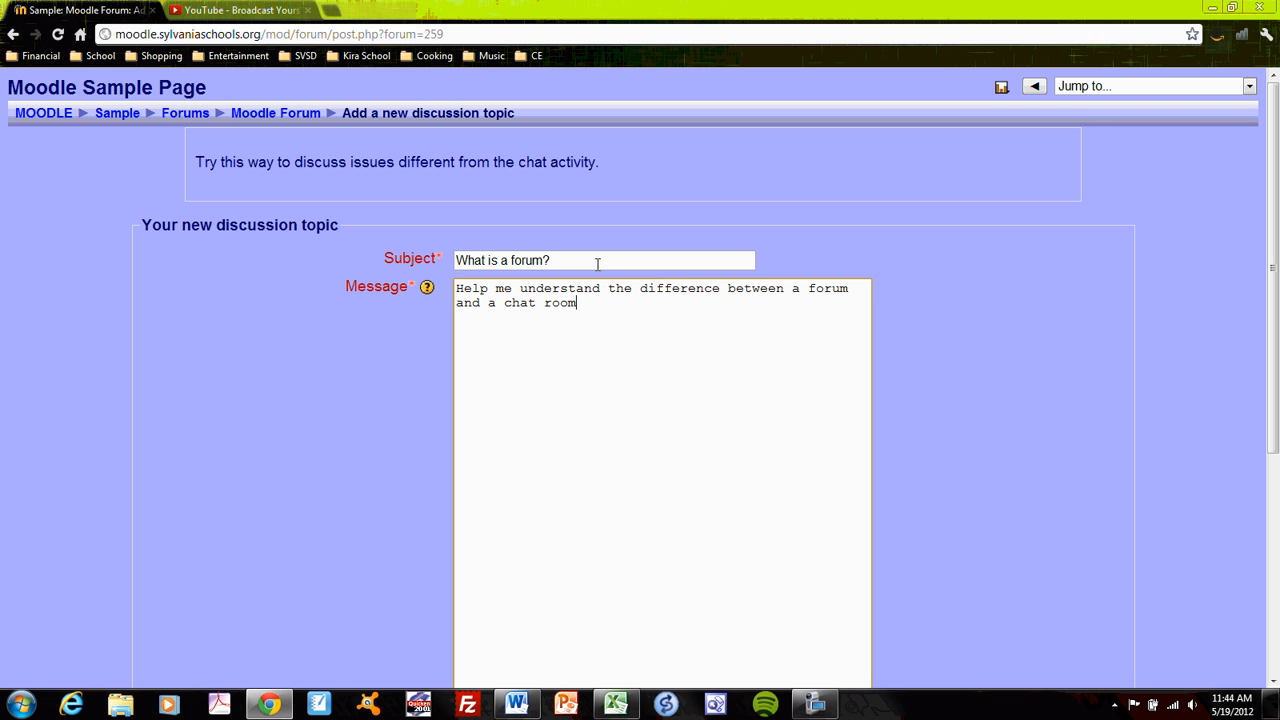
pyautogui.write('.  Ple')
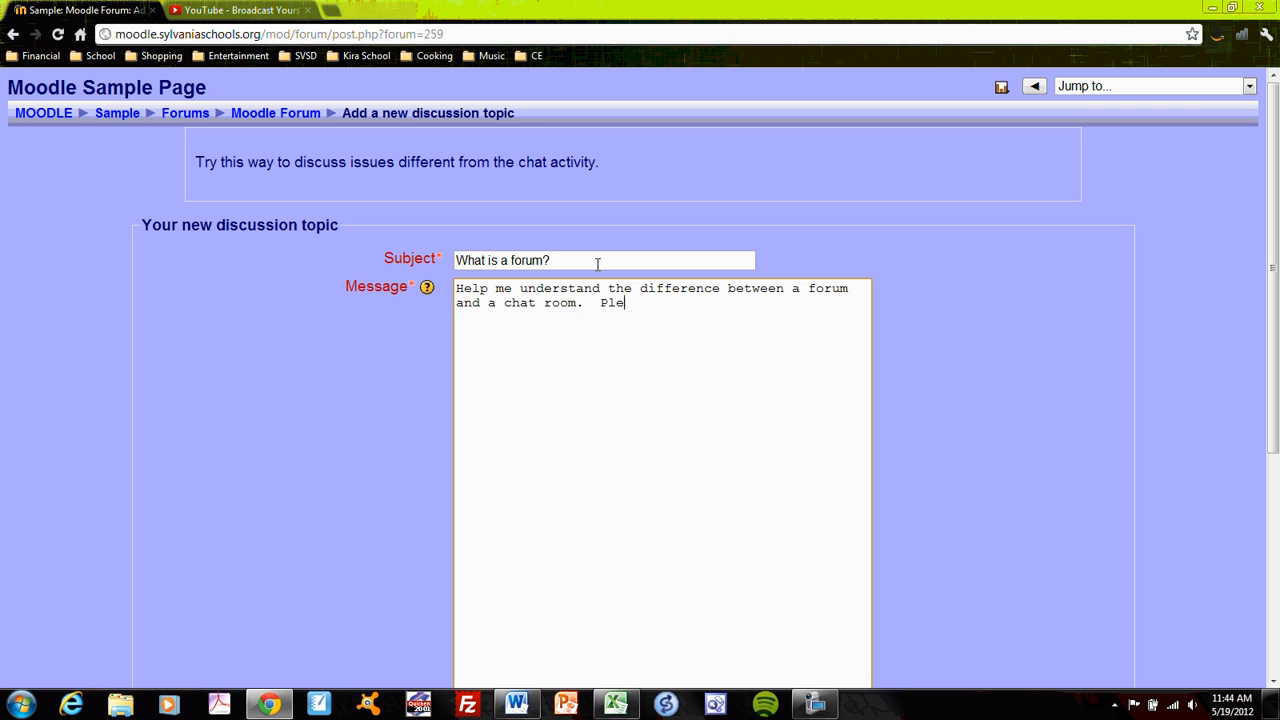
pyautogui.write('ase.')
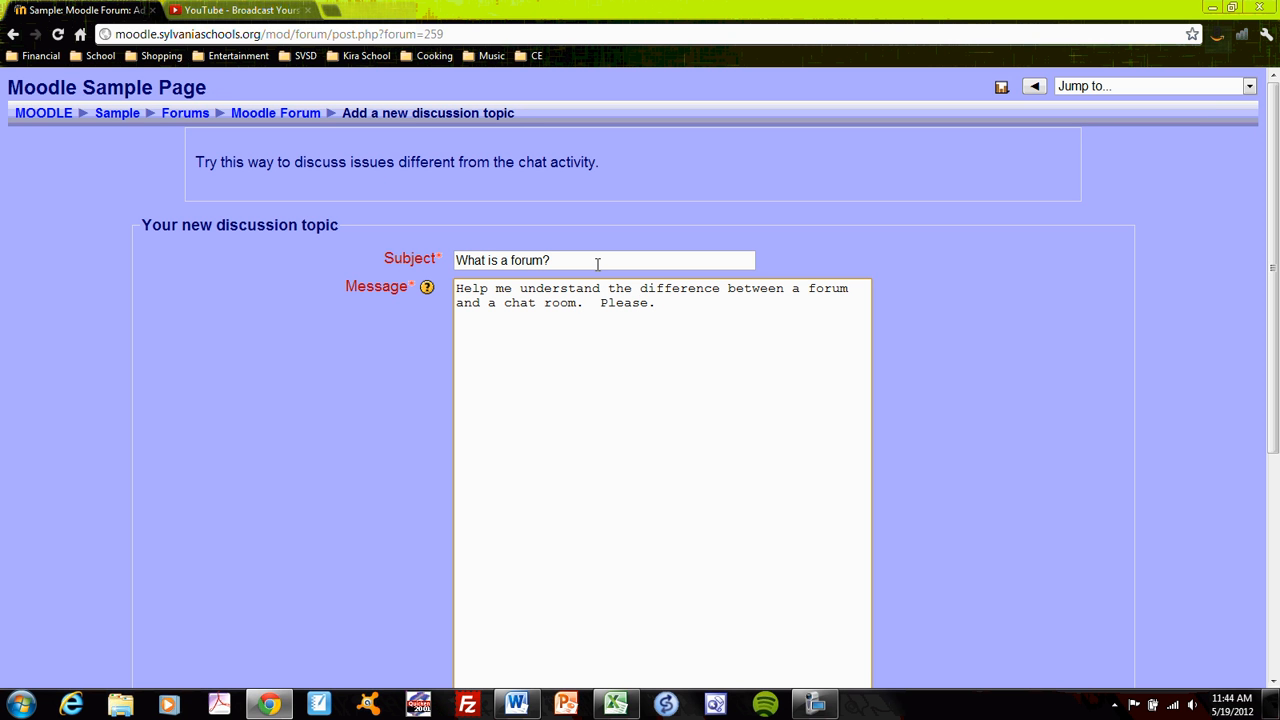
pyautogui.write('LOL')
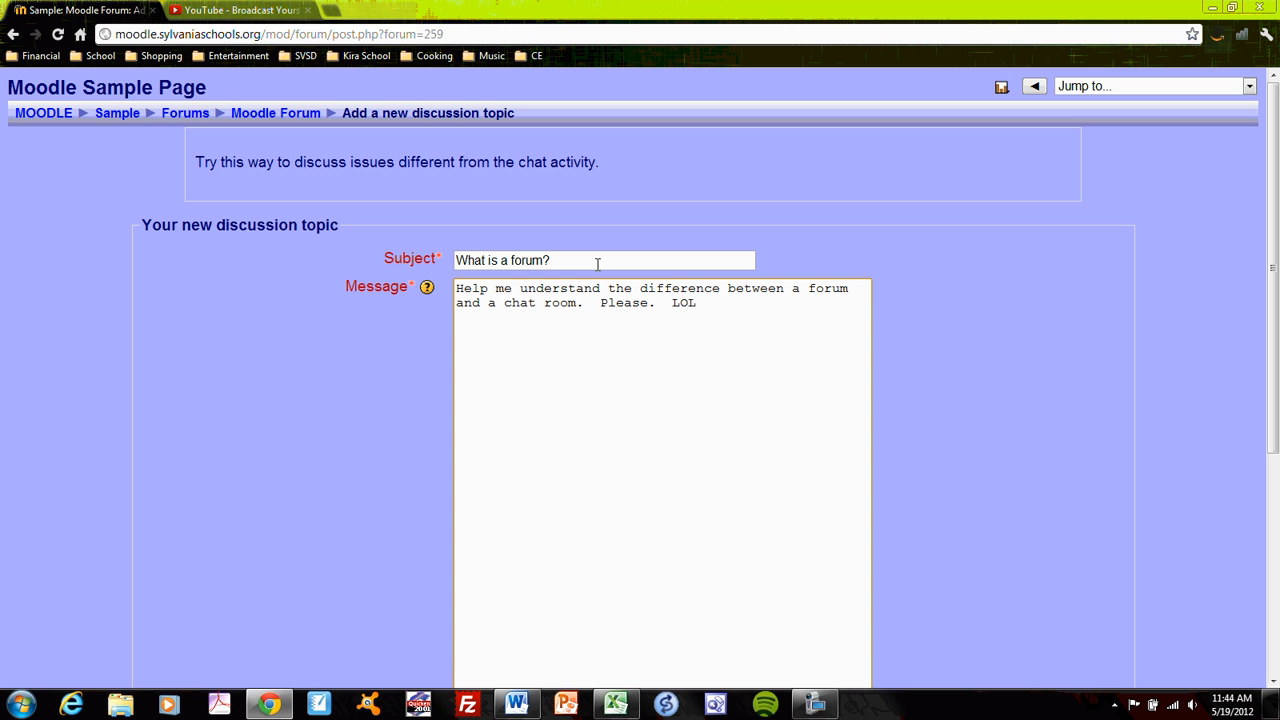
pyautogui.write('!')
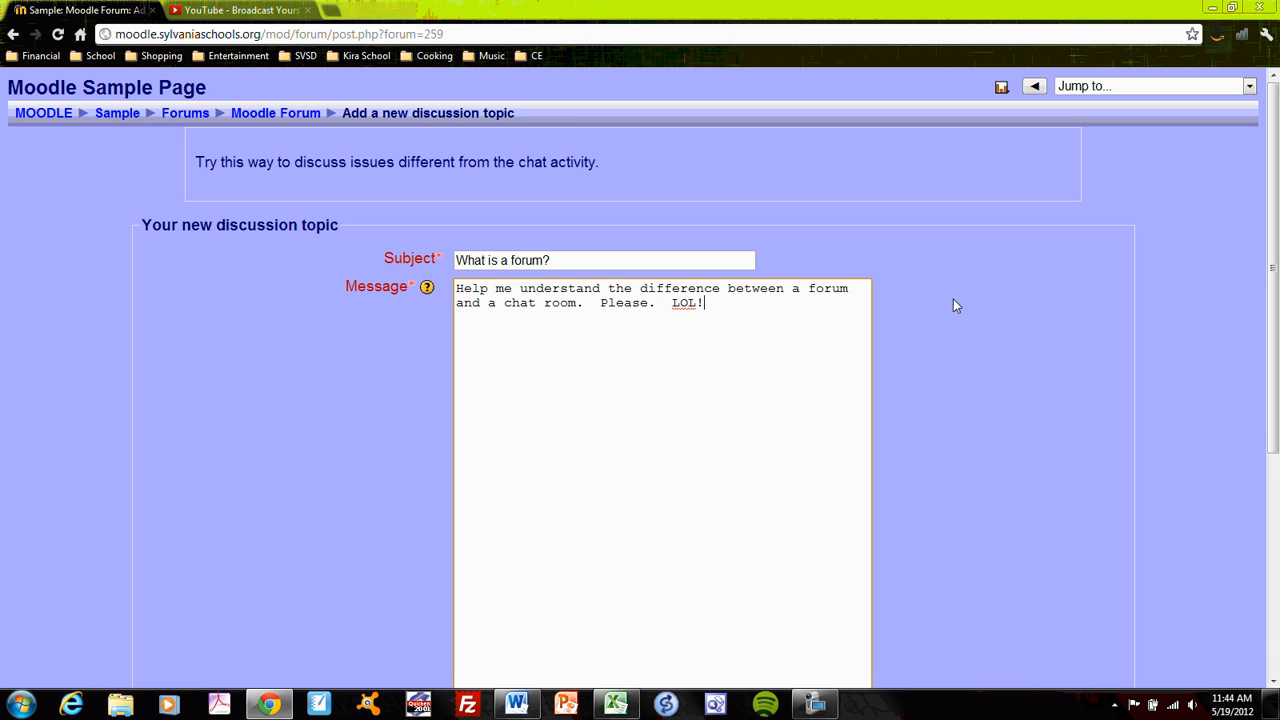
pyautogui.scroll(-3)
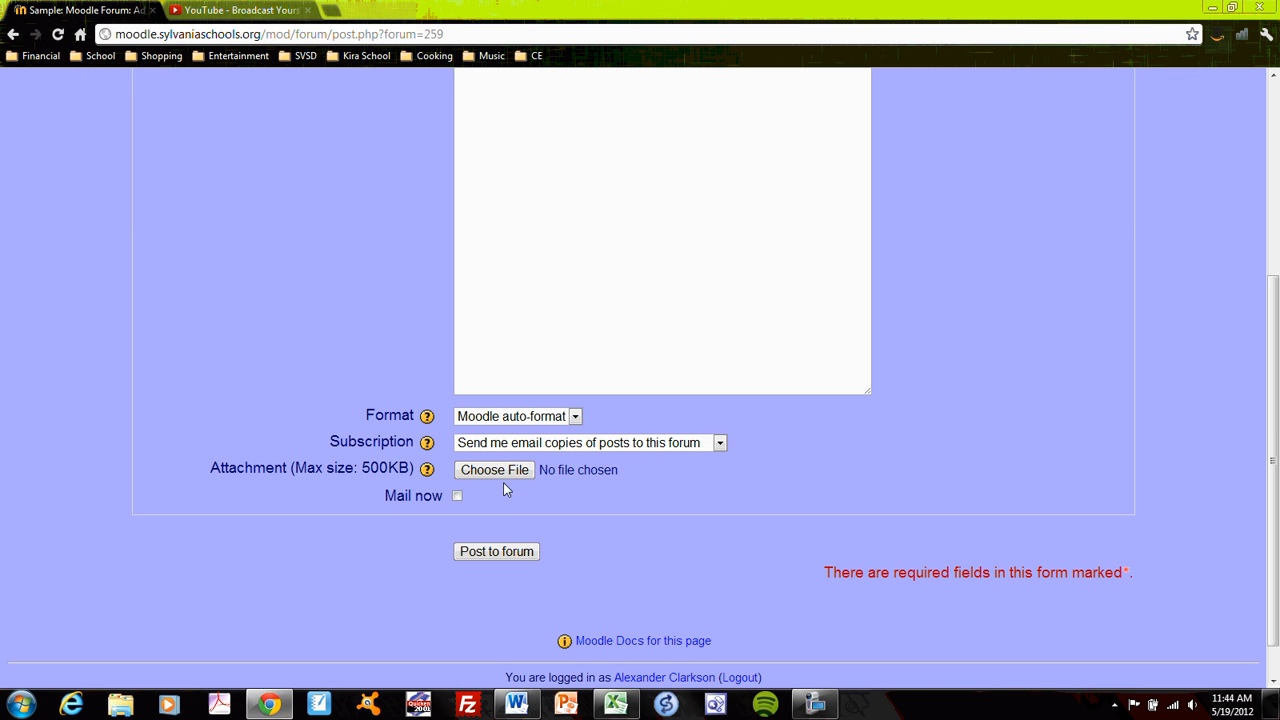
# Post the 'What is a forum?' discussion, confirm it is listed, and return to the Sample course
pyautogui.click(496, 551)
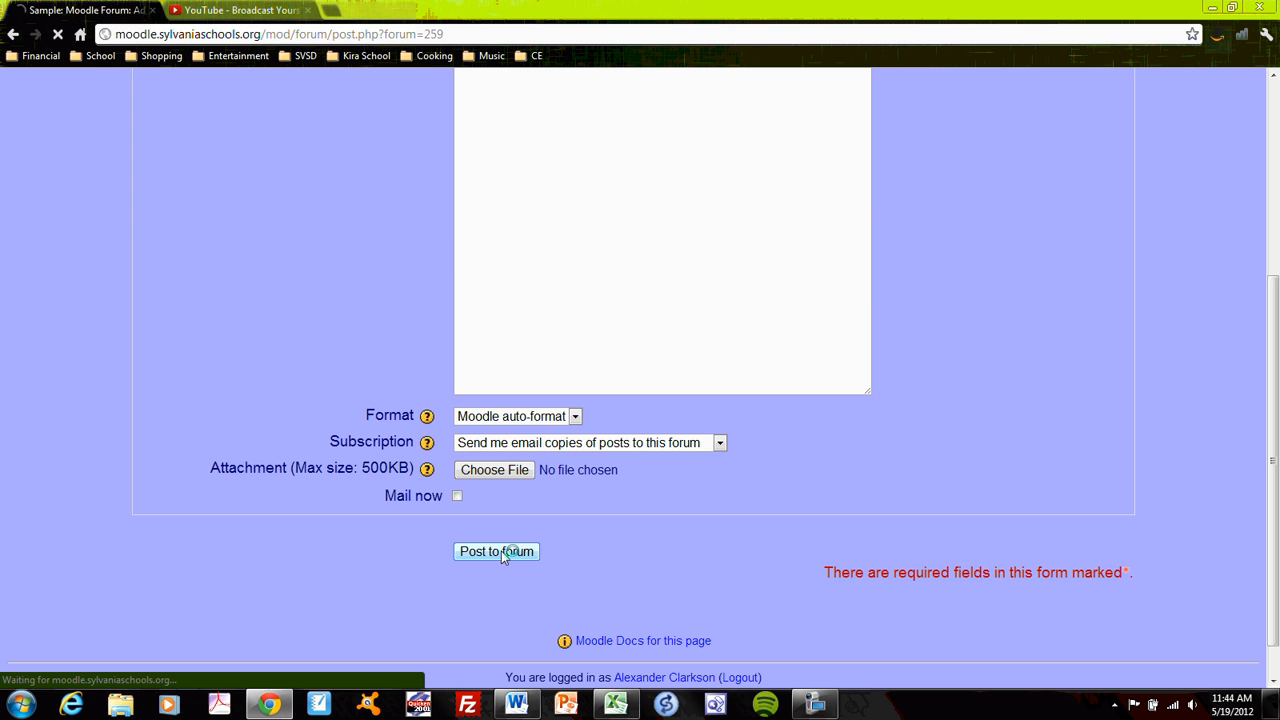
pyautogui.click(496, 552)
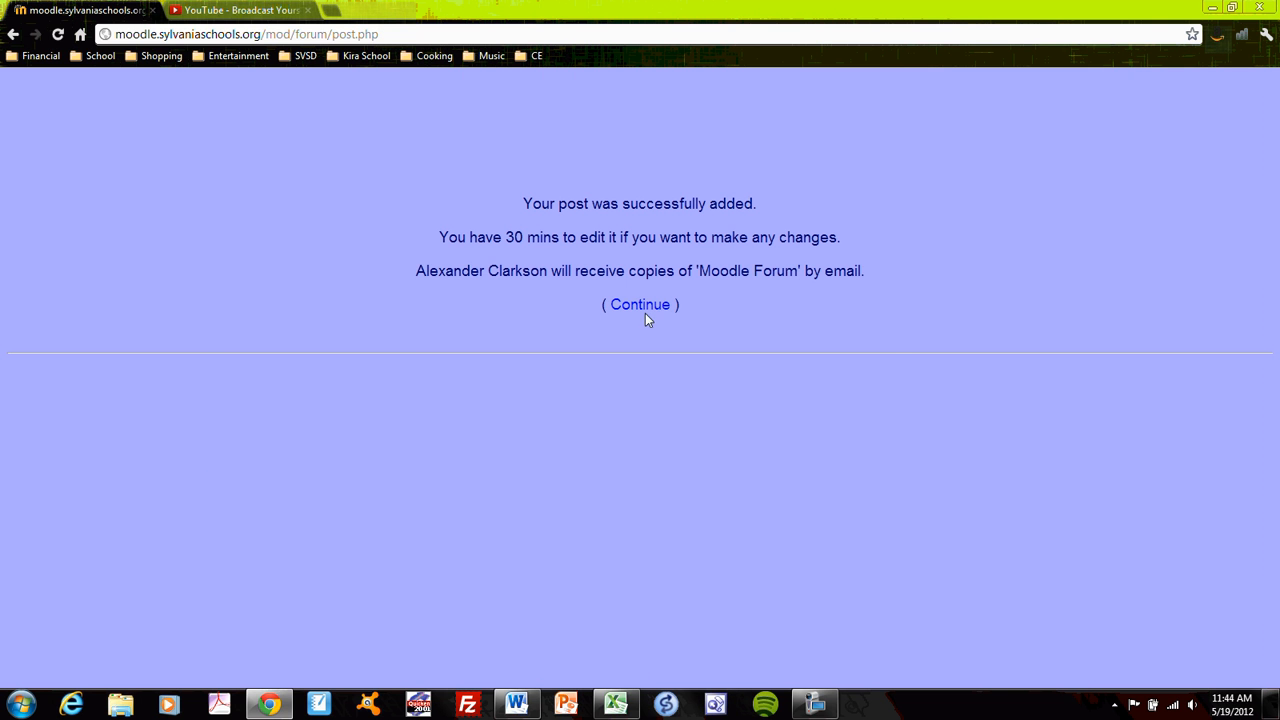
pyautogui.click(640, 304)
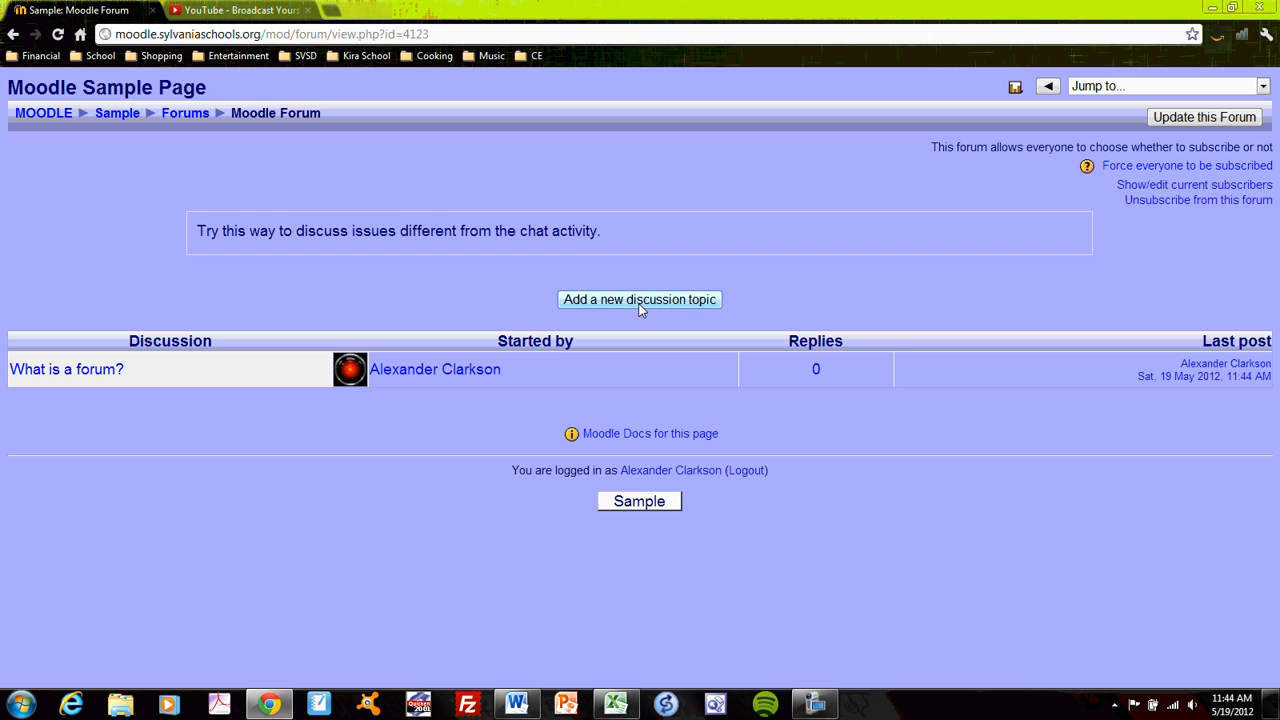
pyautogui.moveTo(335, 301)
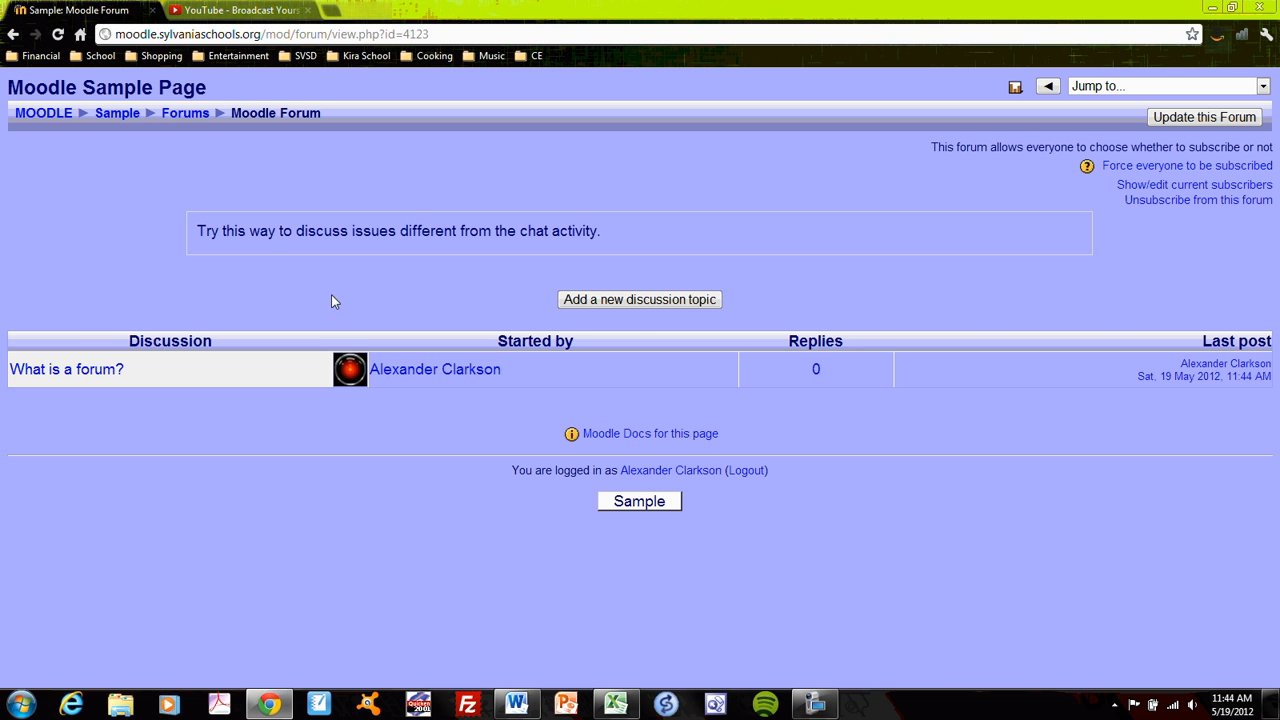
pyautogui.moveTo(315, 363)
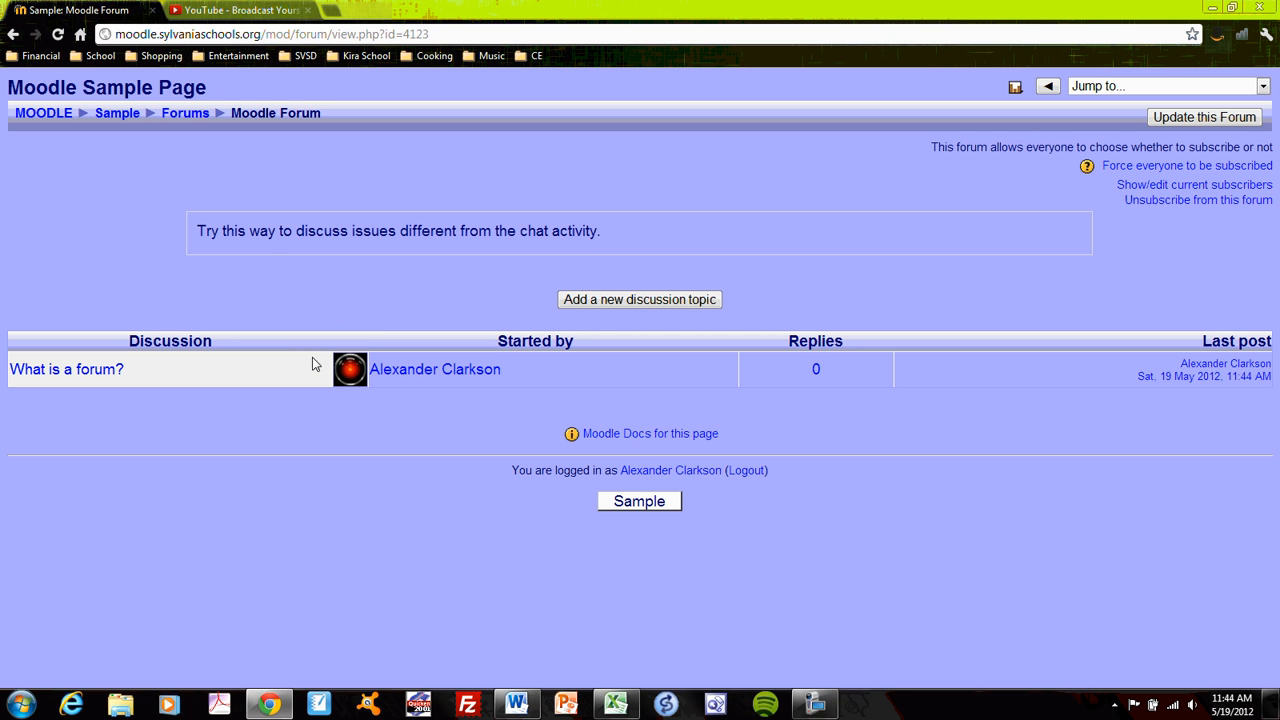
pyautogui.moveTo(395, 353)
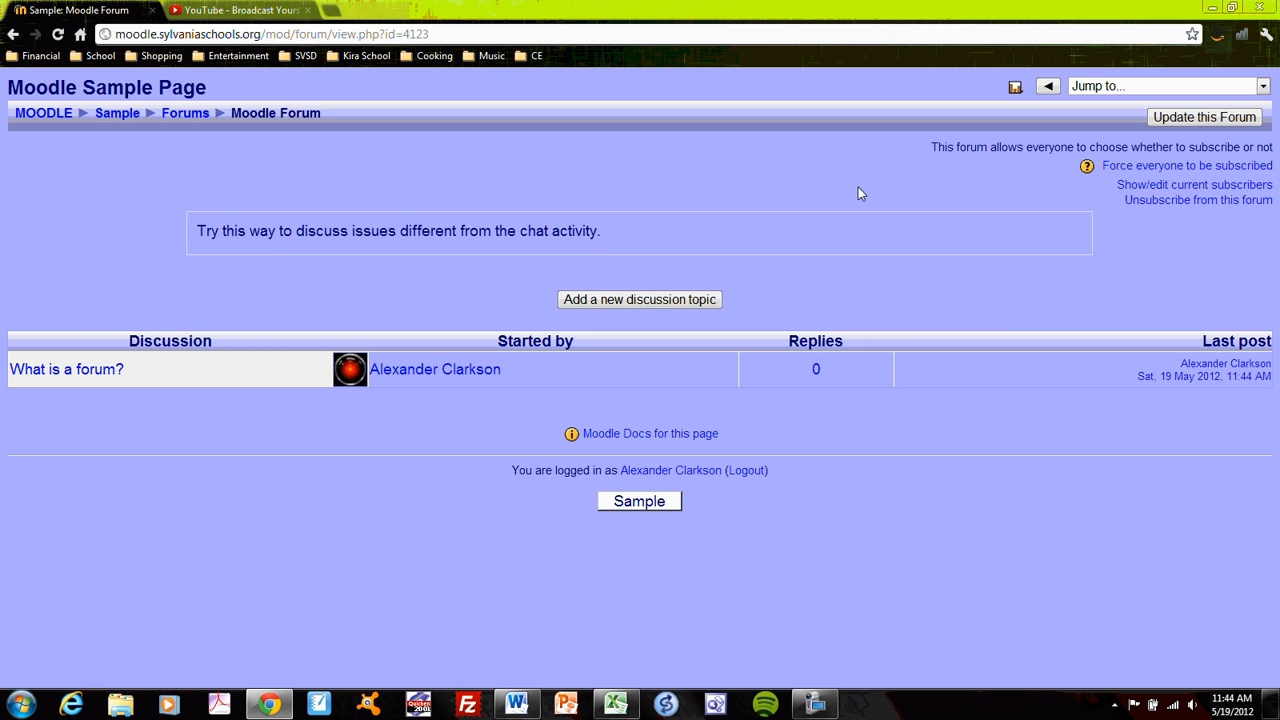
pyautogui.click(112, 113)
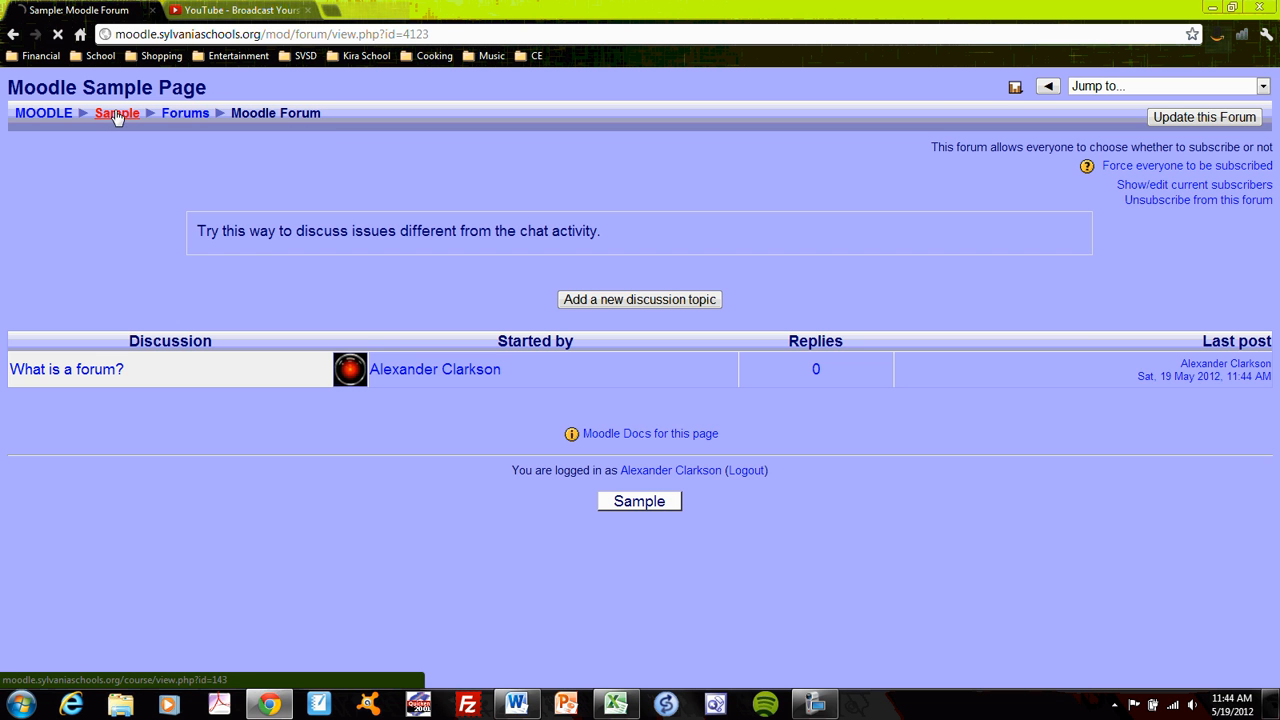
# Log out as teacher, log in as the student, and open the District-Level category
pyautogui.click(115, 113)
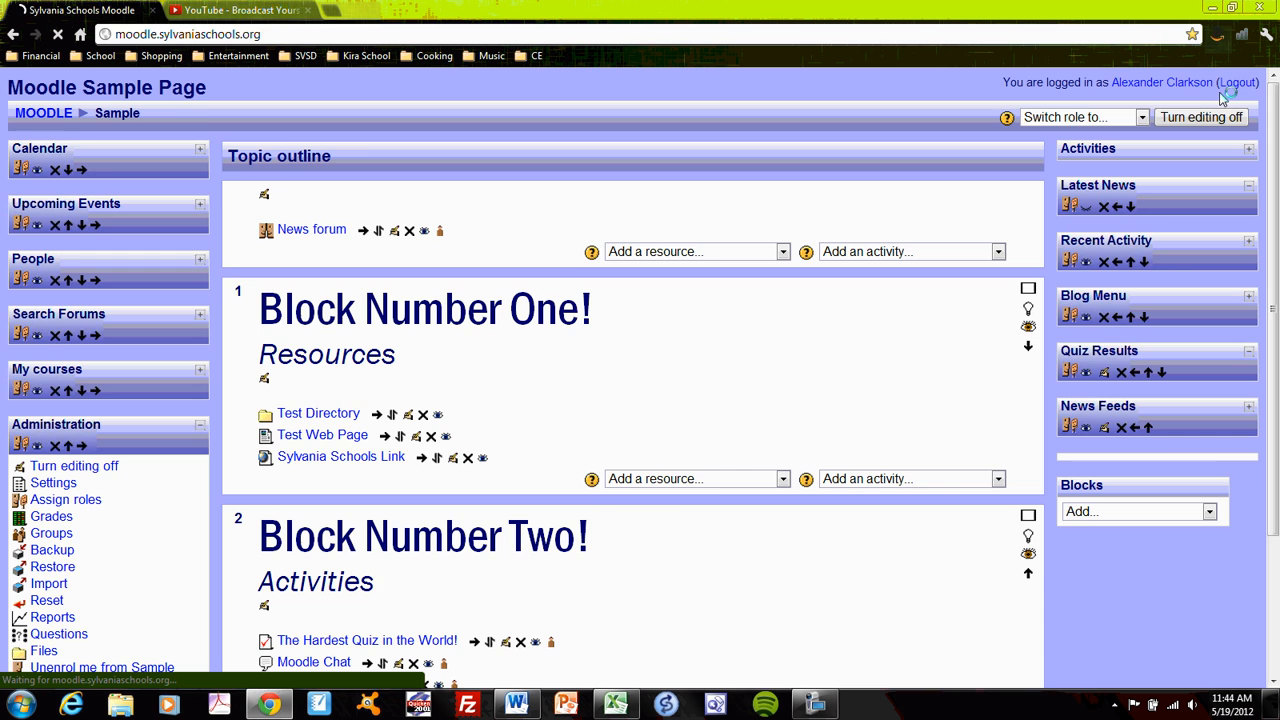
pyautogui.click(1239, 82)
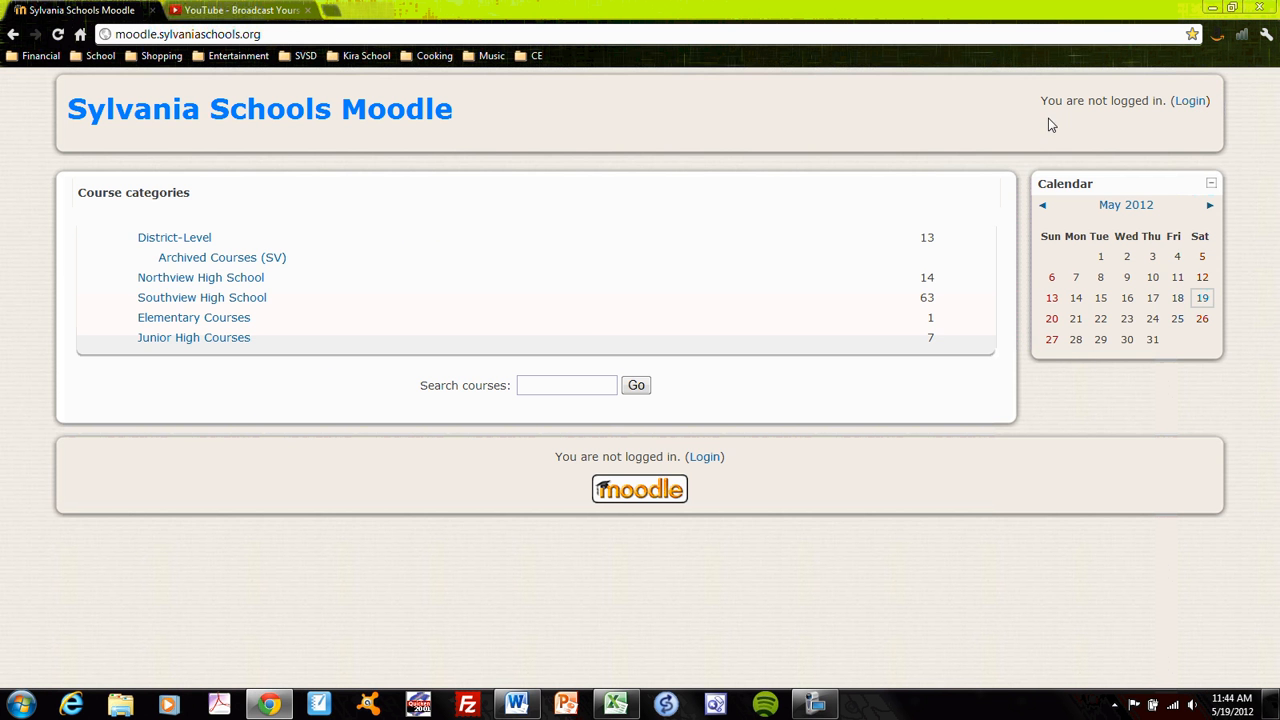
pyautogui.click(1196, 100)
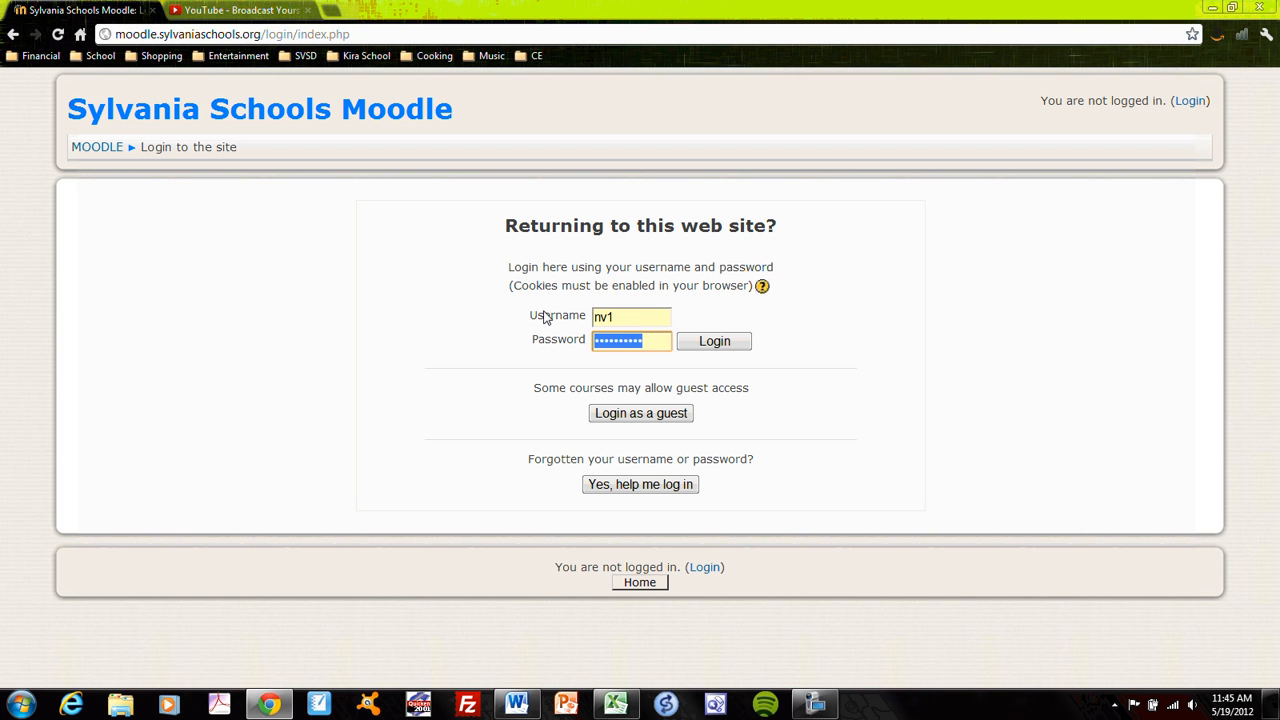
pyautogui.click(714, 341)
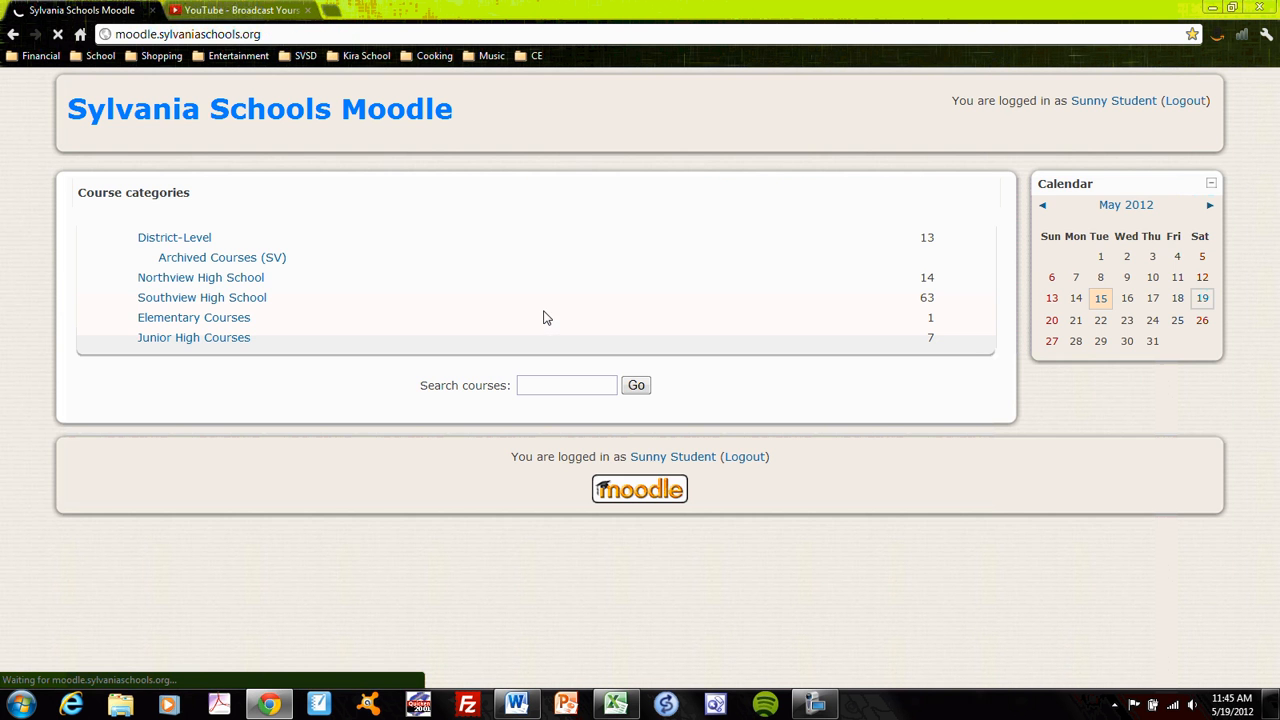
pyautogui.click(174, 237)
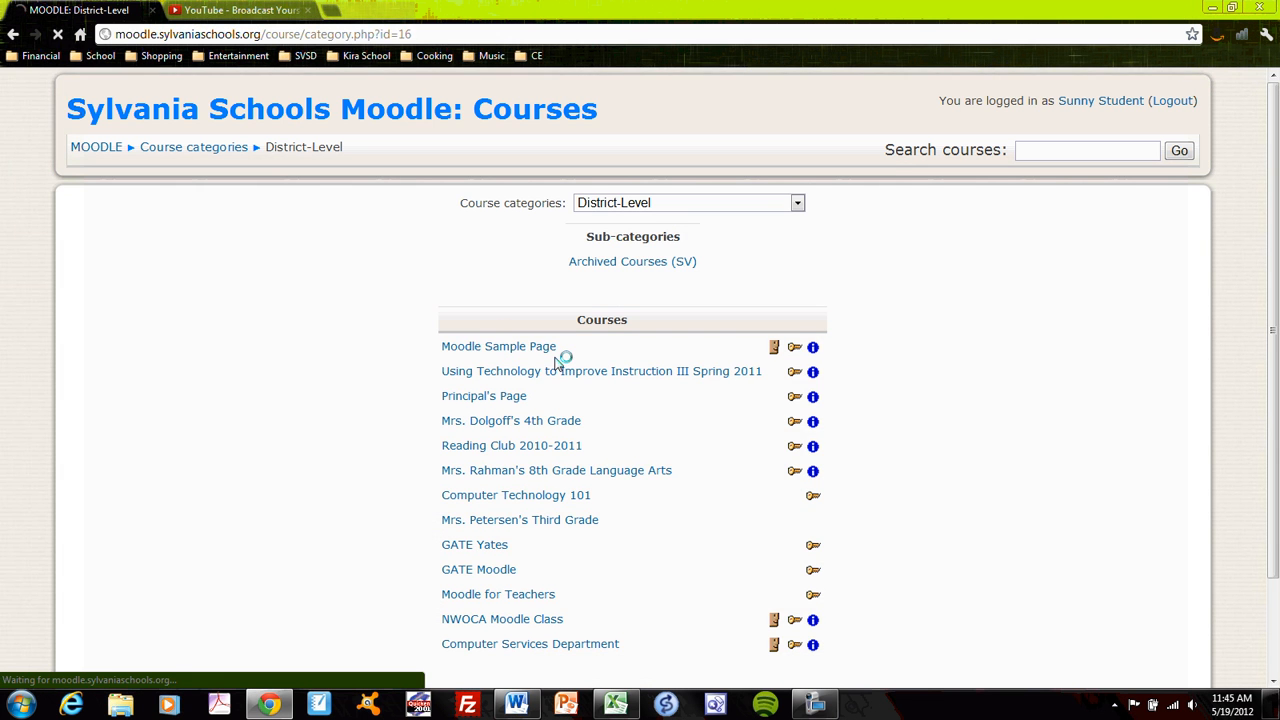
# As the student, open Moodle Forum in Moodle Sample Page and reply to 'What is a forum?'
pyautogui.click(498, 346)
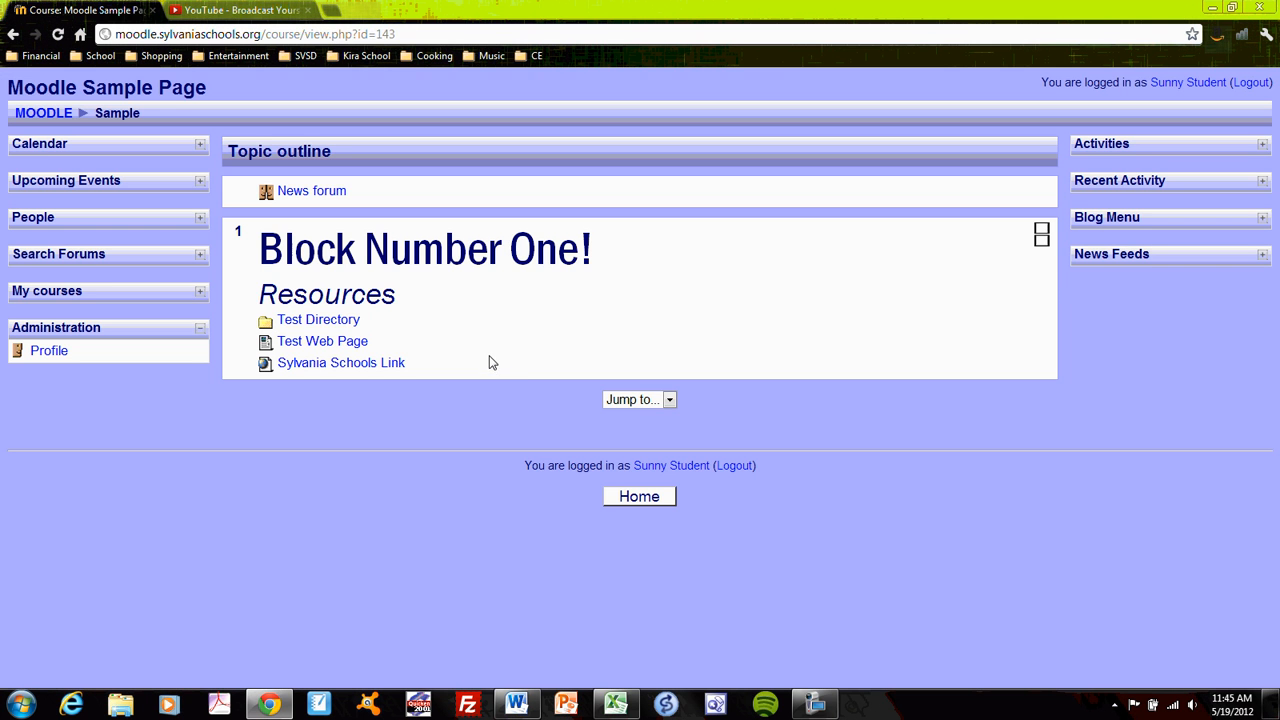
pyautogui.click(1040, 234)
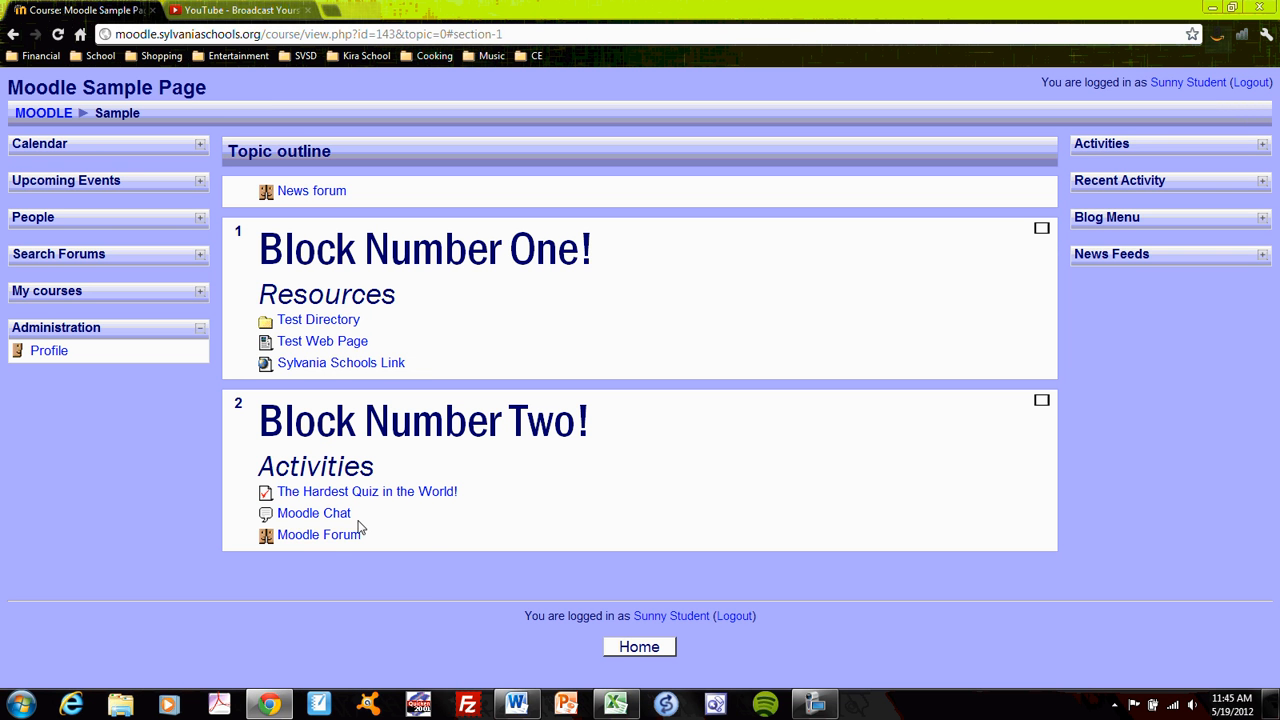
pyautogui.click(318, 535)
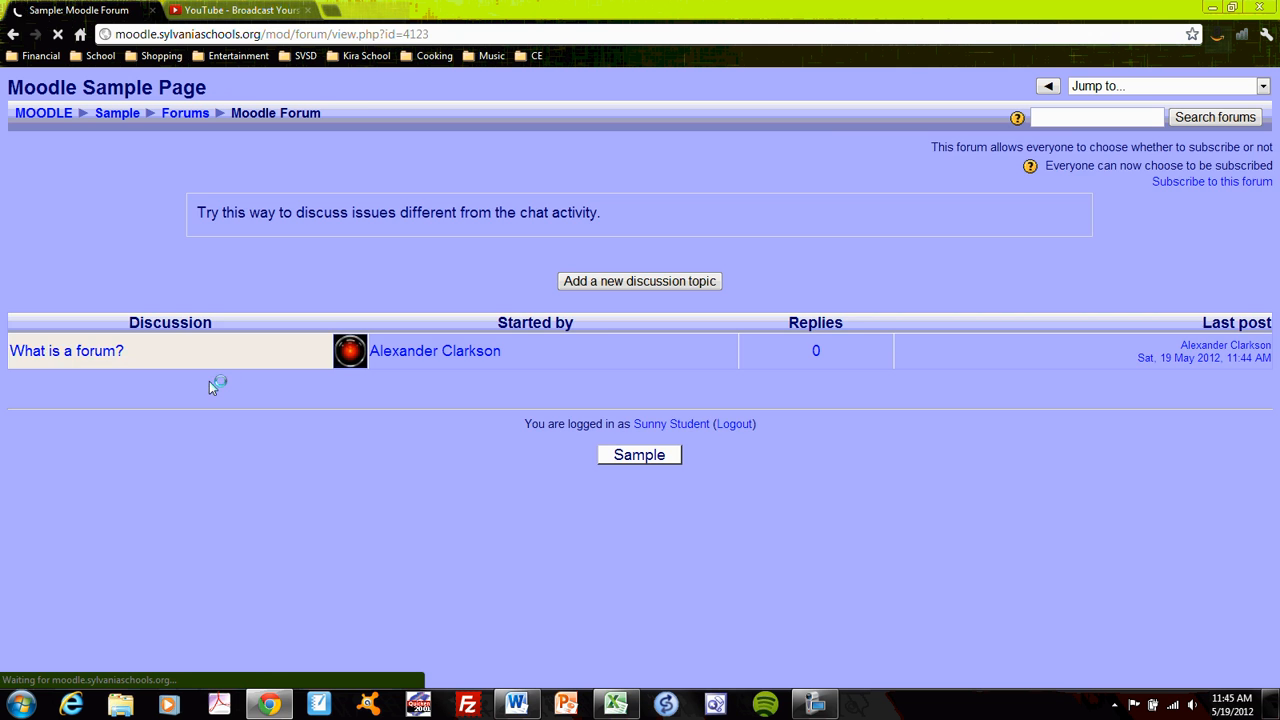
pyautogui.click(66, 350)
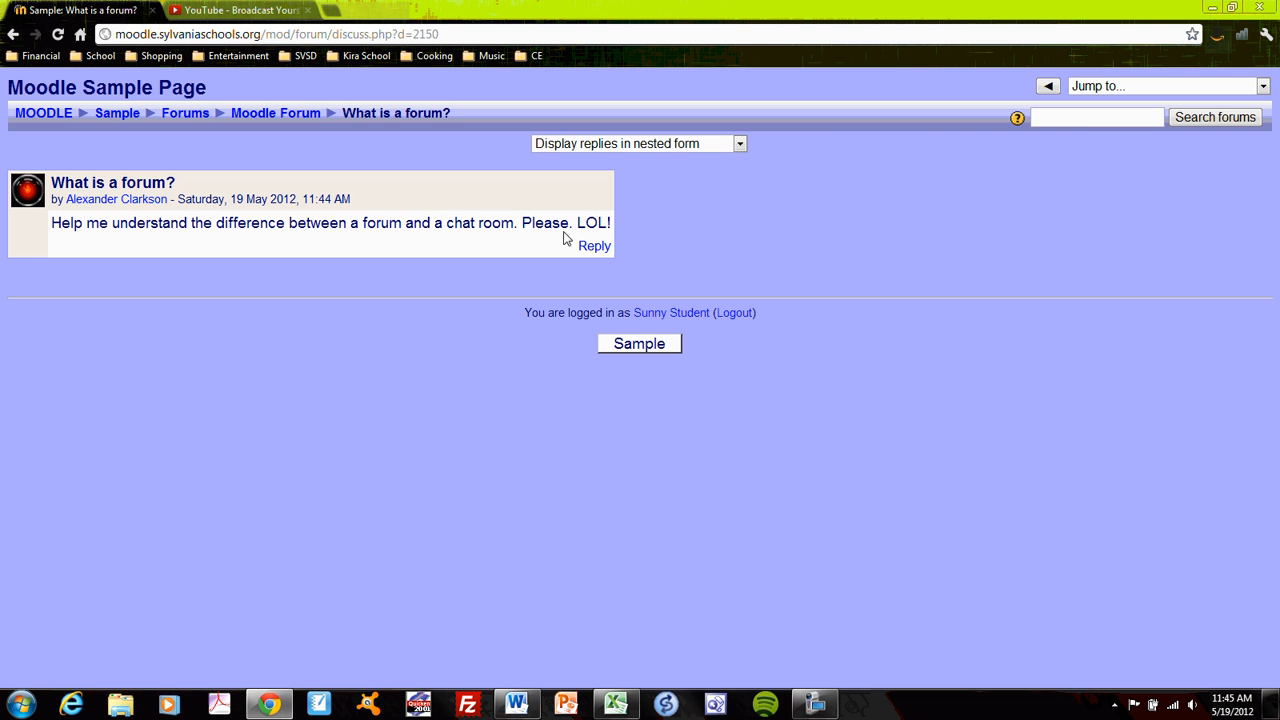
pyautogui.click(594, 245)
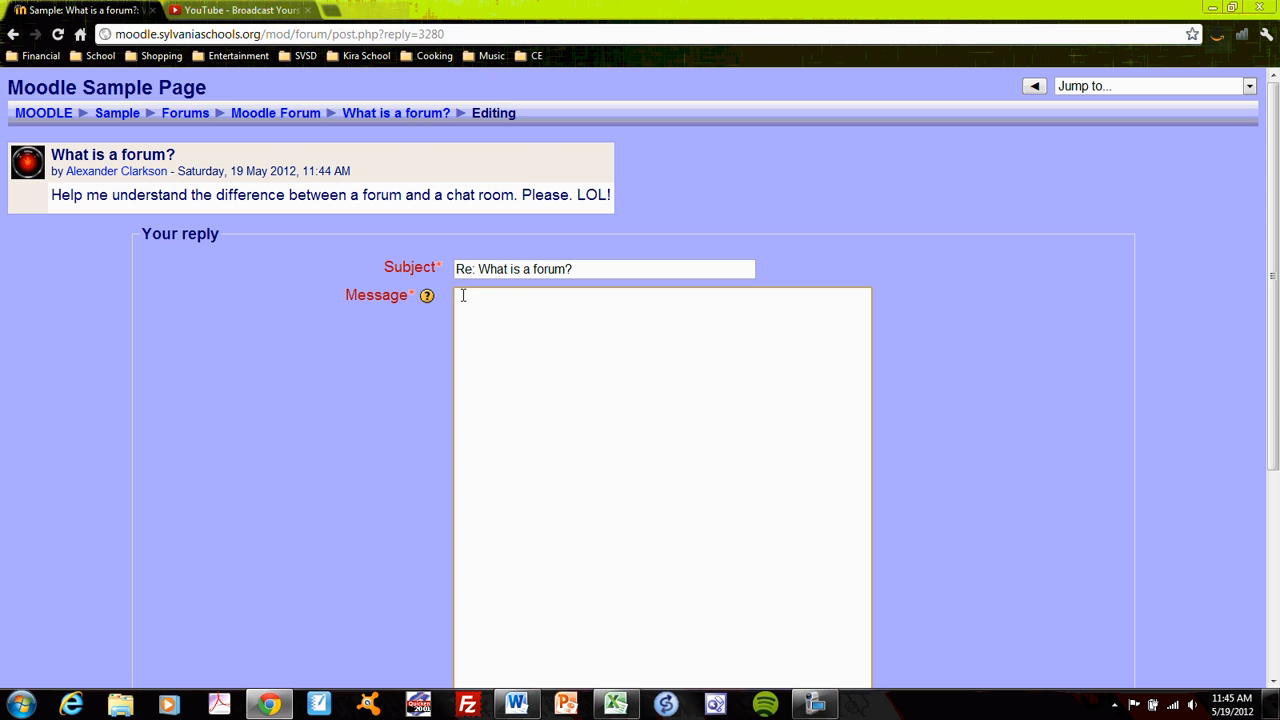
# Type 'A chat is like a real discussion among people simultaneously present.'
pyautogui.write('A chat is li')
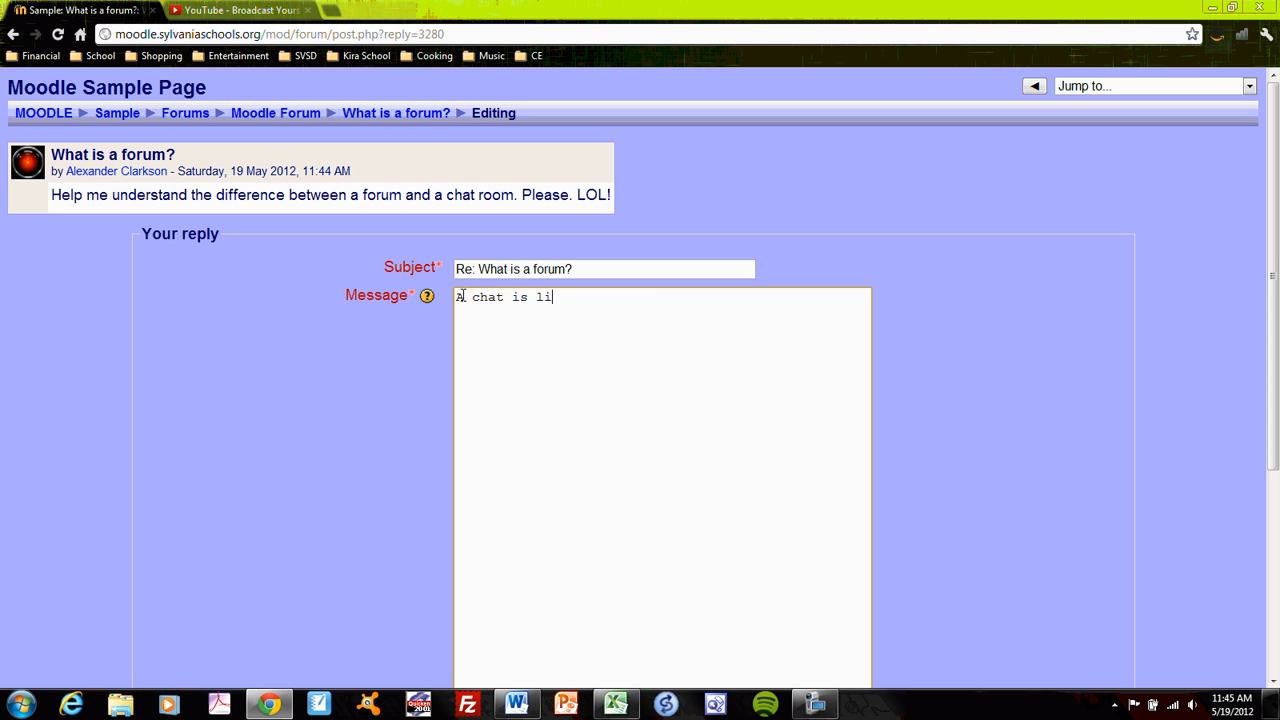
pyautogui.write('ke a real di')
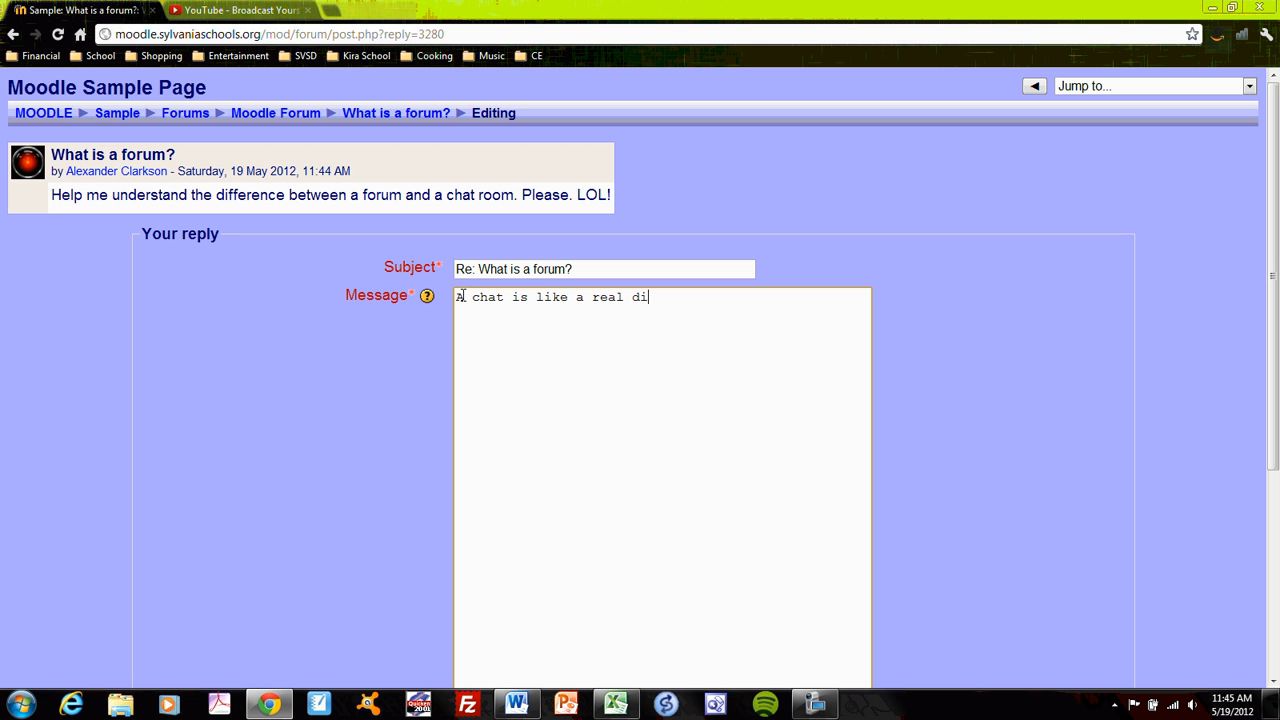
pyautogui.write('scussion a')
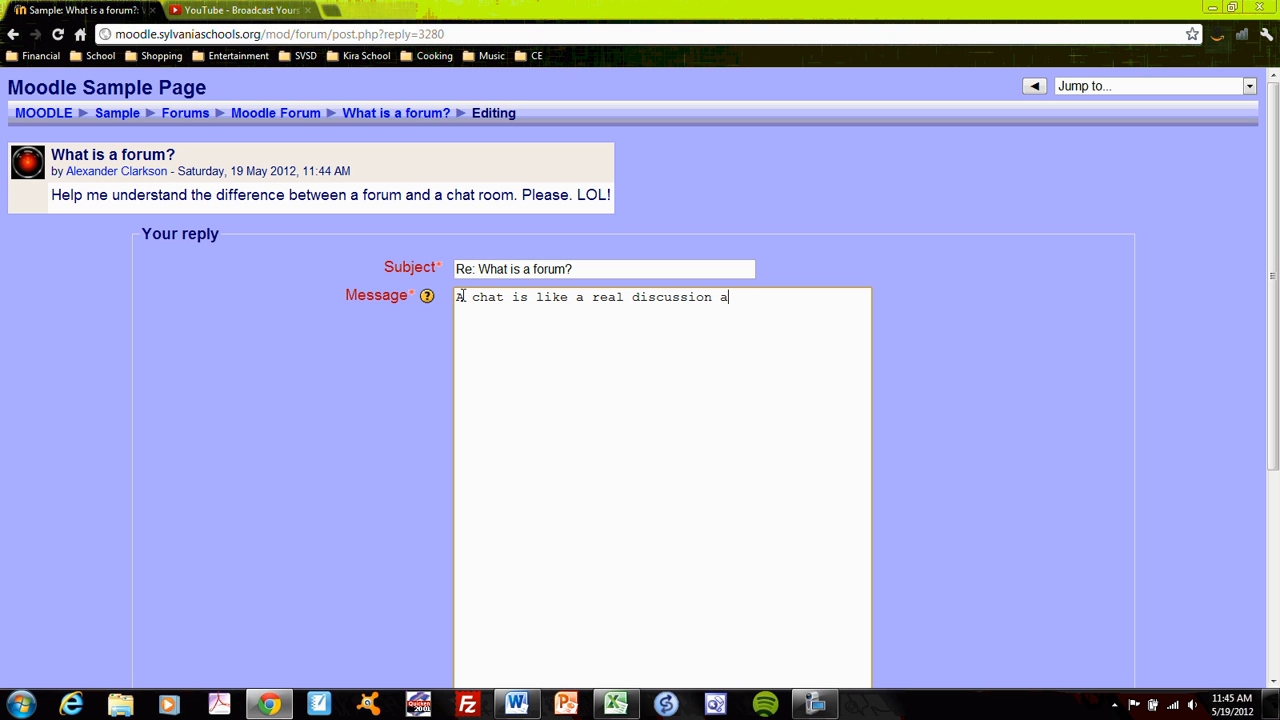
pyautogui.write('mong p')
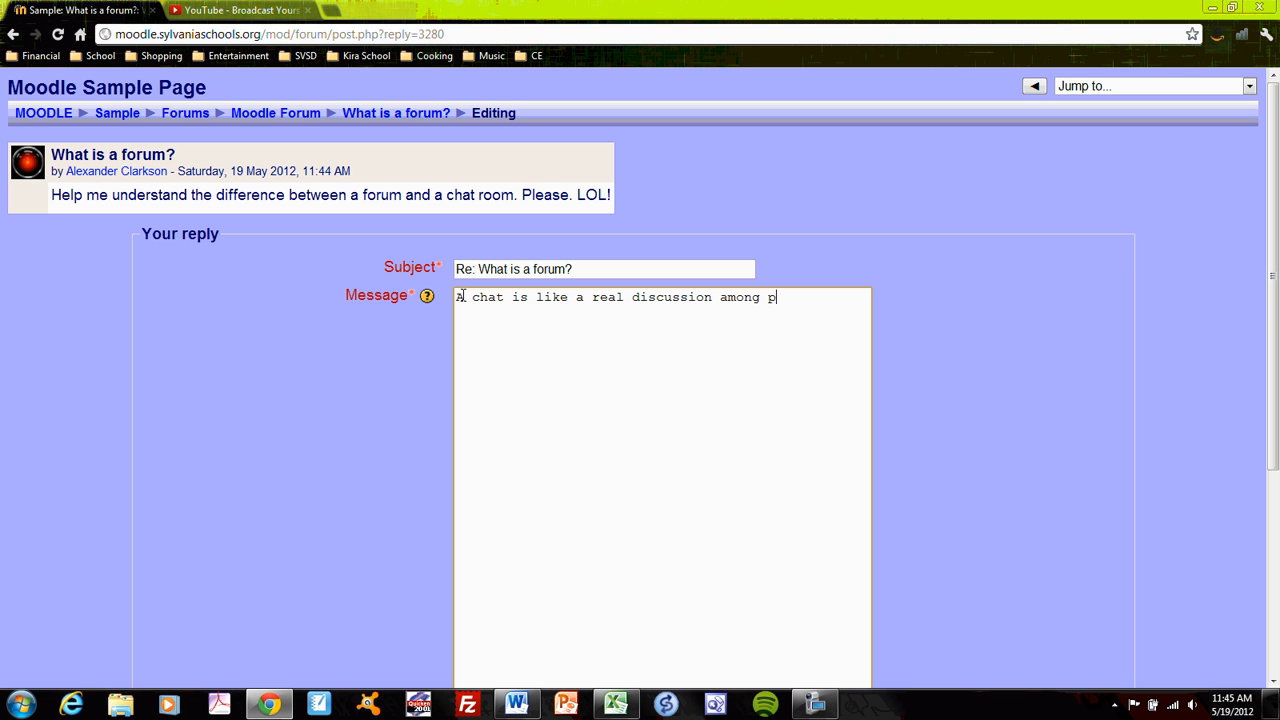
pyautogui.write('eople')
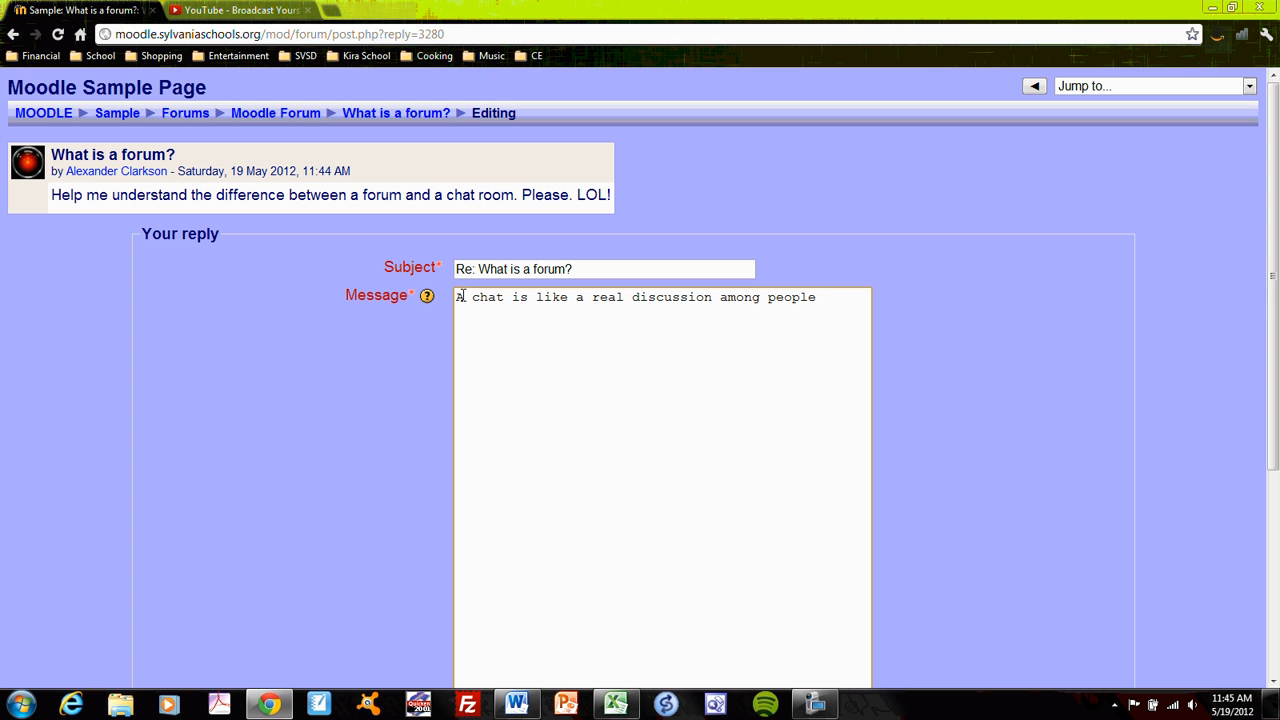
pyautogui.write('simul')
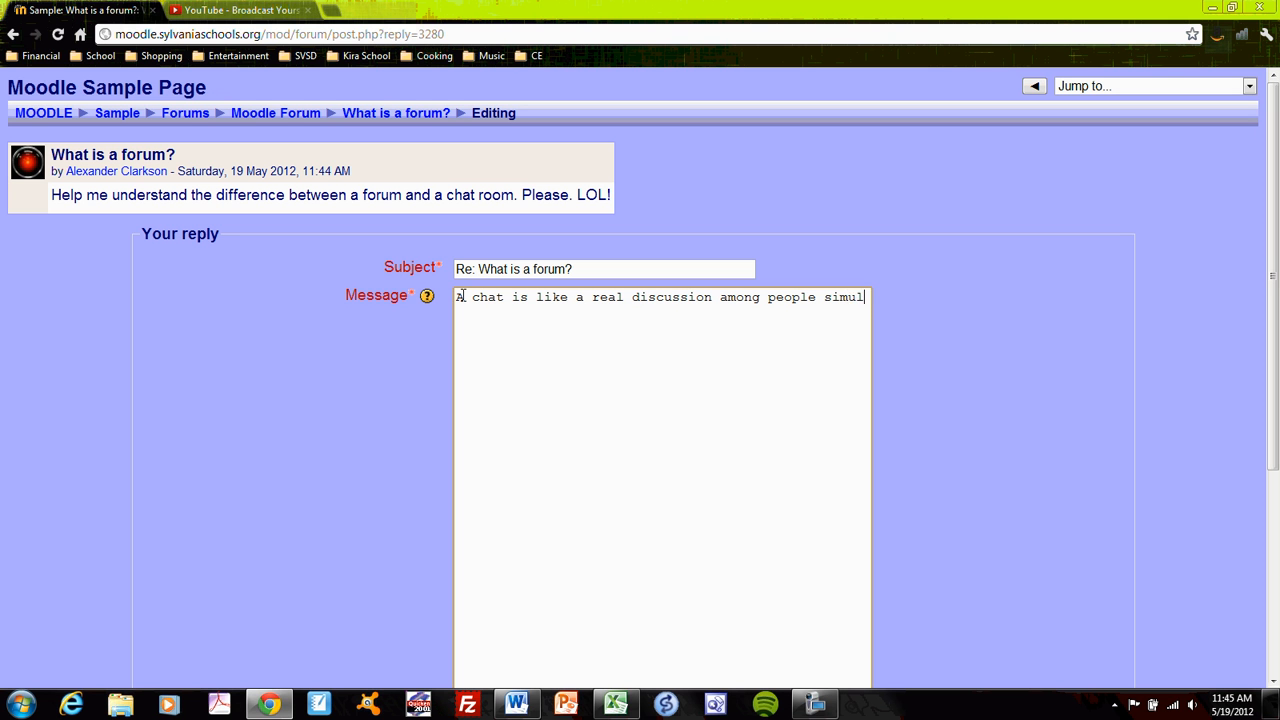
pyautogui.write('aneously')
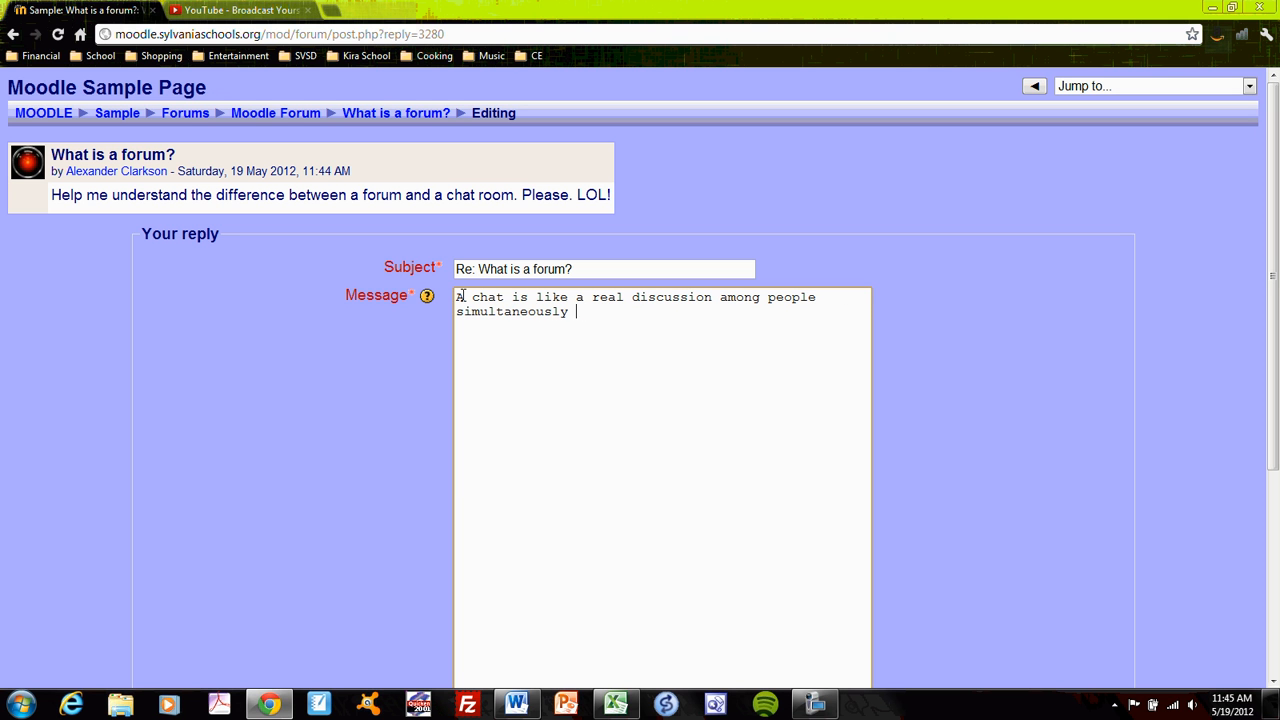
pyautogui.write('present.')
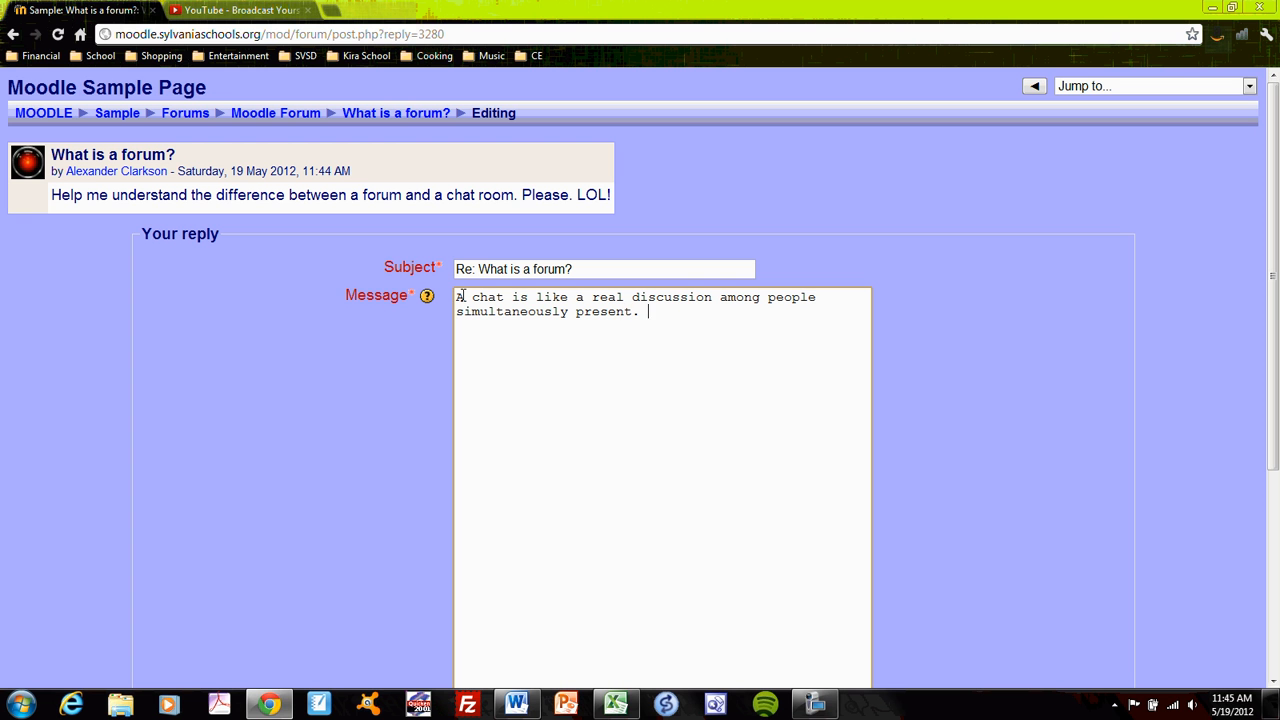
# Add that a forum is like a bulletin board, ending 'the teacher would know that!'
pyautogui.write('A forum i')
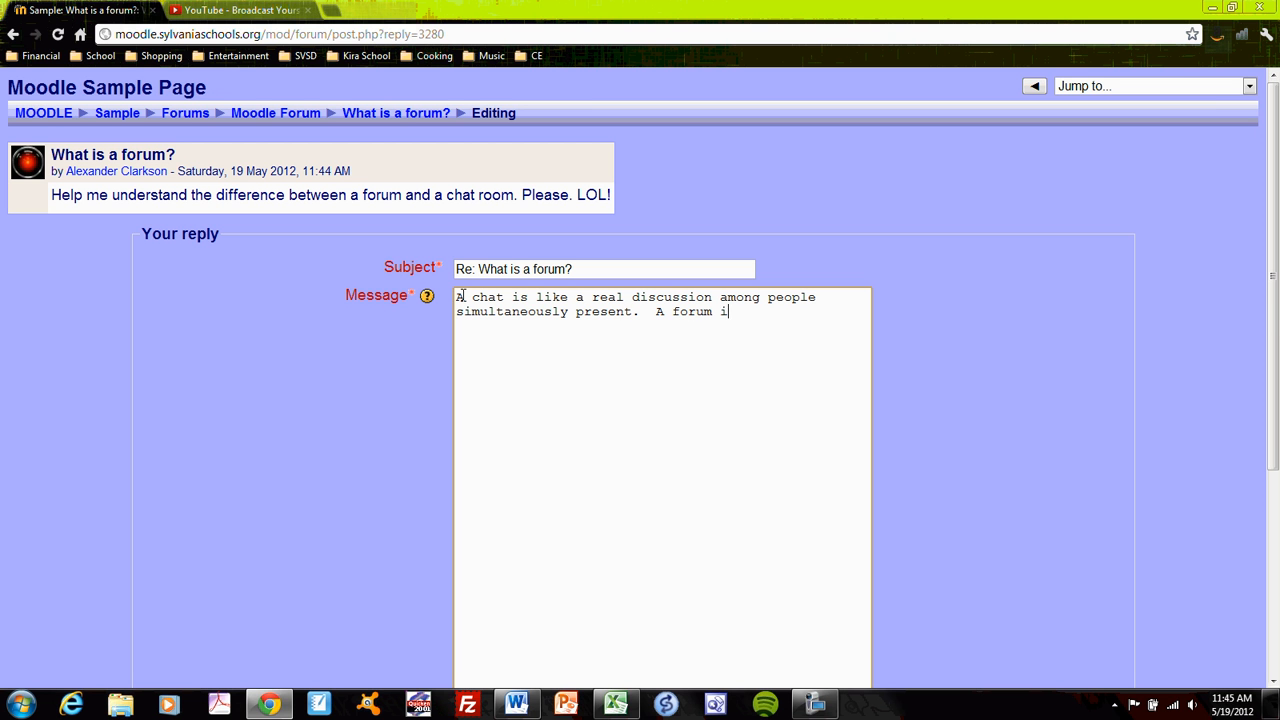
pyautogui.write('s more like a')
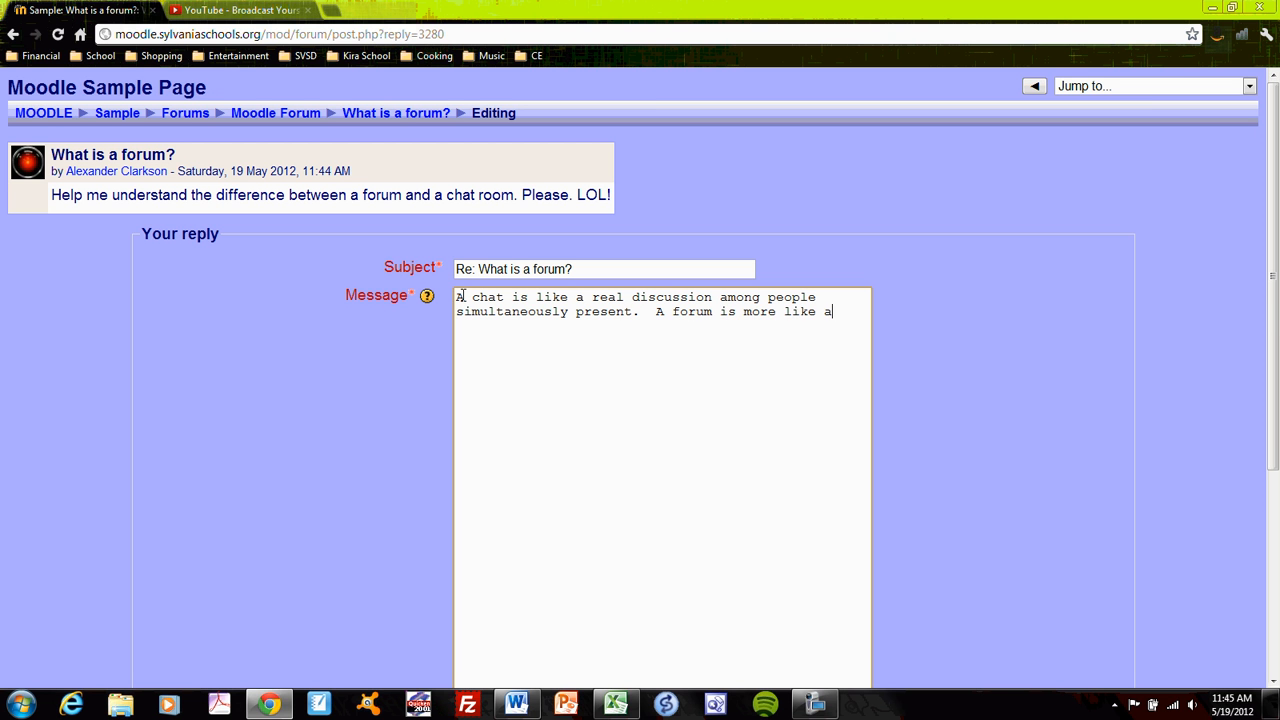
pyautogui.write('bulletin')
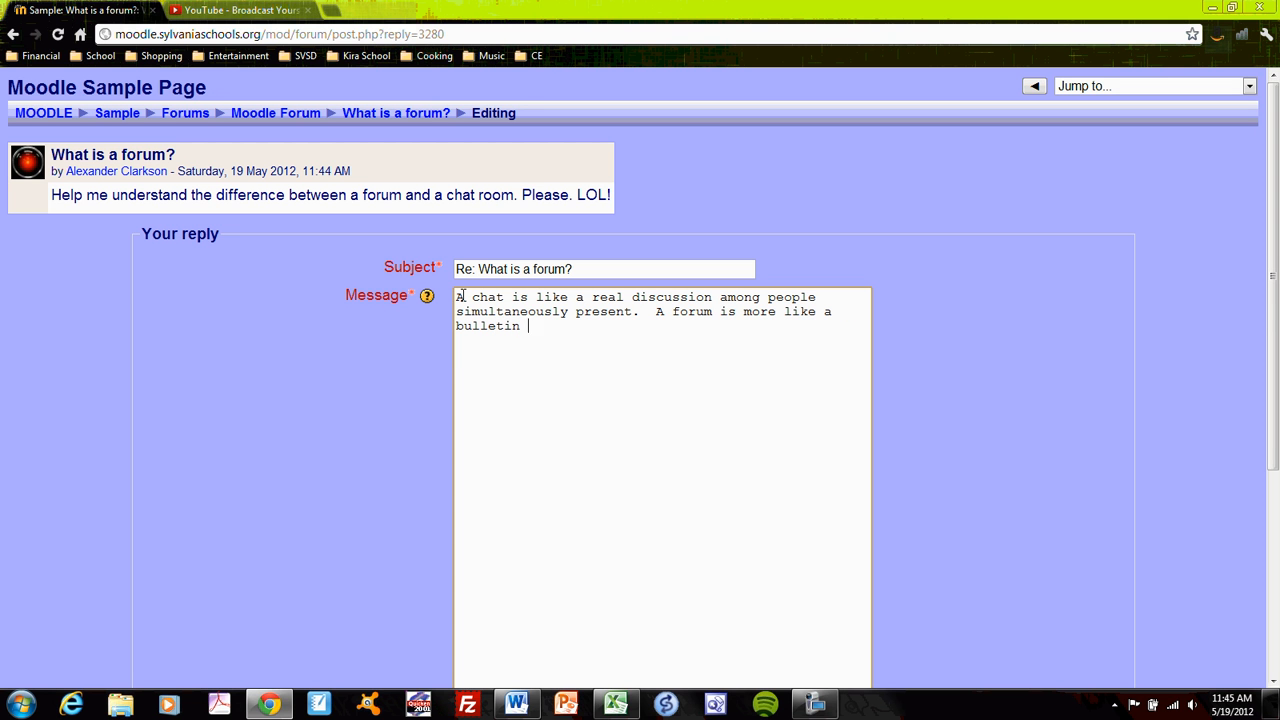
pyautogui.write('board for posting qu')
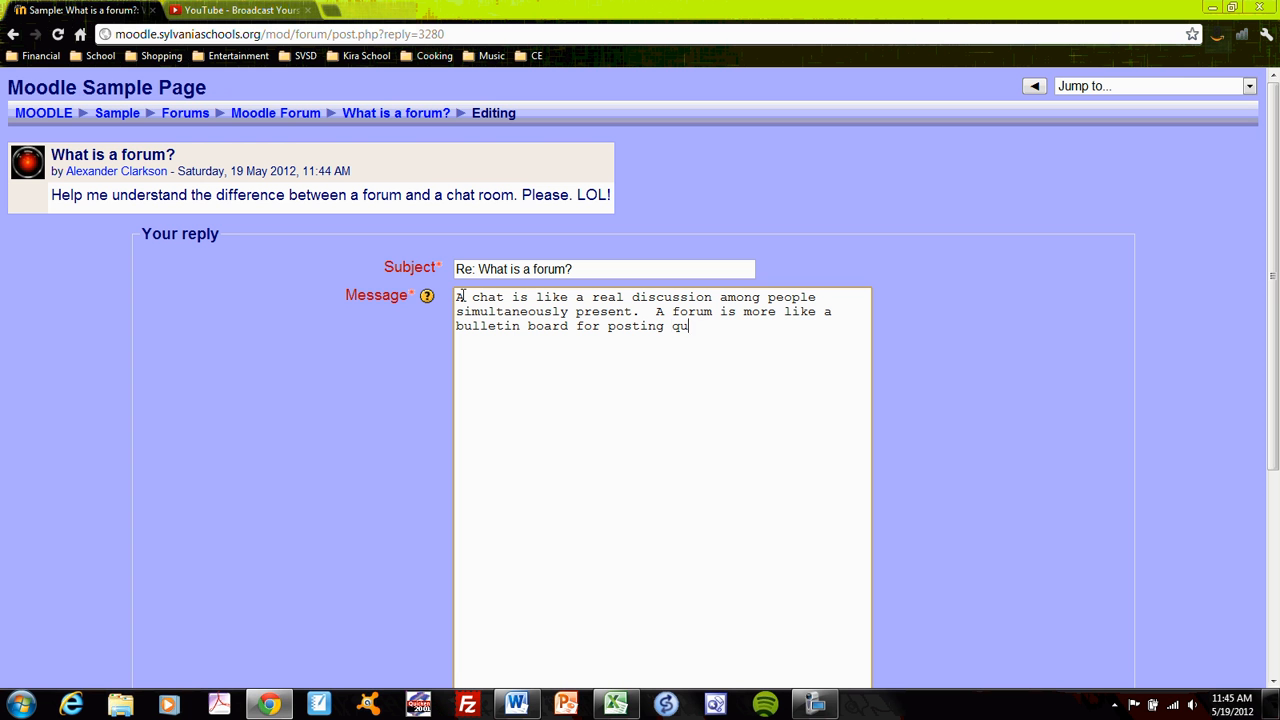
pyautogui.write('estions and ans')
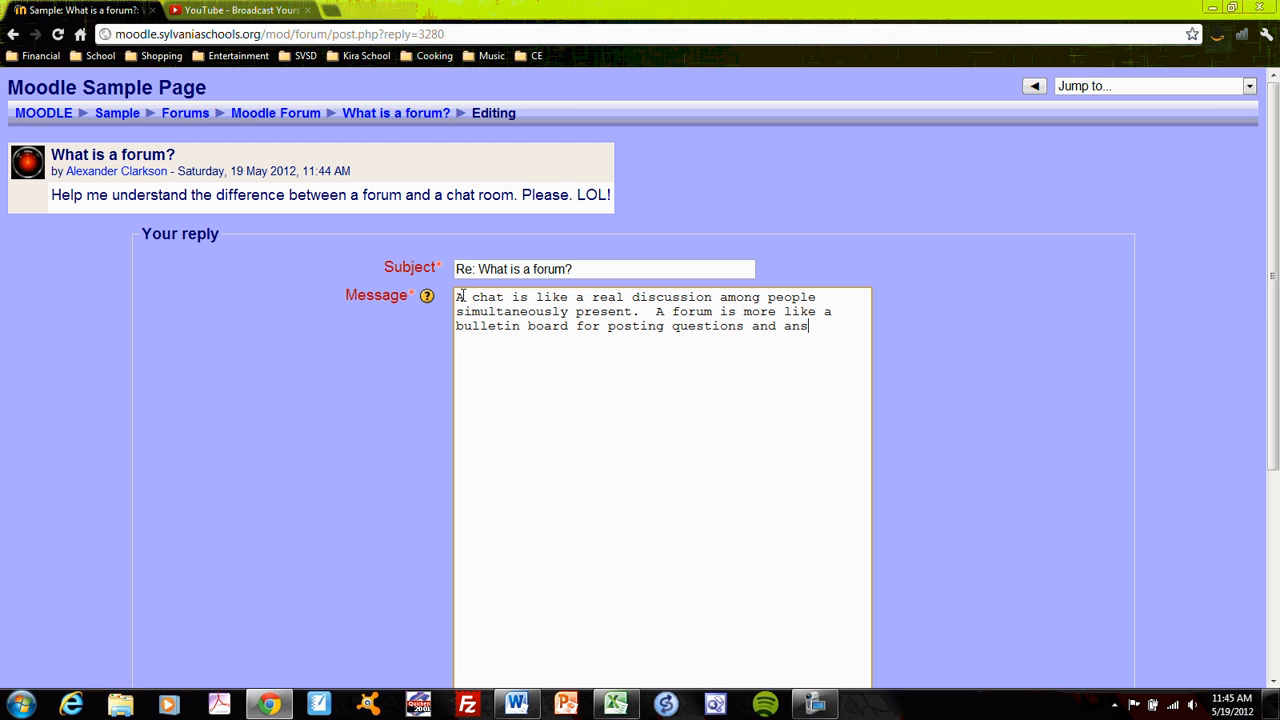
pyautogui.write('wers. You would think')
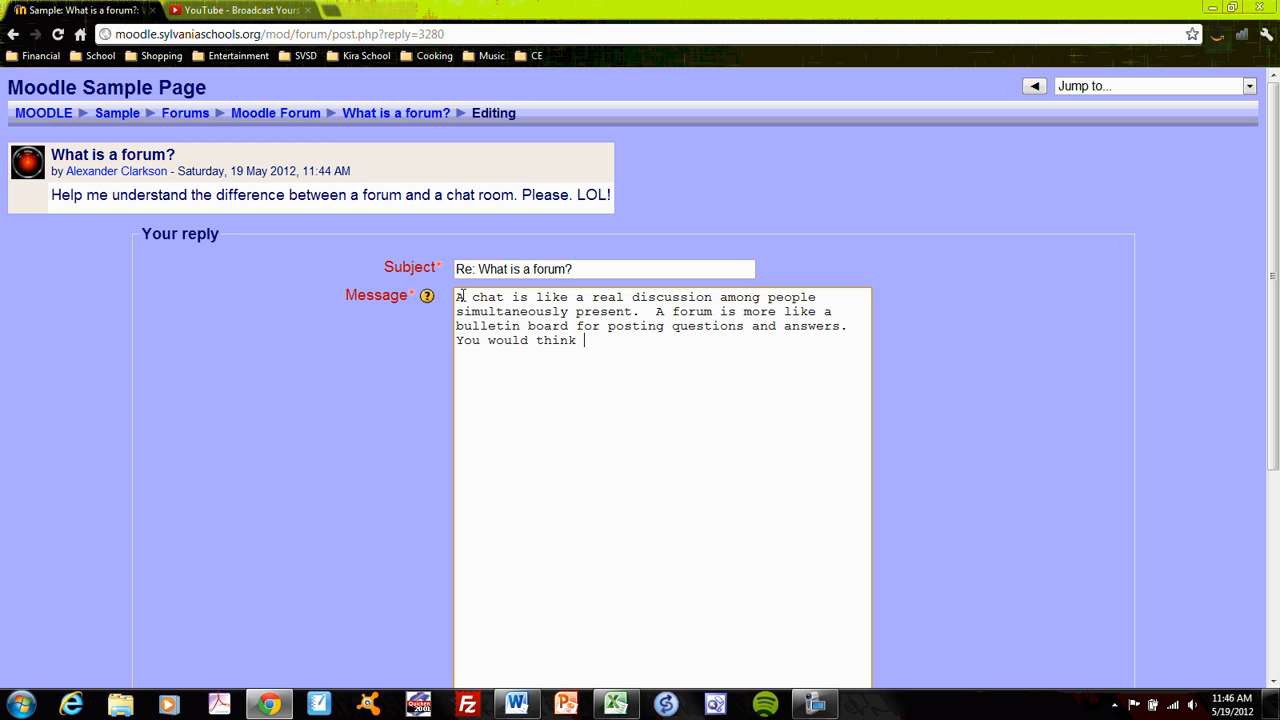
pyautogui.write('the teacher wou')
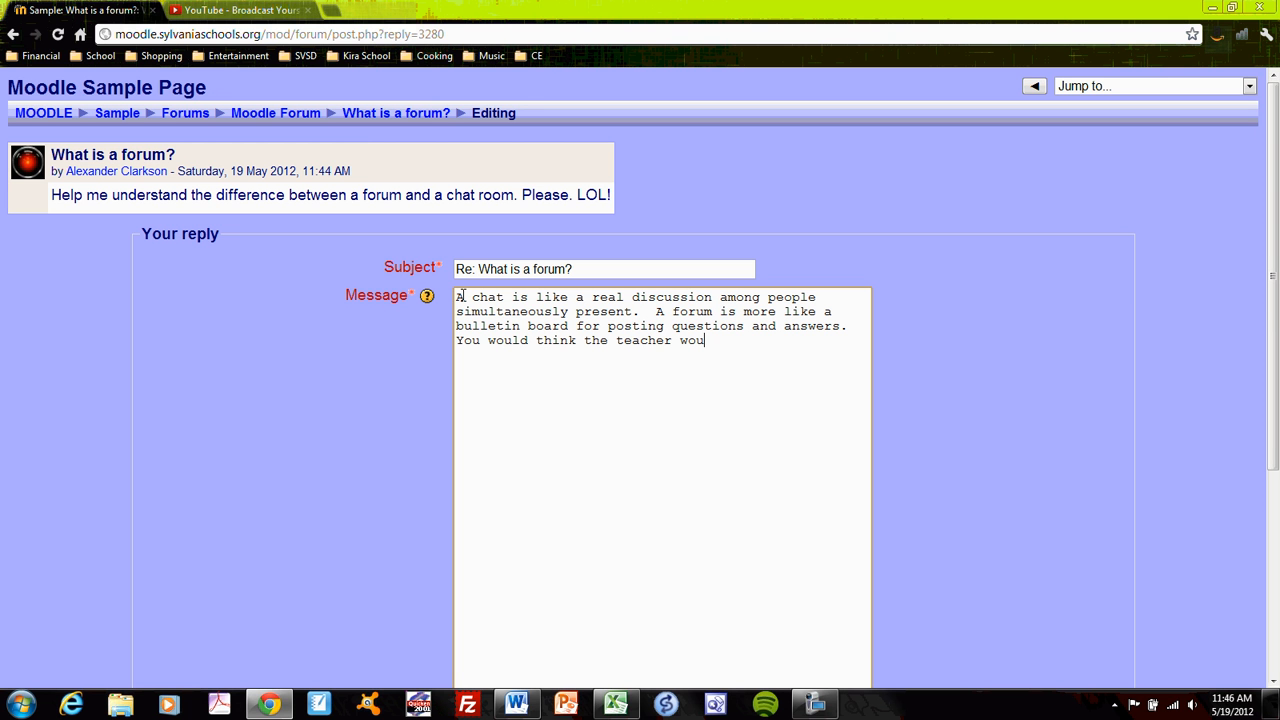
pyautogui.write('ld know that')
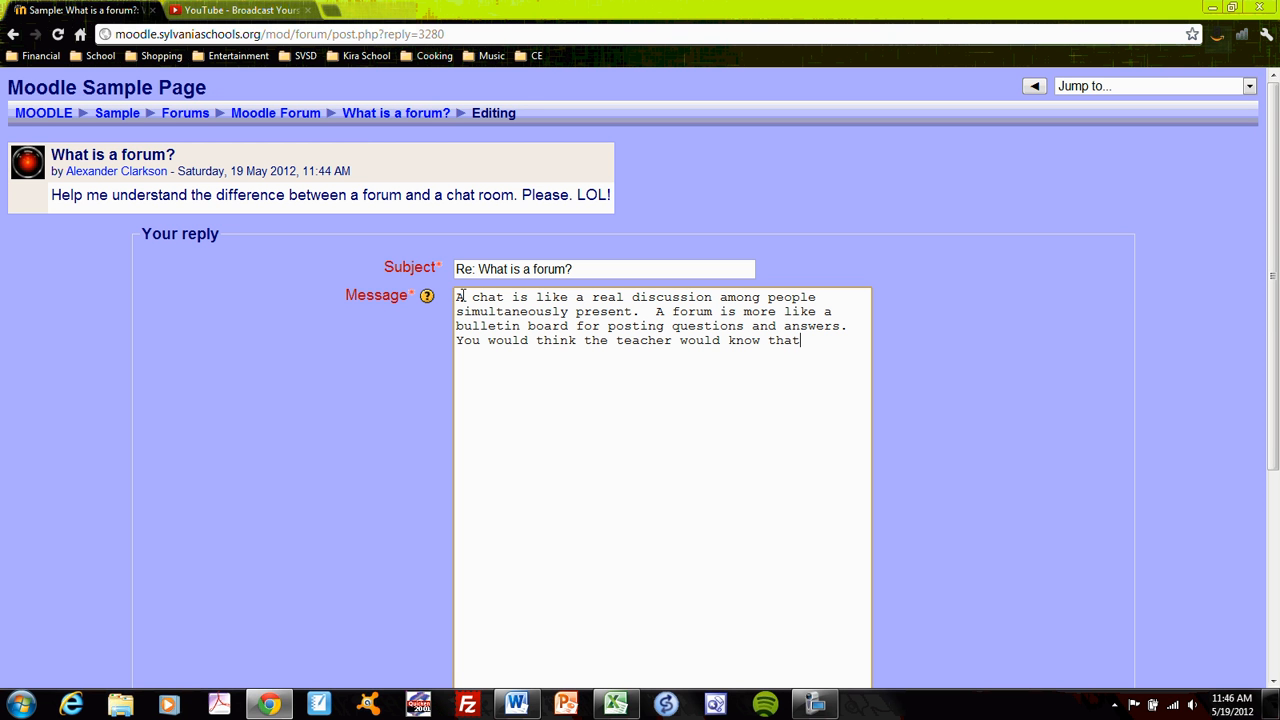
pyautogui.write('!')
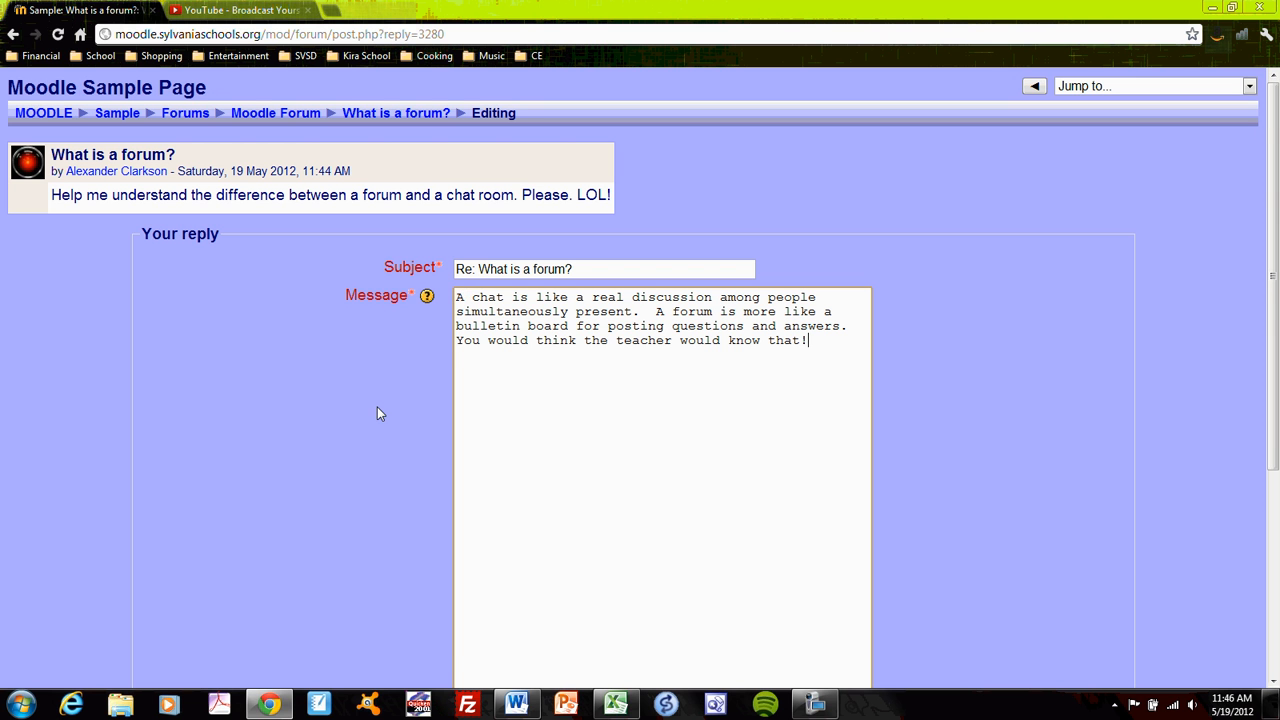
pyautogui.scroll(-3)
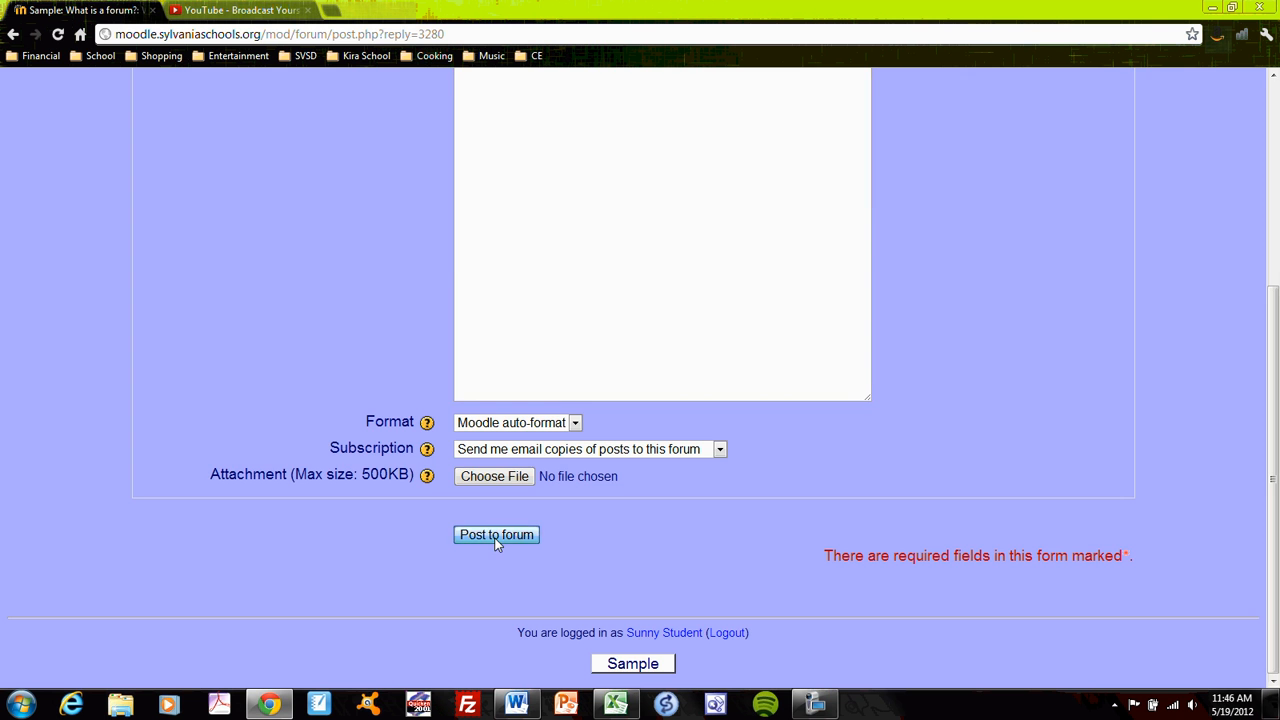
# Post the student's reply and return to the 'What is a forum?' thread
pyautogui.click(496, 534)
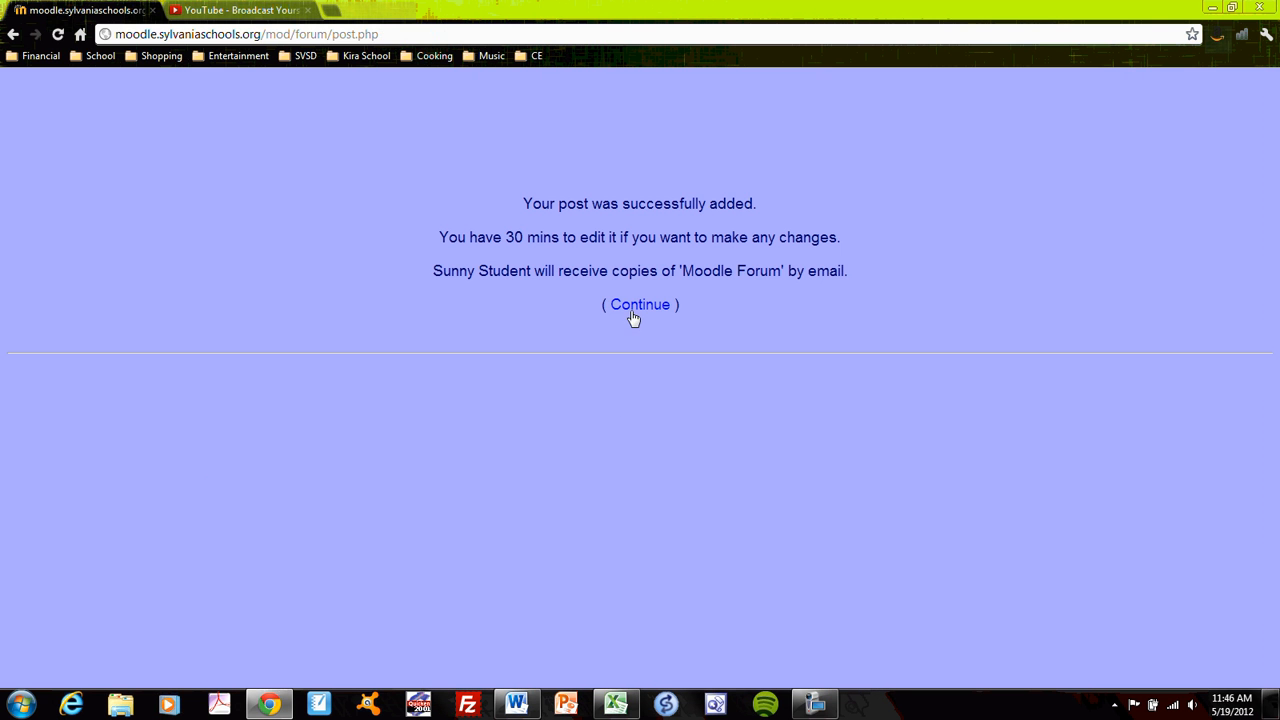
pyautogui.click(639, 304)
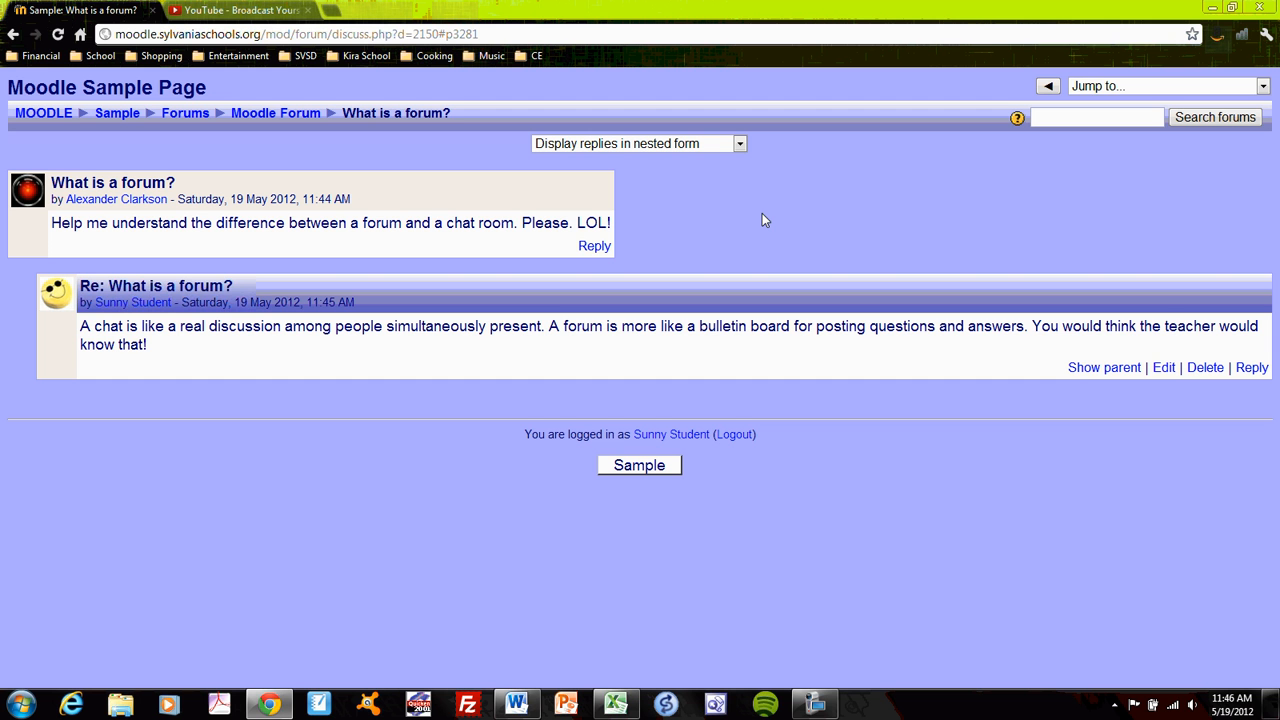
pyautogui.moveTo(812, 231)
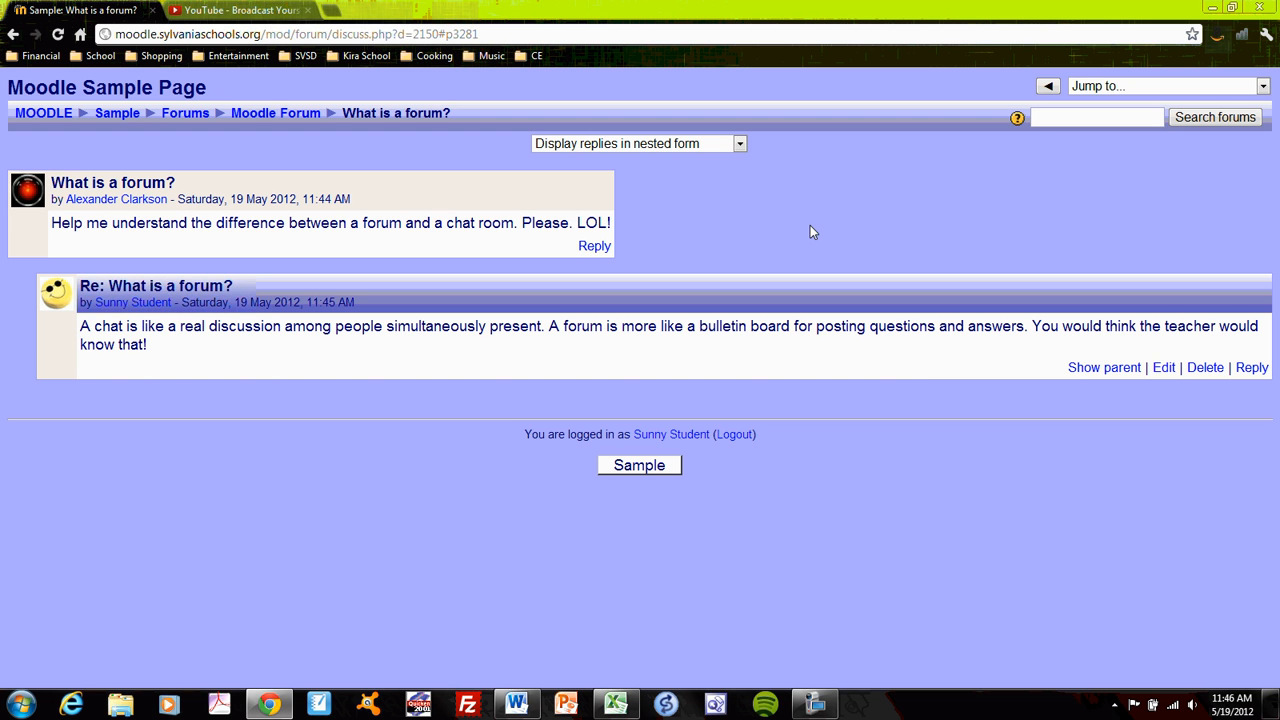
pyautogui.moveTo(645, 217)
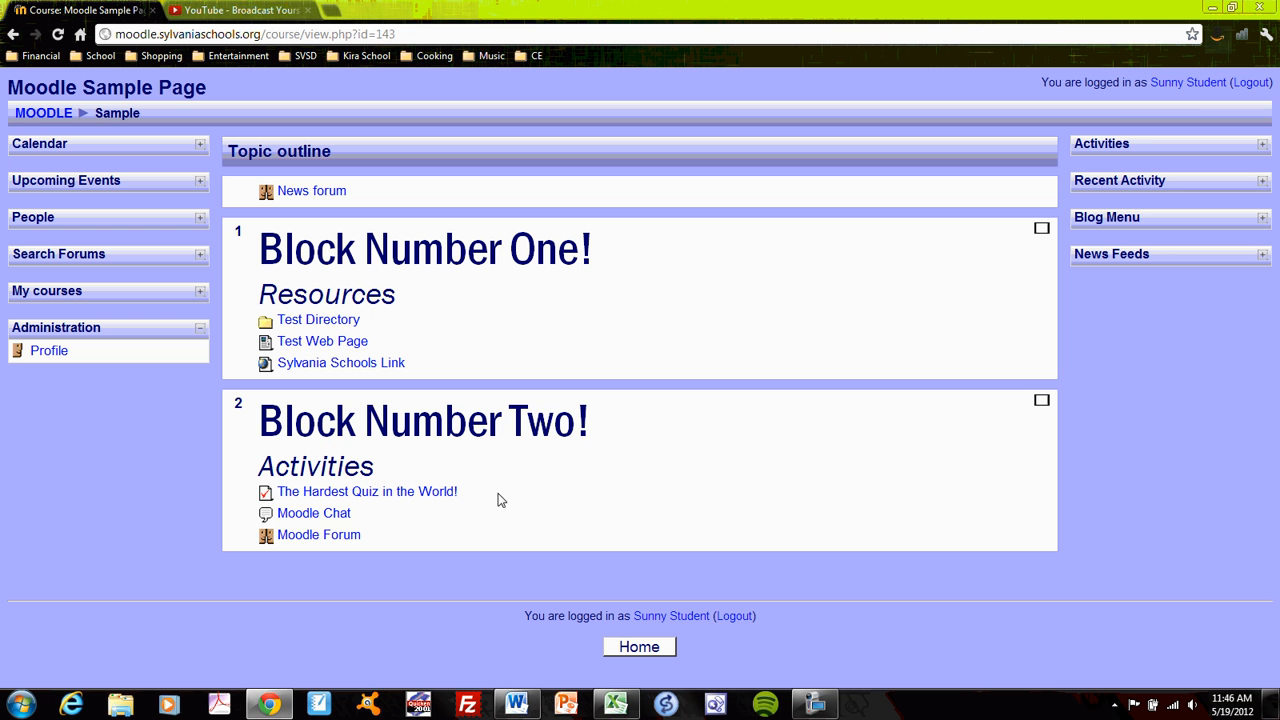
pyautogui.moveTo(1096, 118)
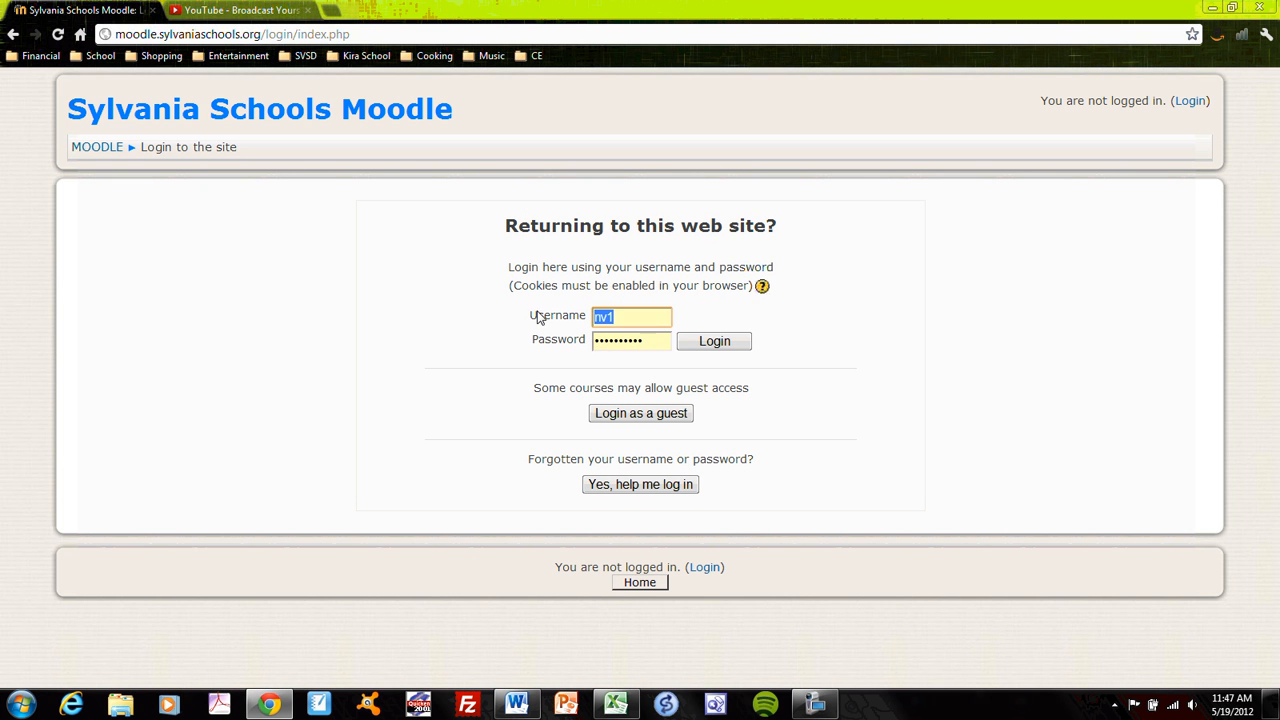
pyautogui.write('aclarkson')
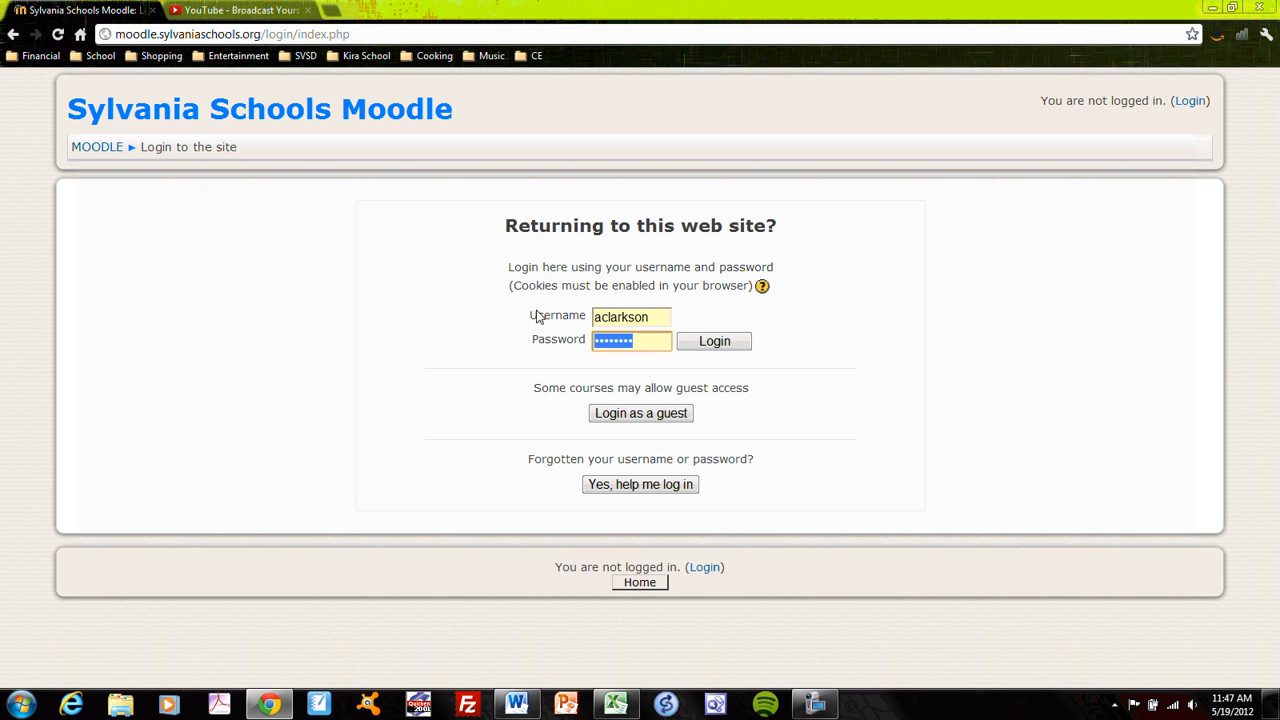
pyautogui.click(714, 340)
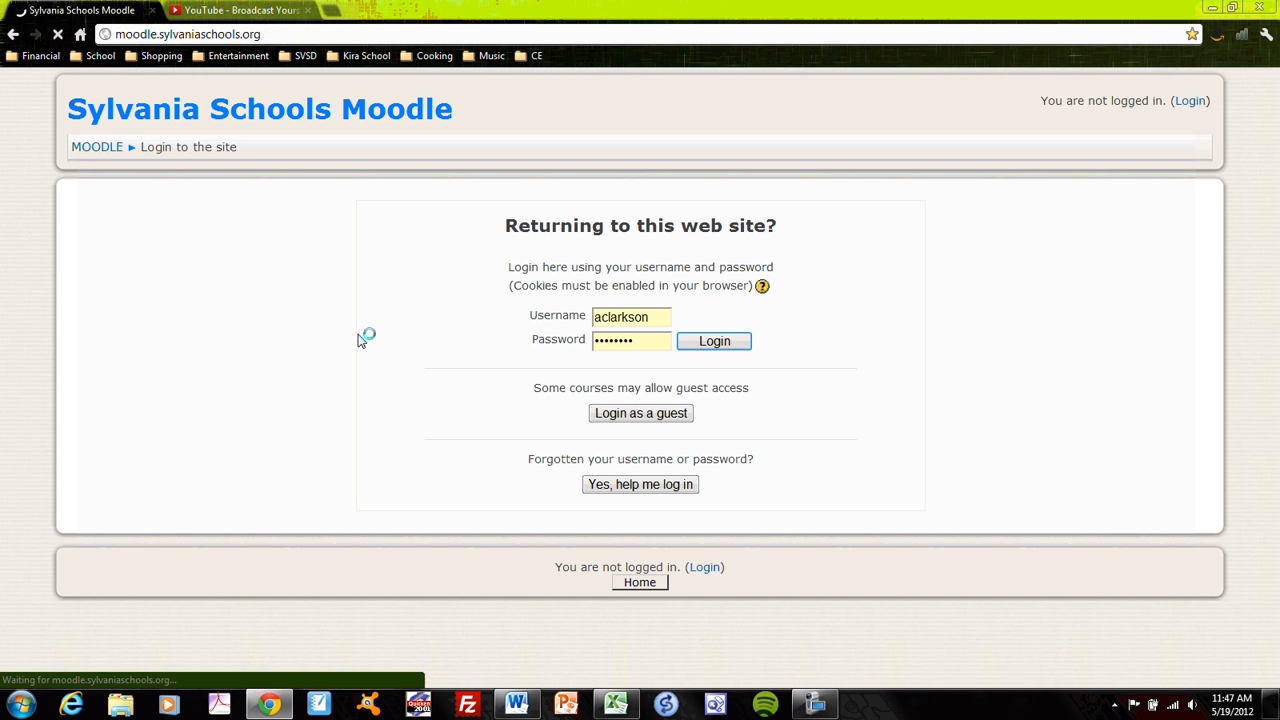
pyautogui.click(714, 340)
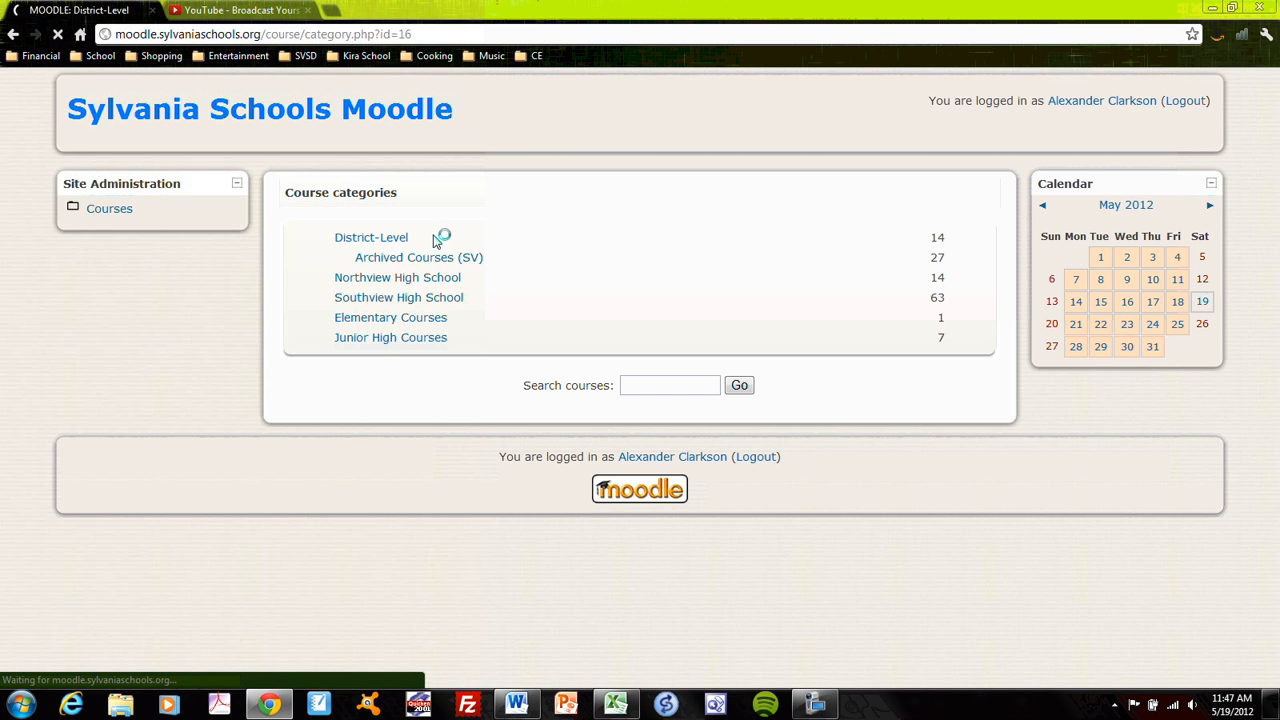
pyautogui.click(371, 237)
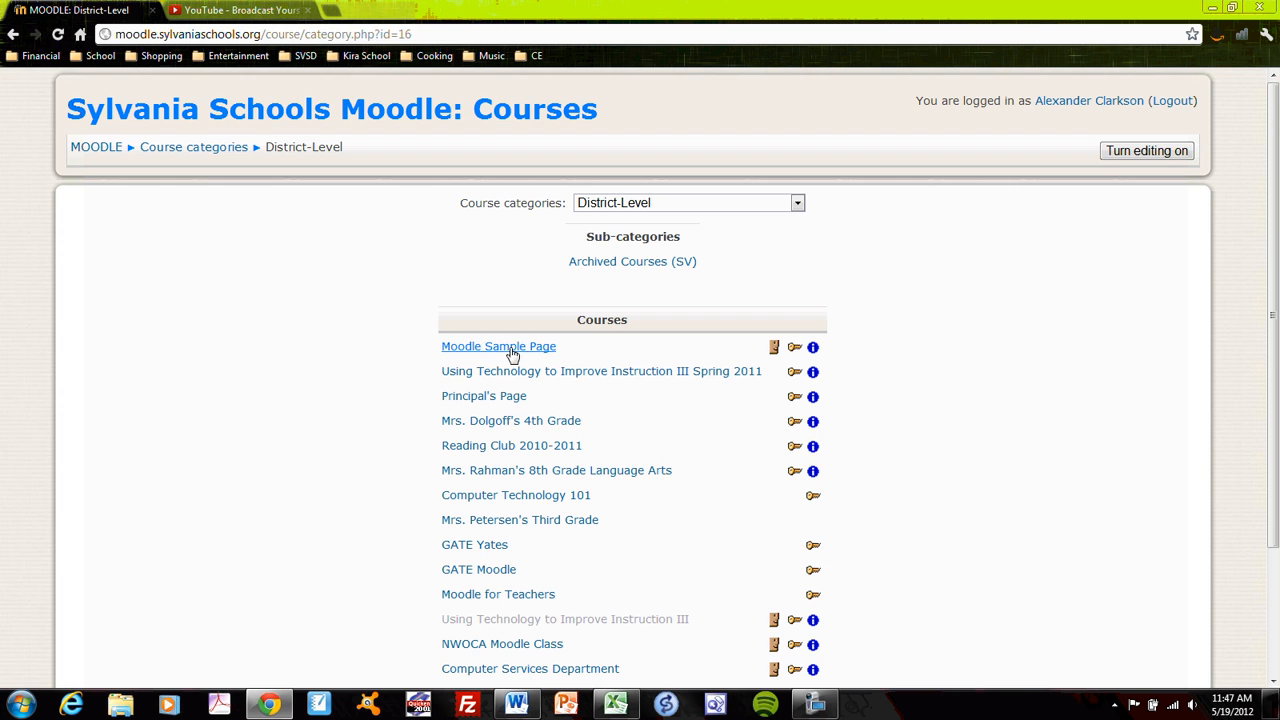
pyautogui.click(498, 346)
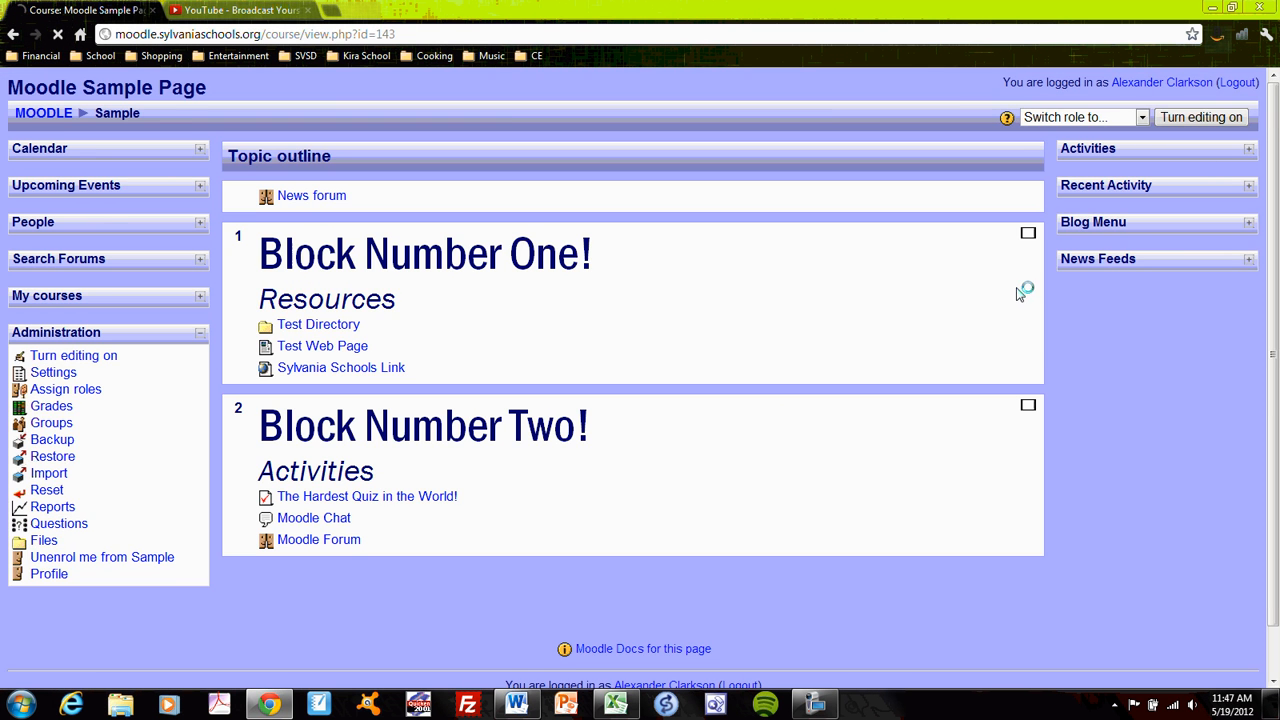
# Turn on editing for the Sample course and view Block Number Two's addable activity types
pyautogui.click(1202, 117)
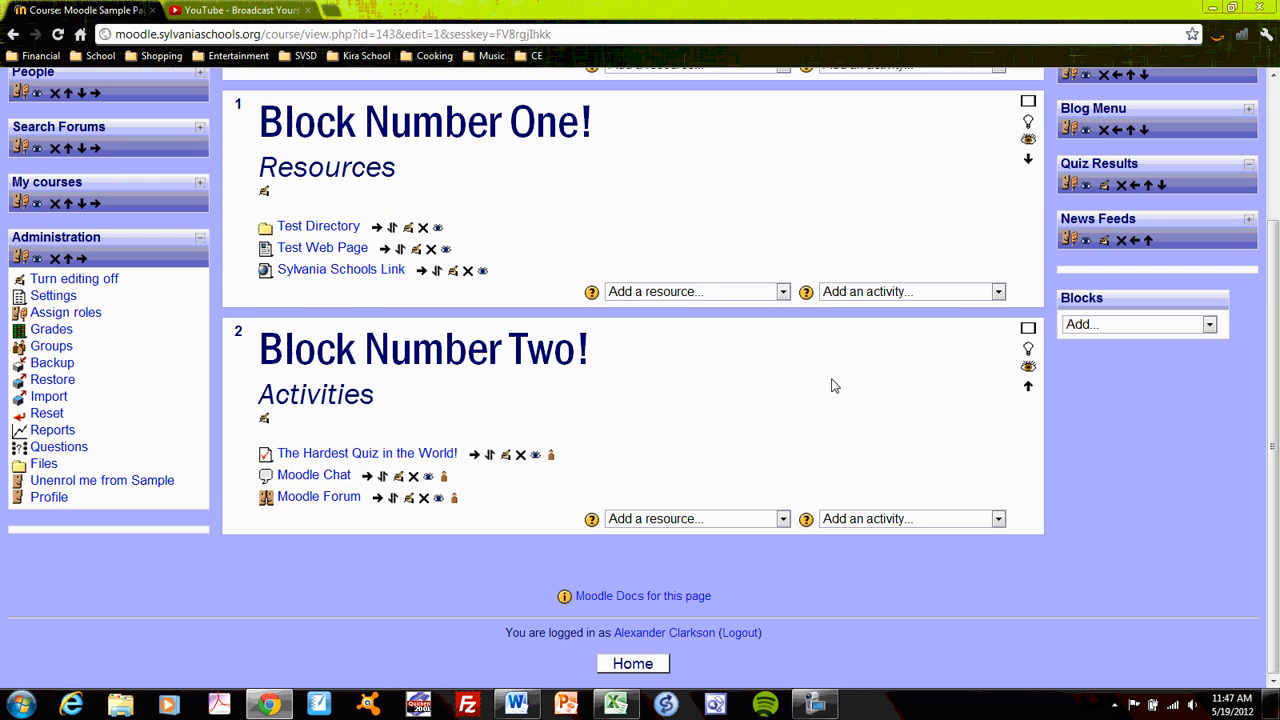
pyautogui.click(997, 519)
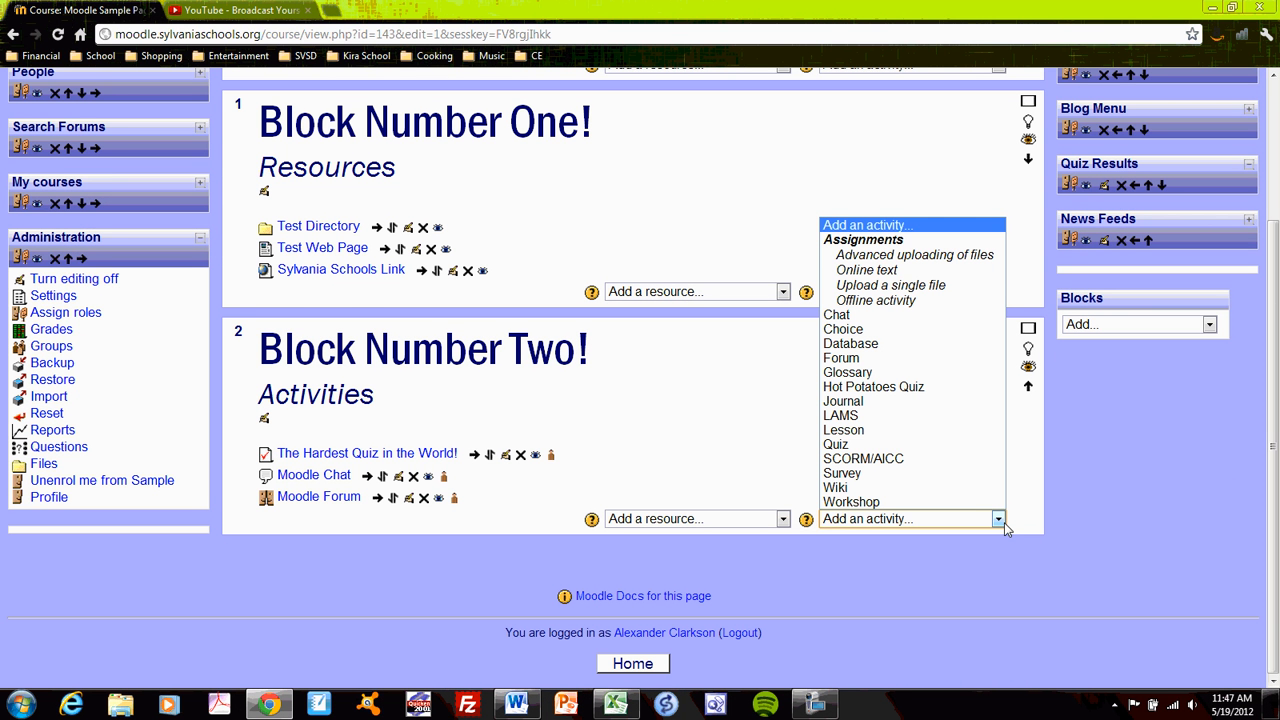
pyautogui.moveTo(982, 484)
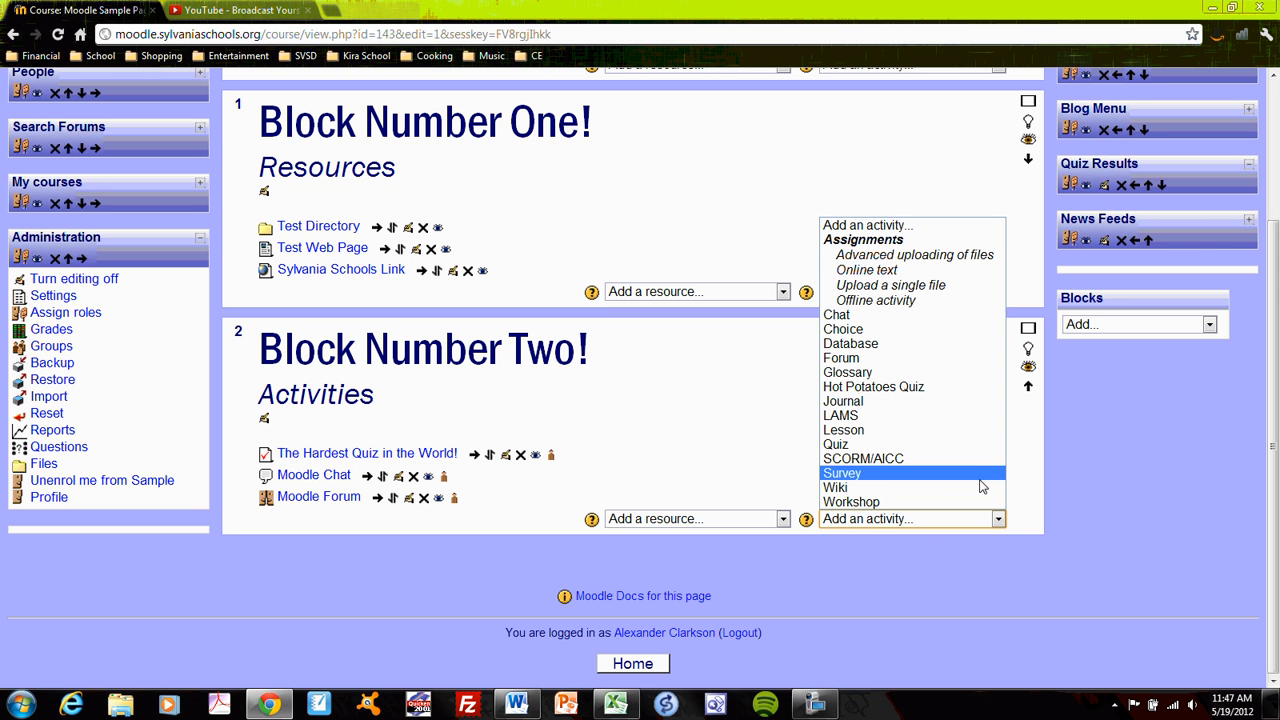
pyautogui.moveTo(964, 402)
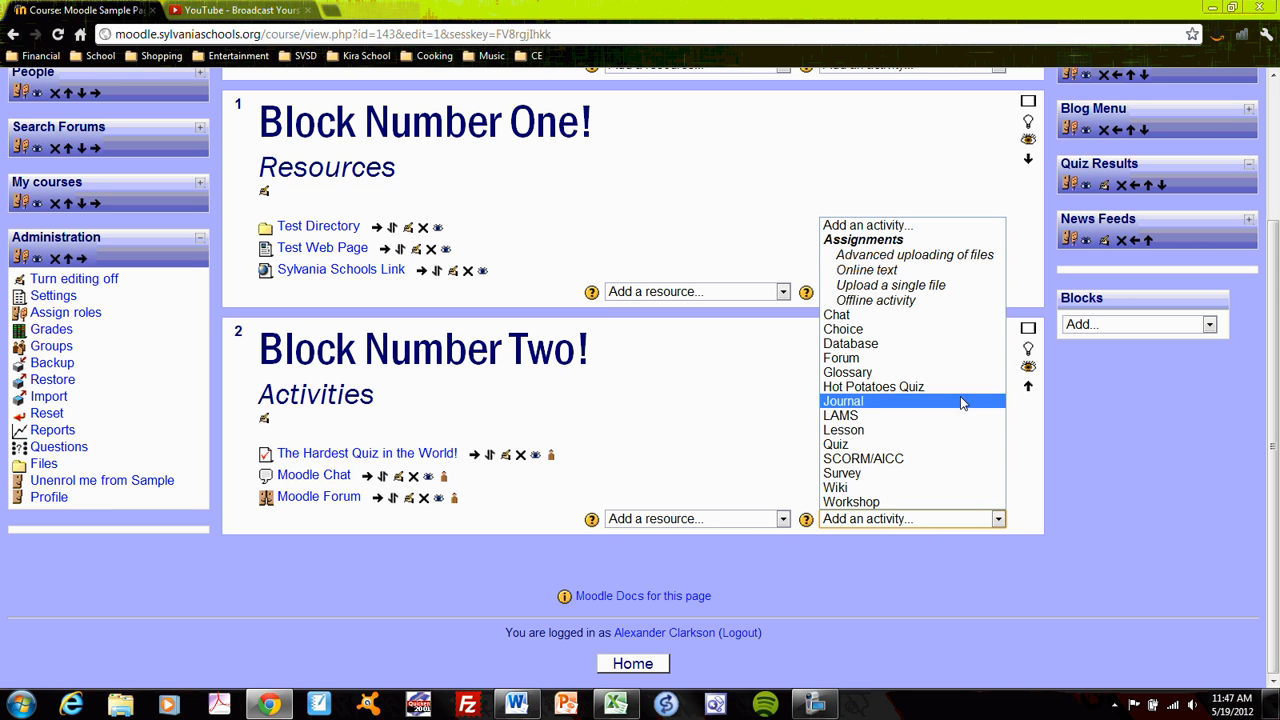
pyautogui.moveTo(706, 417)
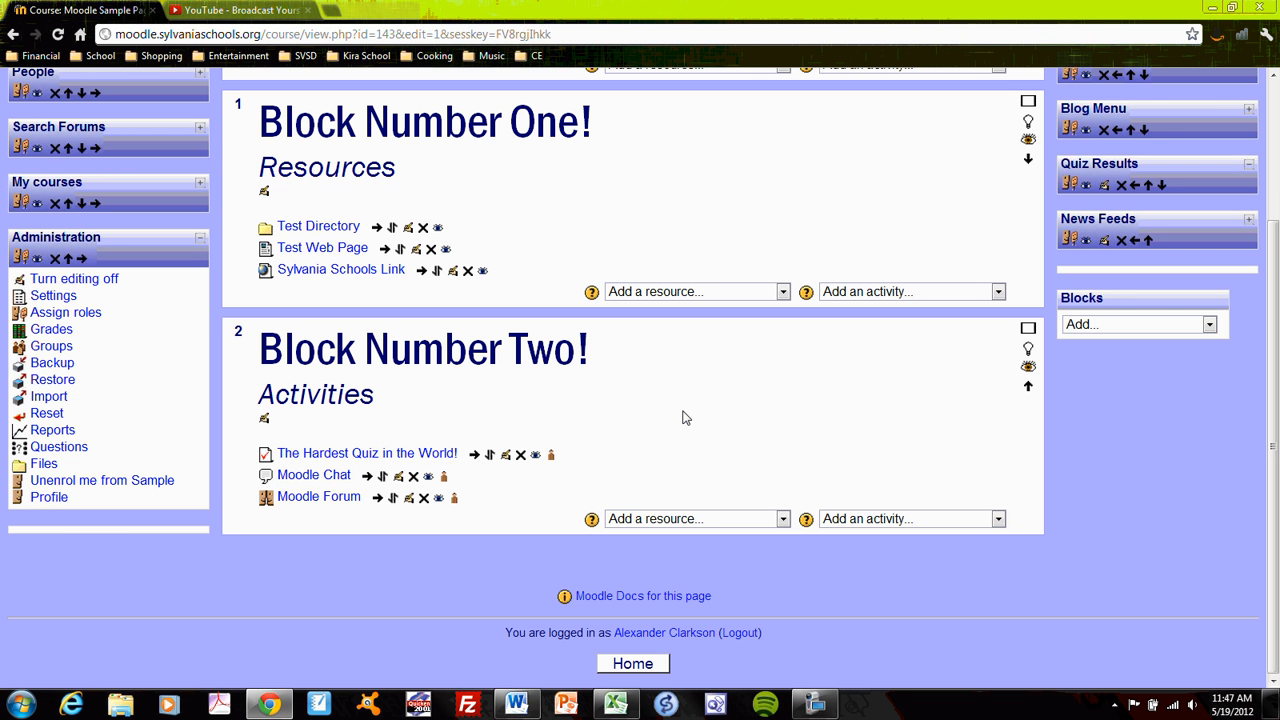
pyautogui.moveTo(549, 203)
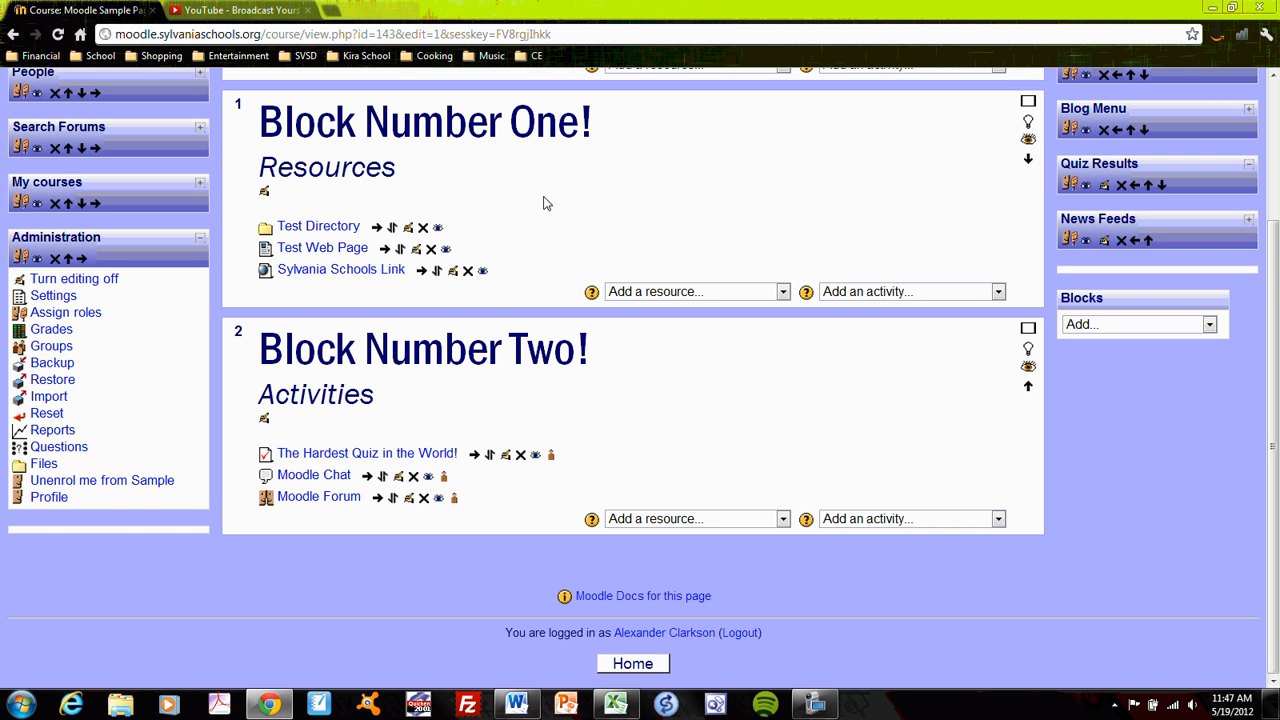
pyautogui.moveTo(609, 216)
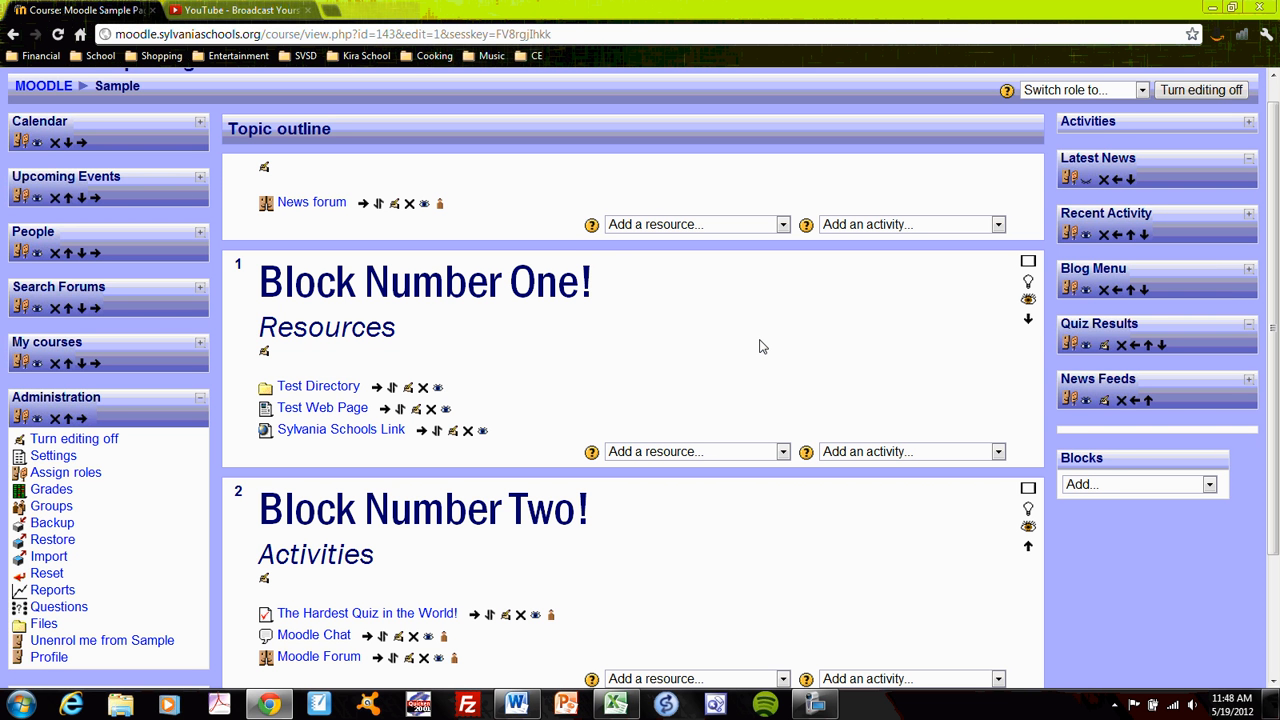
pyautogui.click(815, 703)
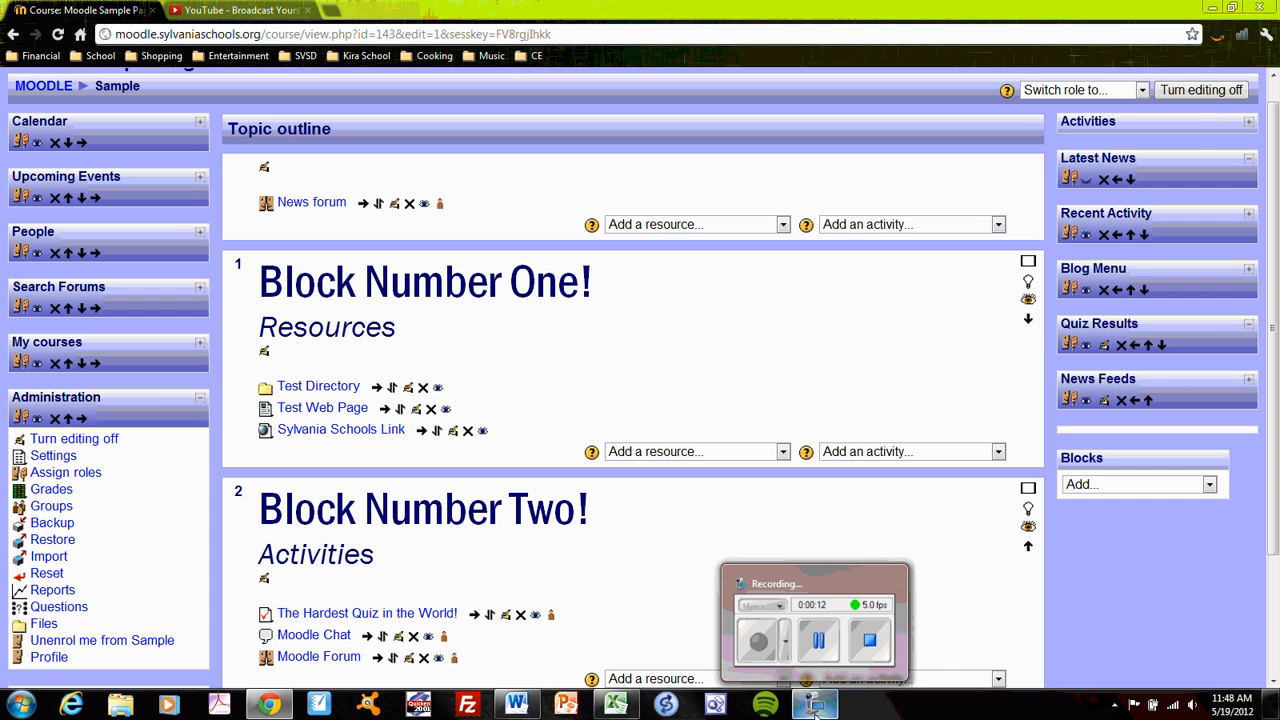